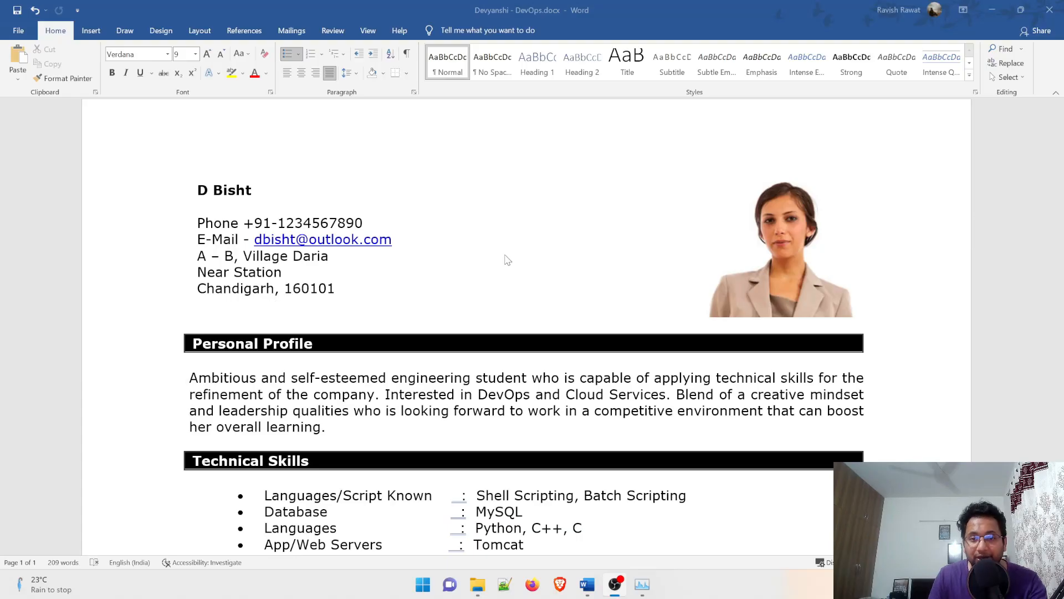
mouse_move(538, 312)
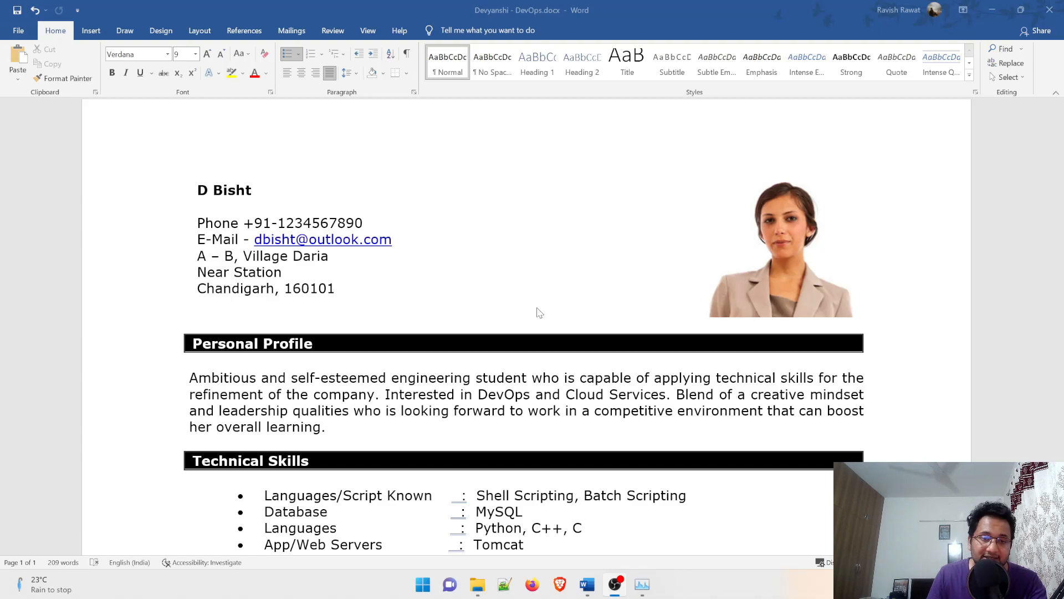
mouse_move(512, 316)
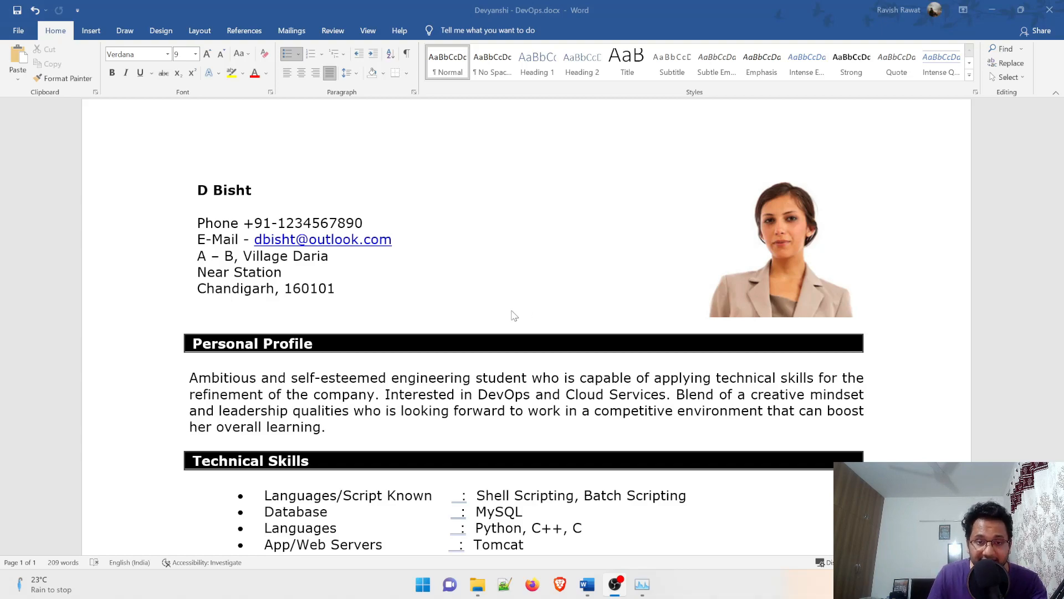
Scroll and click through the top part of the resume in Word.
scroll("down", 3)
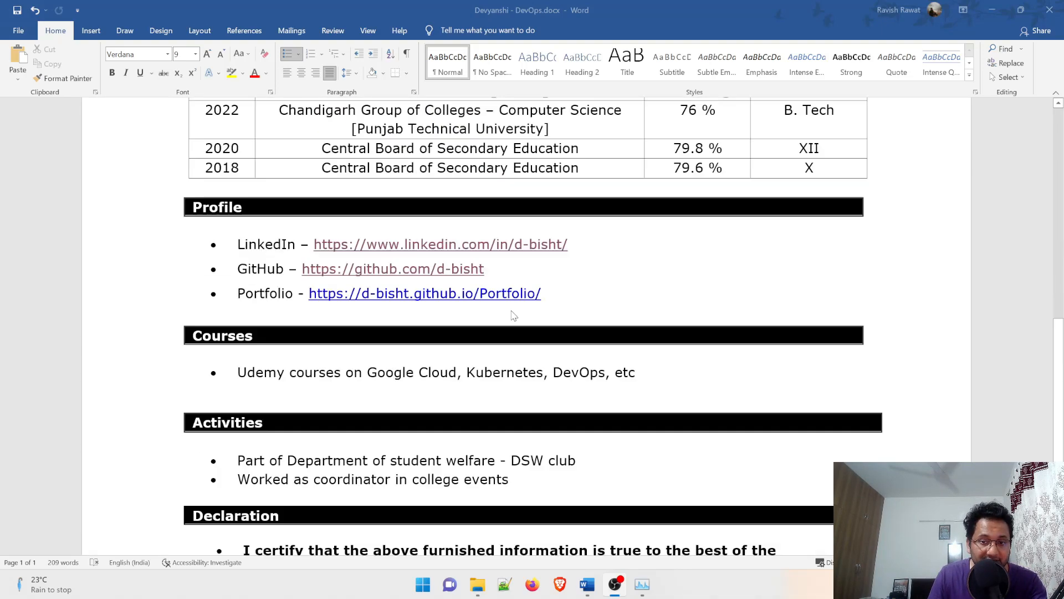
scroll("up", 3)
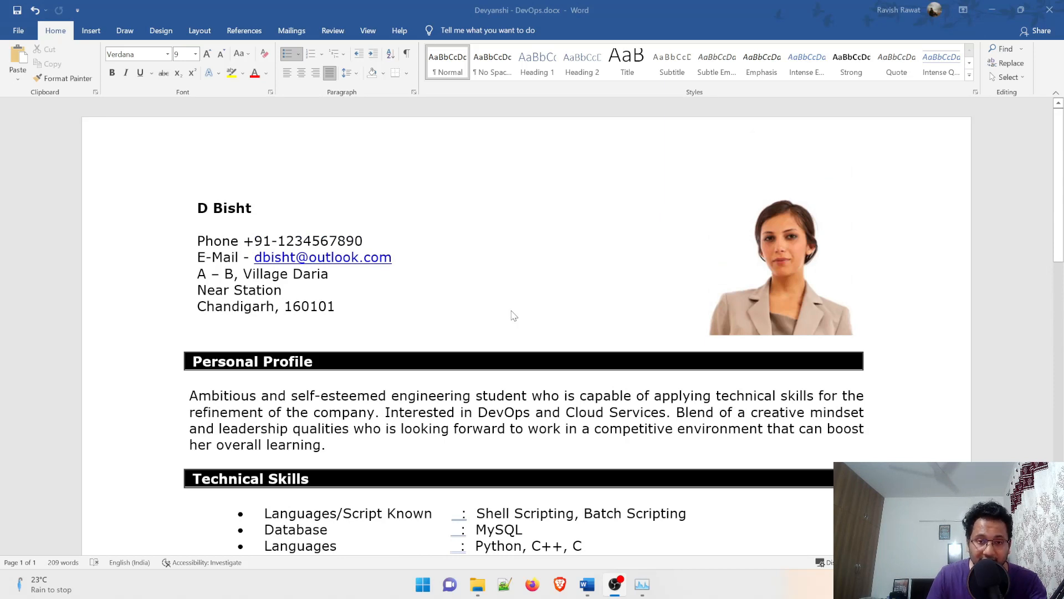
mouse_move(468, 314)
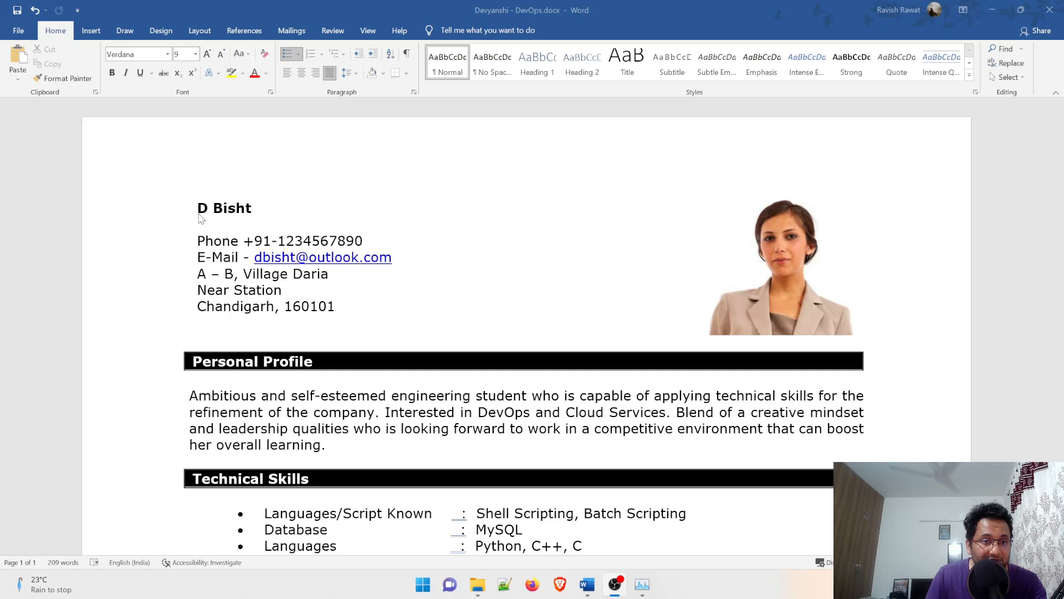
mouse_move(224, 216)
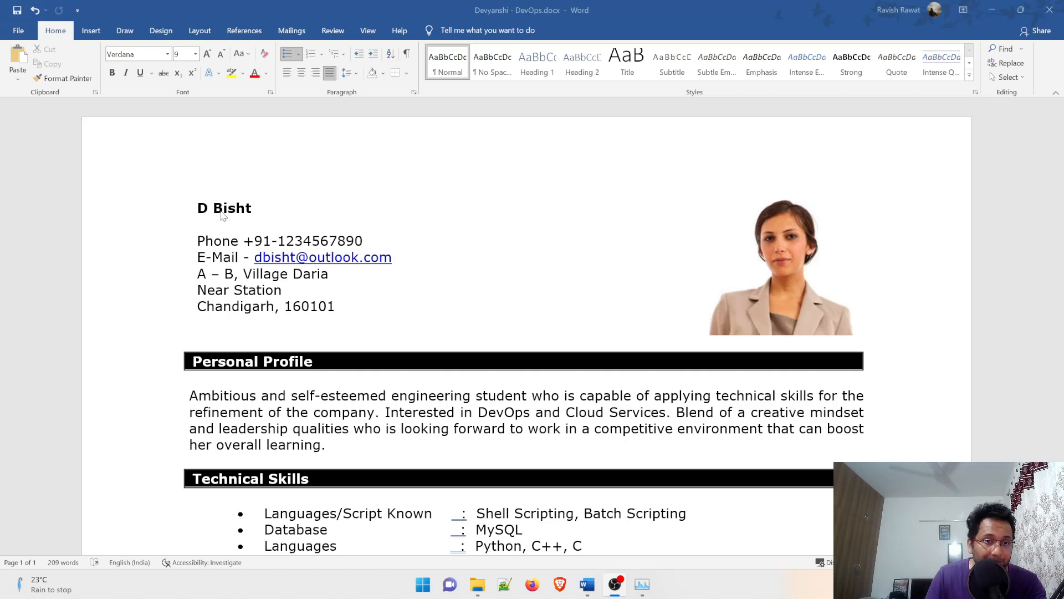
mouse_move(369, 233)
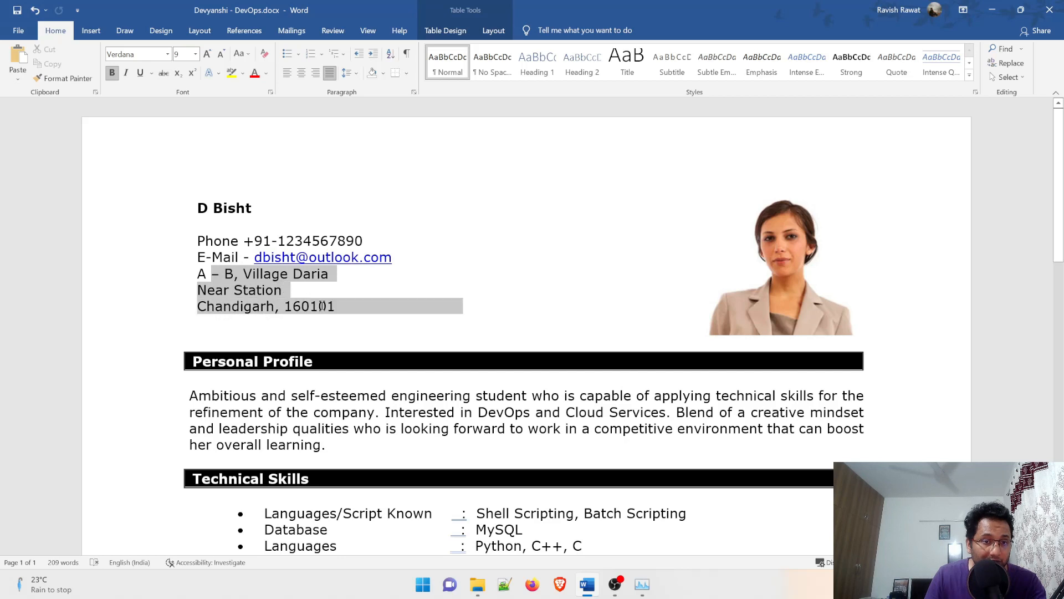
left_click(309, 306)
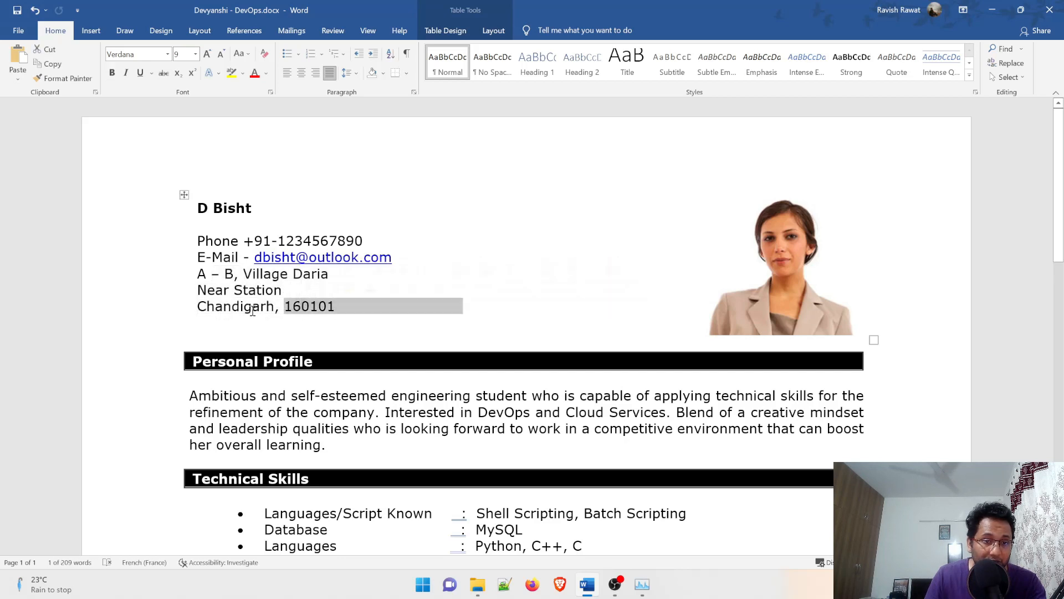
left_click(339, 306)
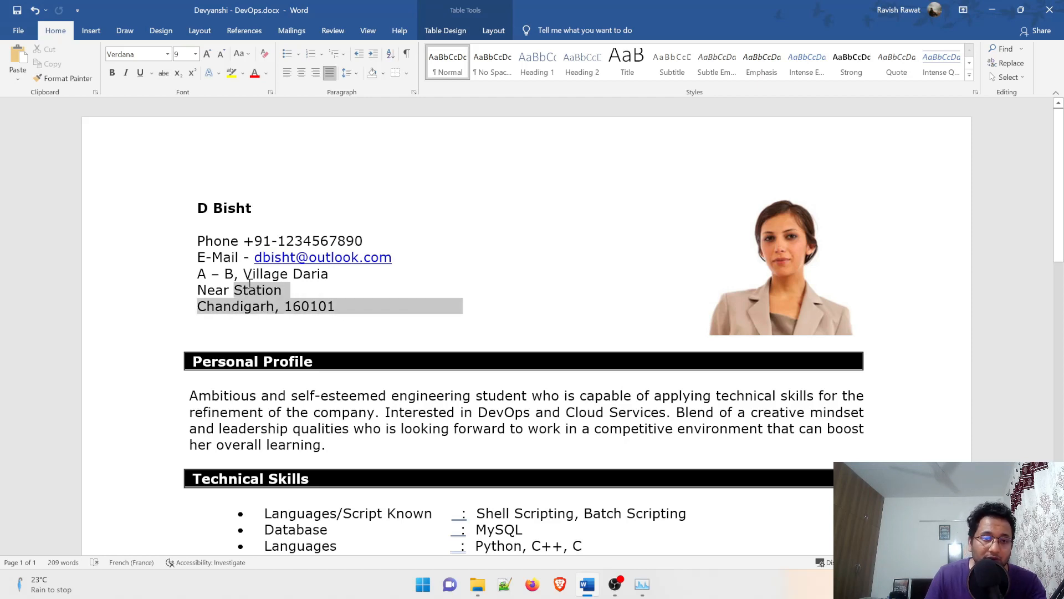
left_click(314, 279)
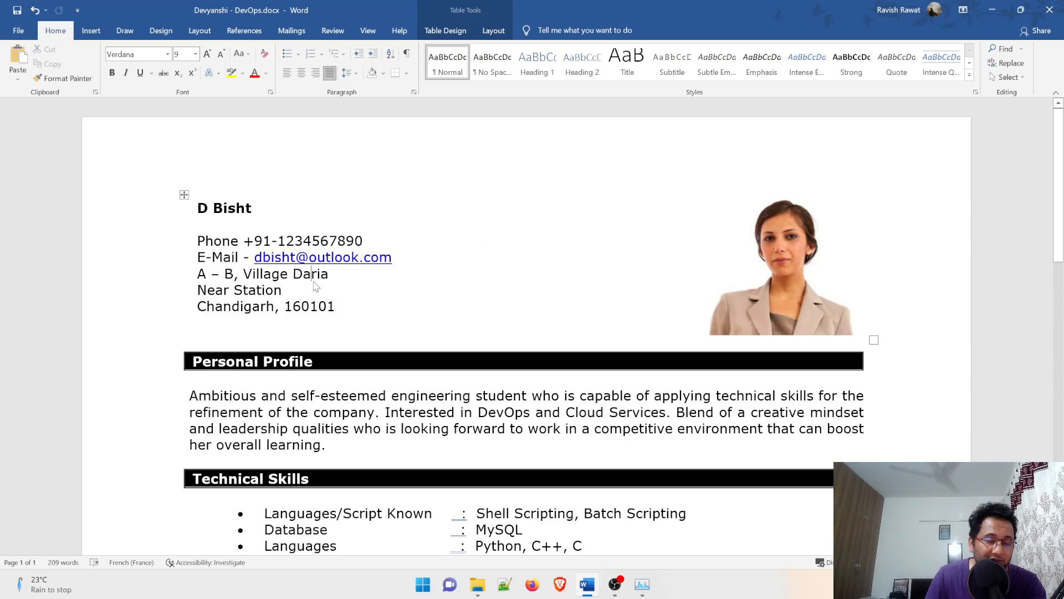
mouse_move(255, 311)
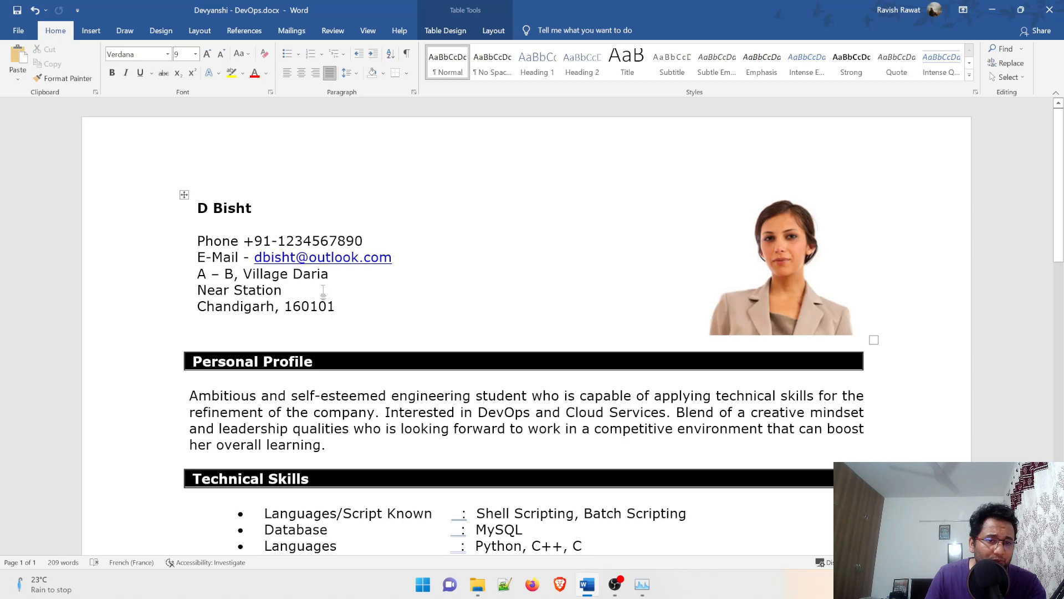
mouse_move(531, 275)
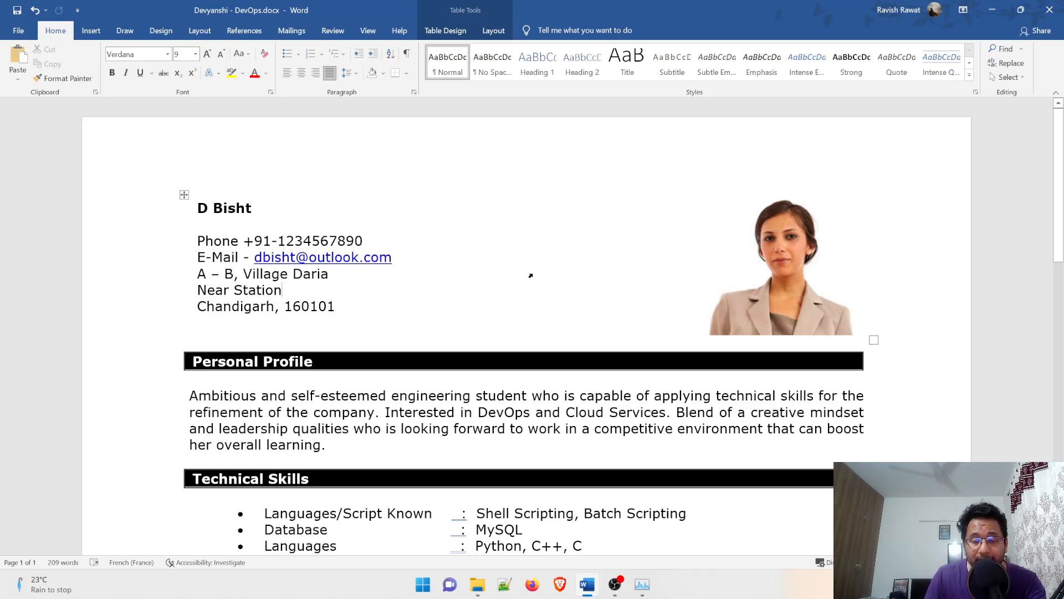
left_click(781, 265)
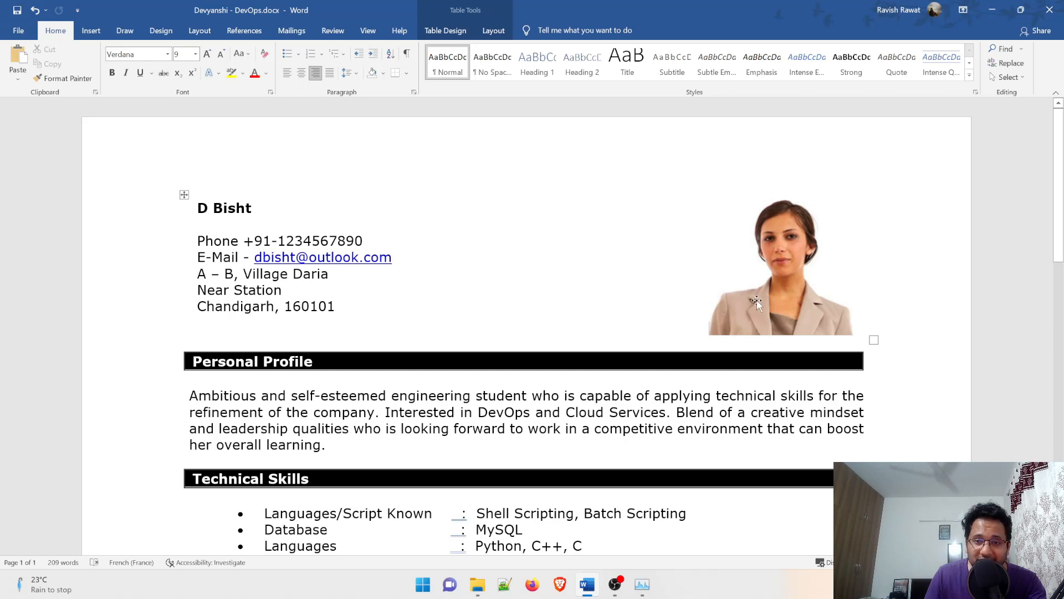
mouse_move(801, 275)
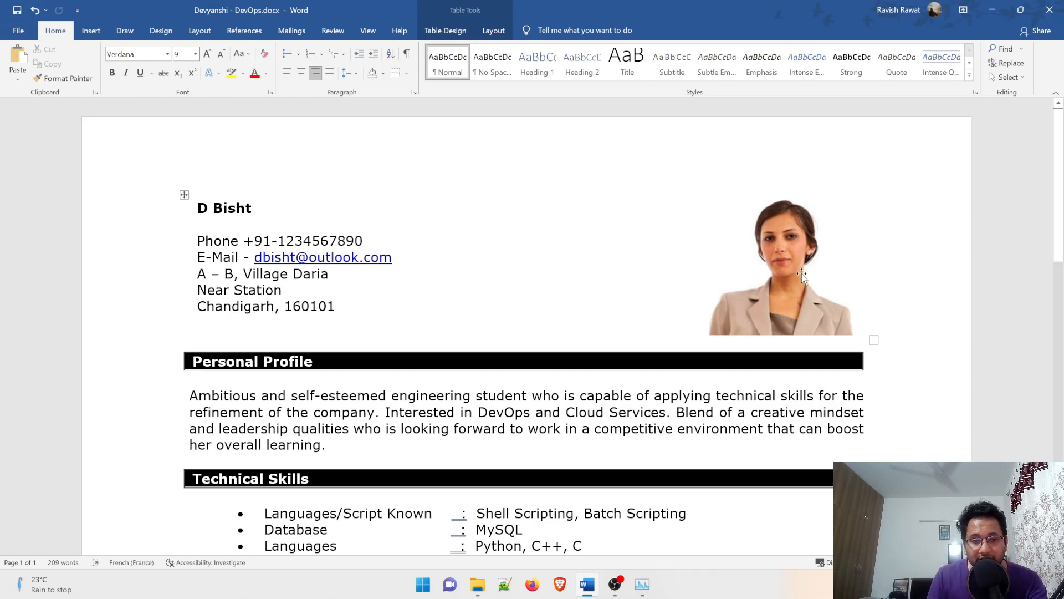
left_click(781, 265)
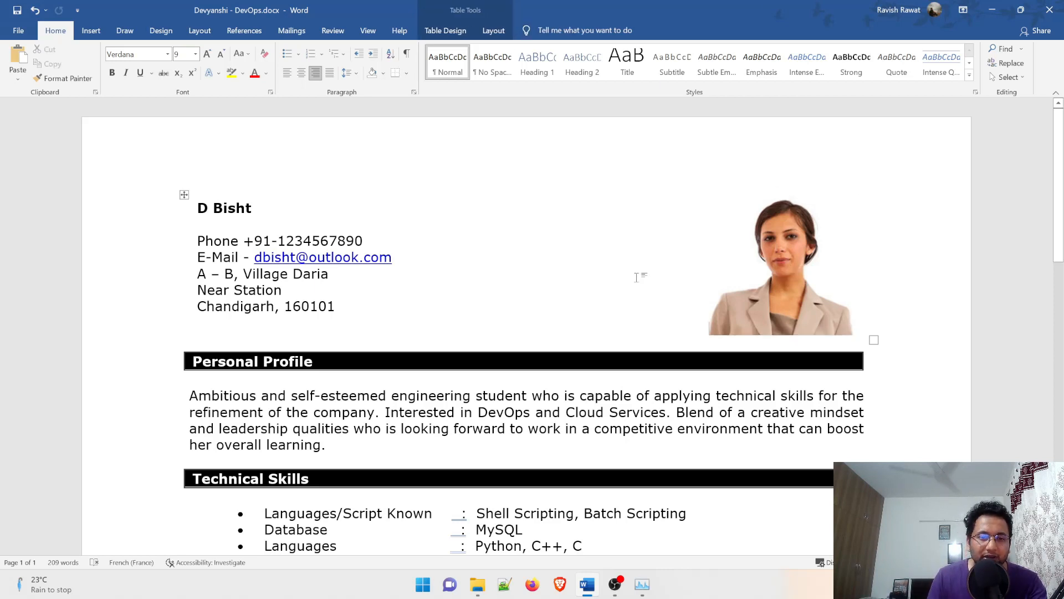
mouse_move(675, 284)
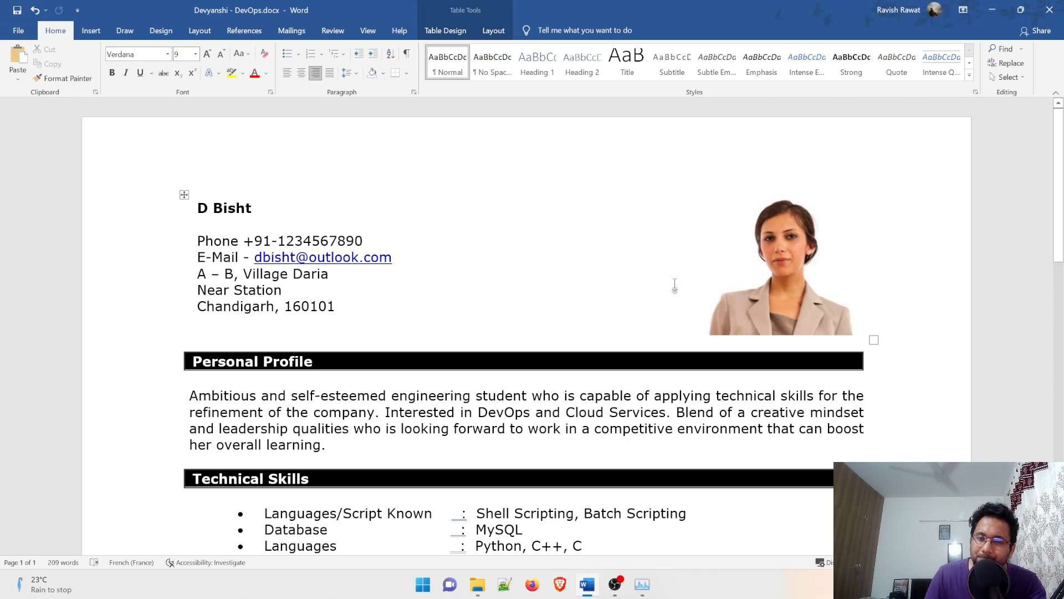
mouse_move(640, 224)
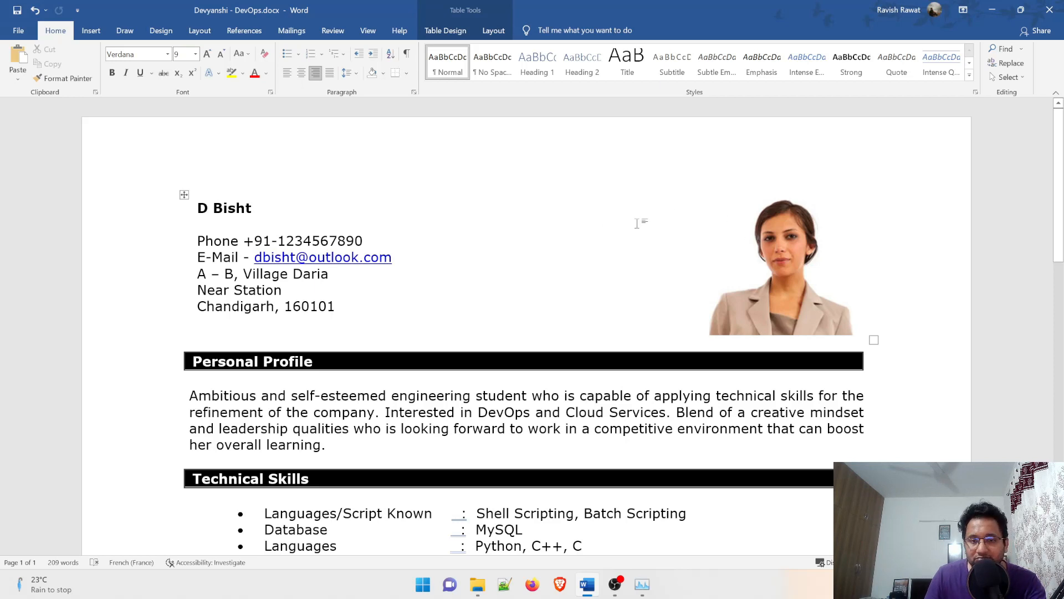
mouse_move(627, 235)
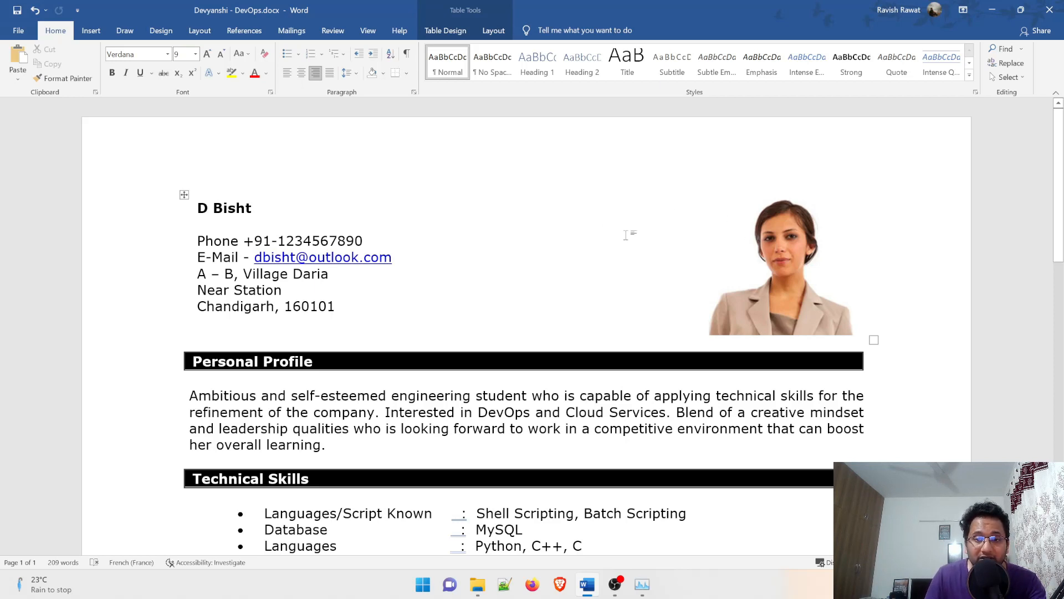
mouse_move(778, 272)
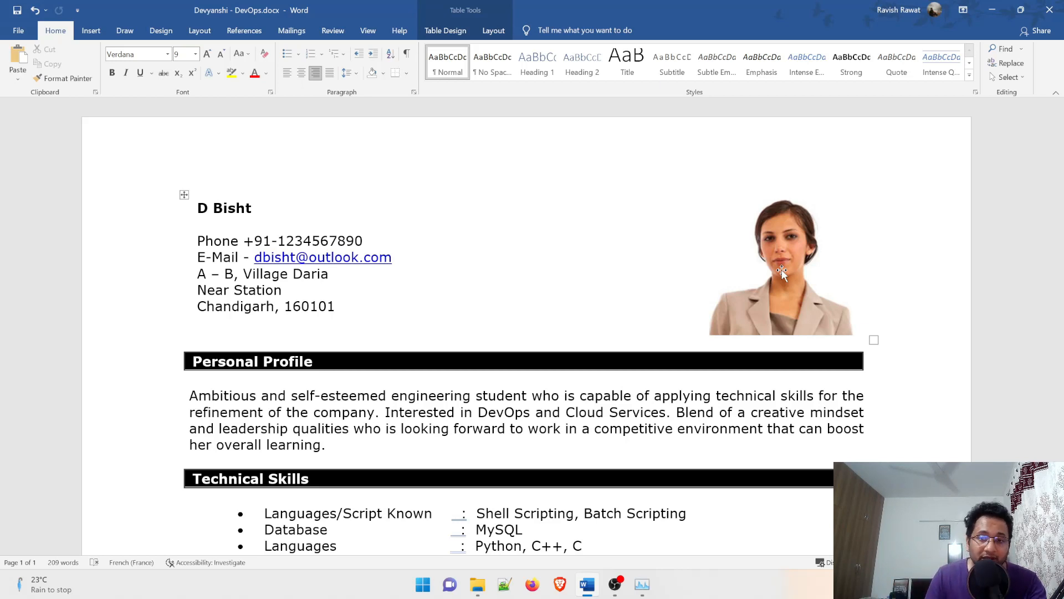
mouse_move(625, 259)
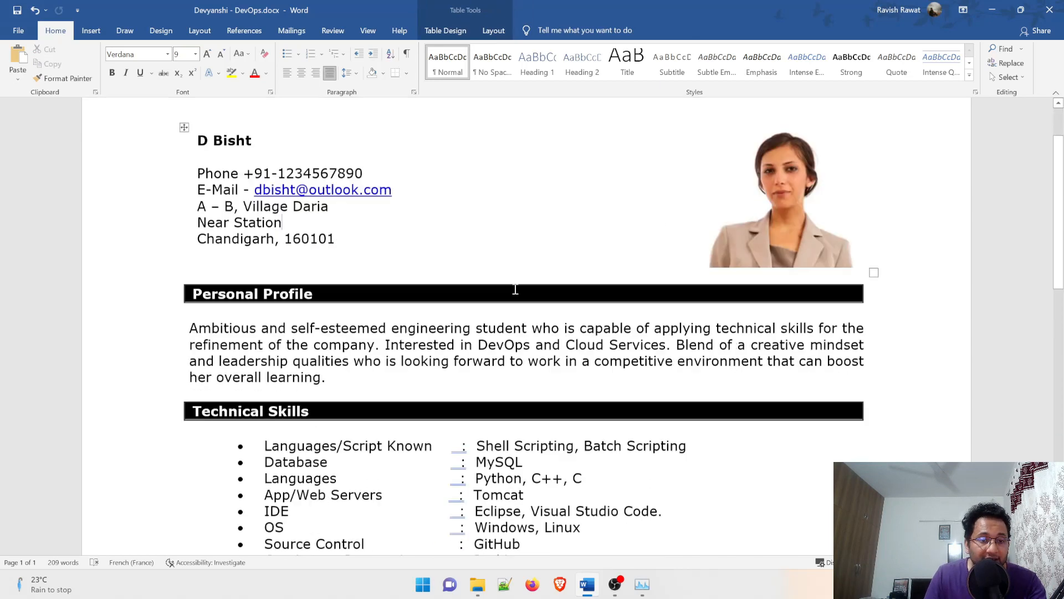
Scroll further down the resume and select words in its body.
scroll("down", 3)
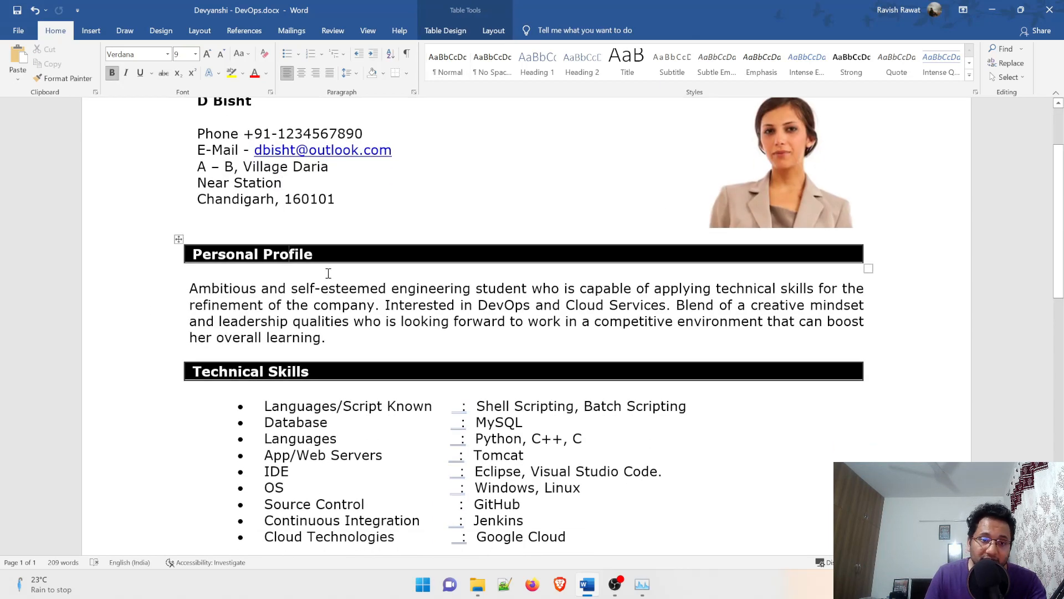
scroll("down", 3)
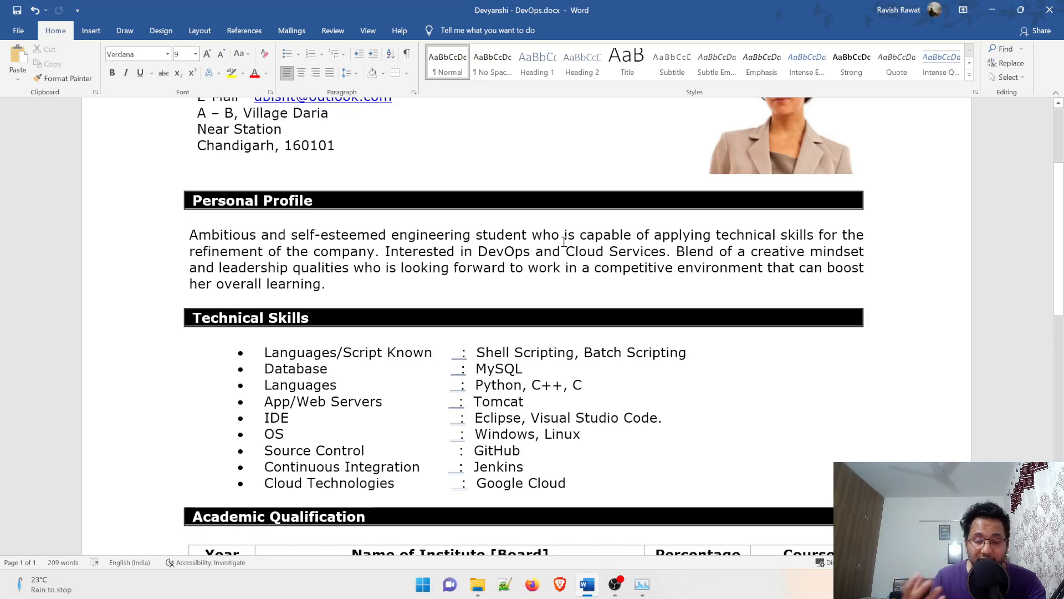
left_click(190, 220)
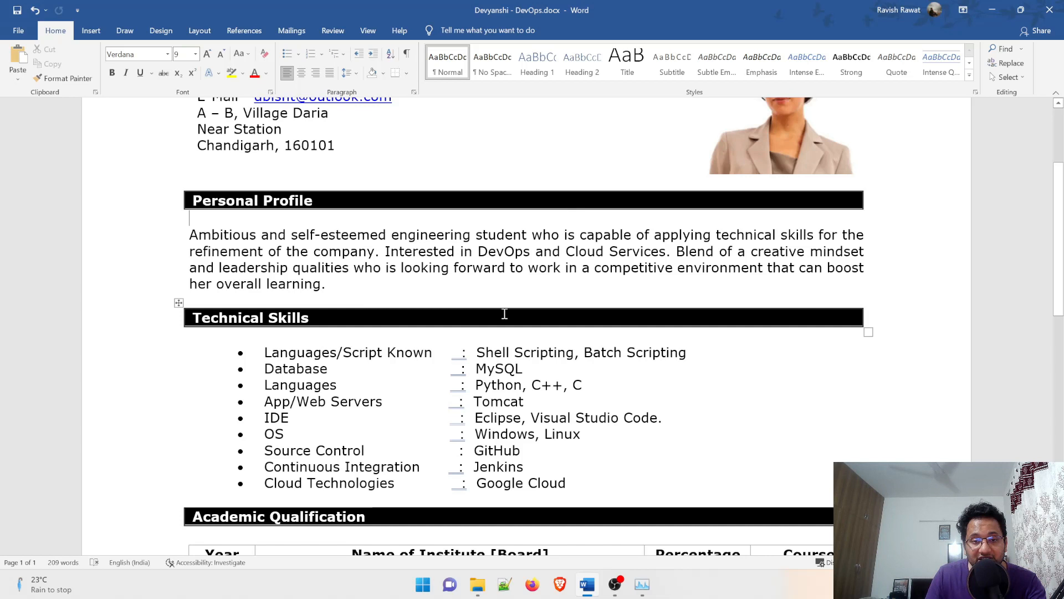
mouse_move(541, 276)
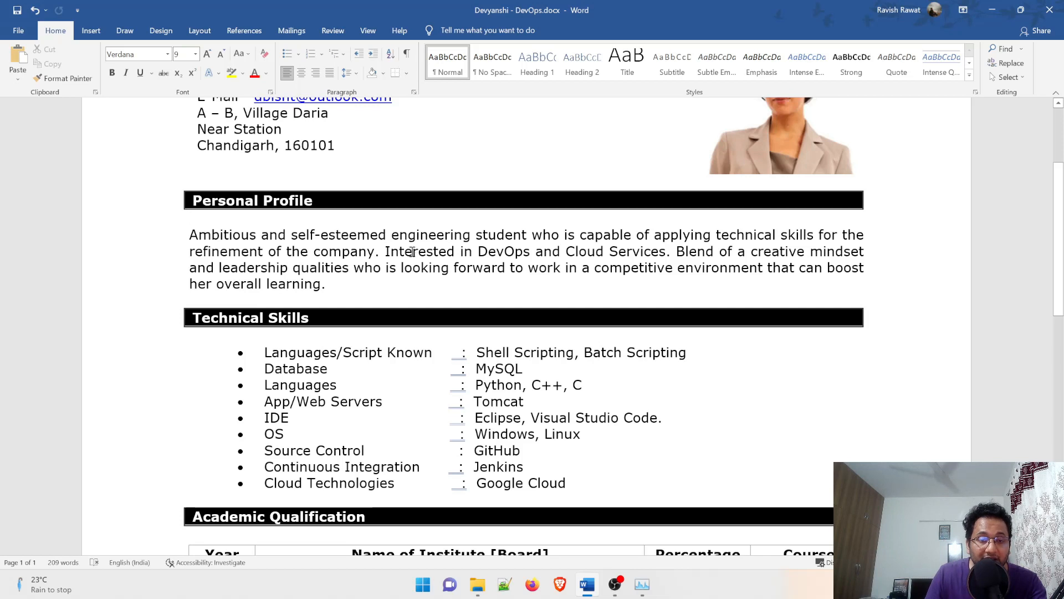
double_click(503, 251)
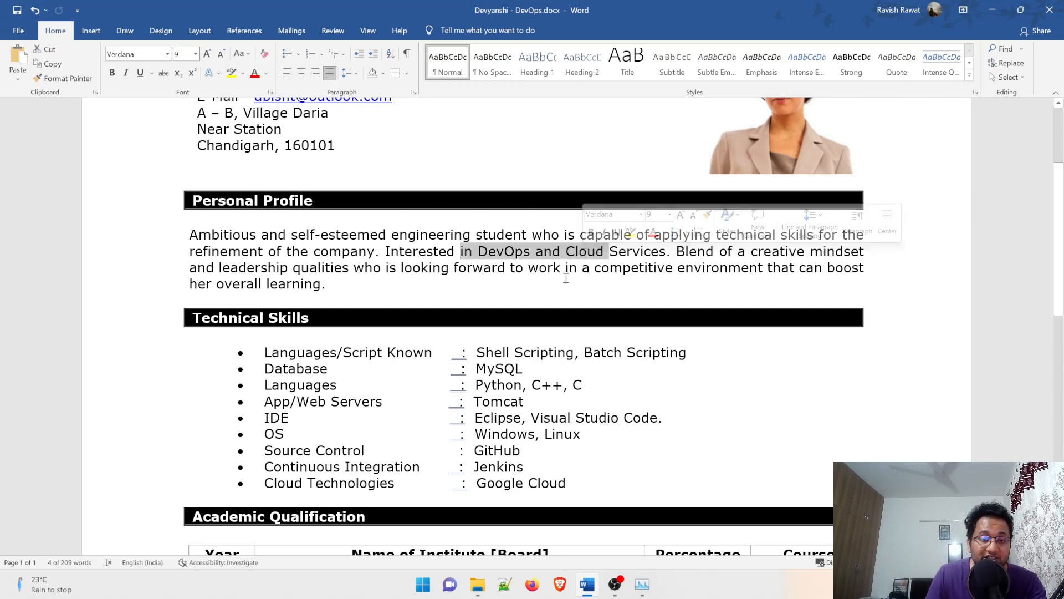
left_click(565, 279)
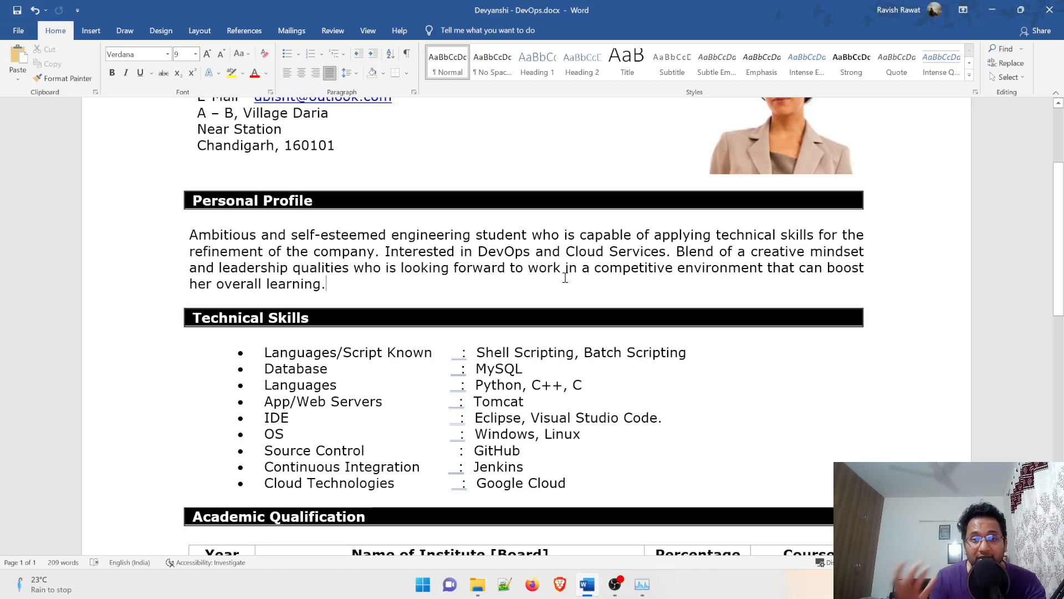
mouse_move(749, 267)
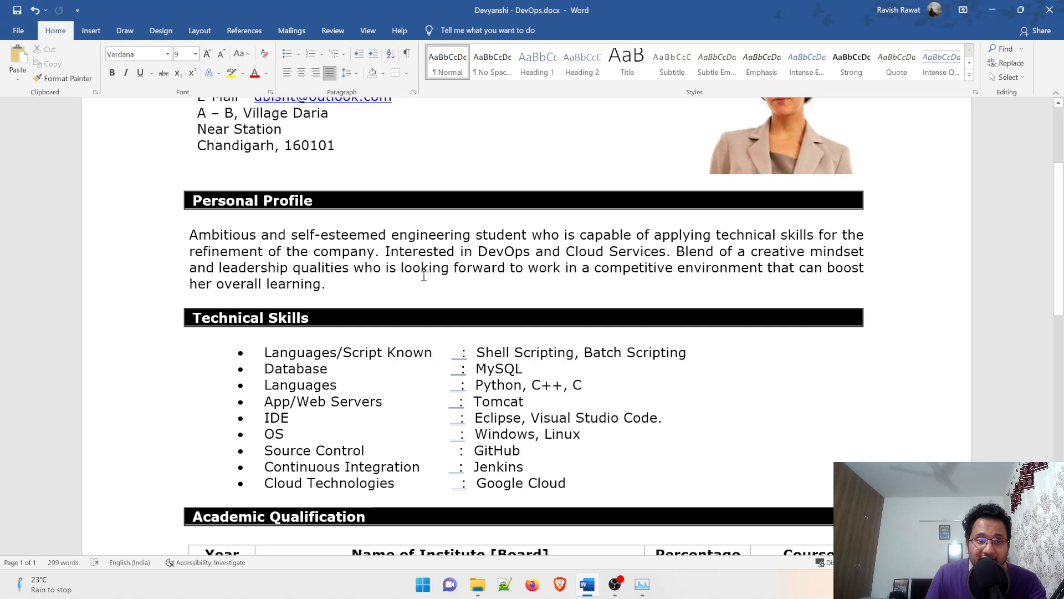
mouse_move(733, 271)
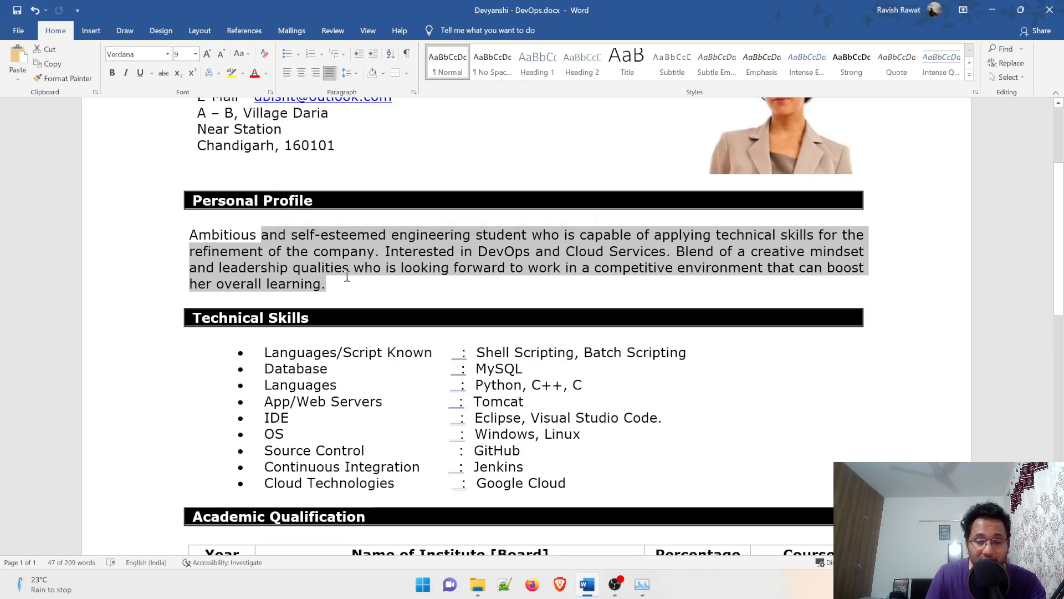
scroll("down", 3)
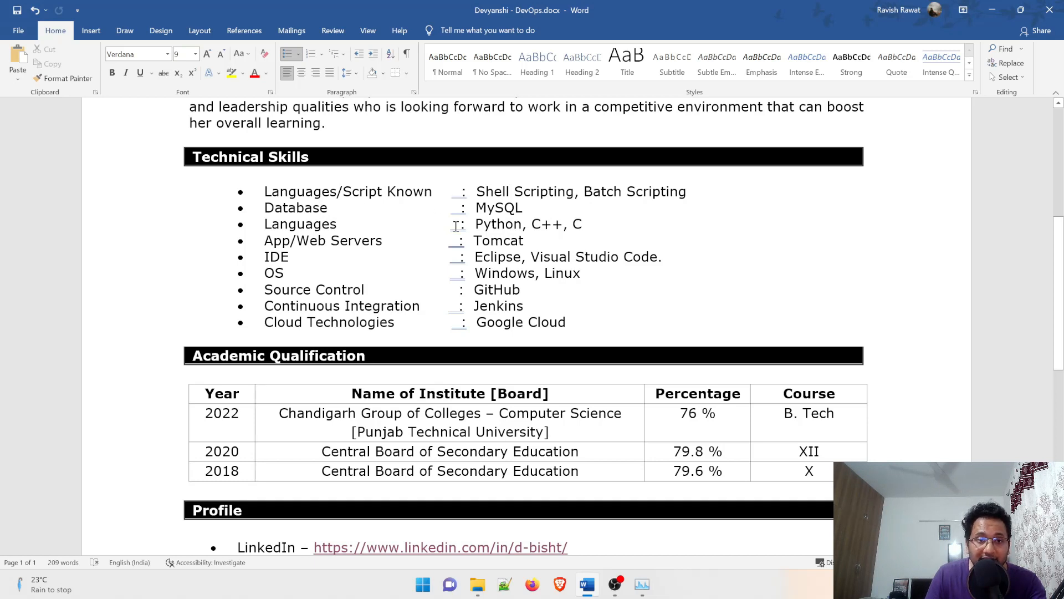
mouse_move(565, 224)
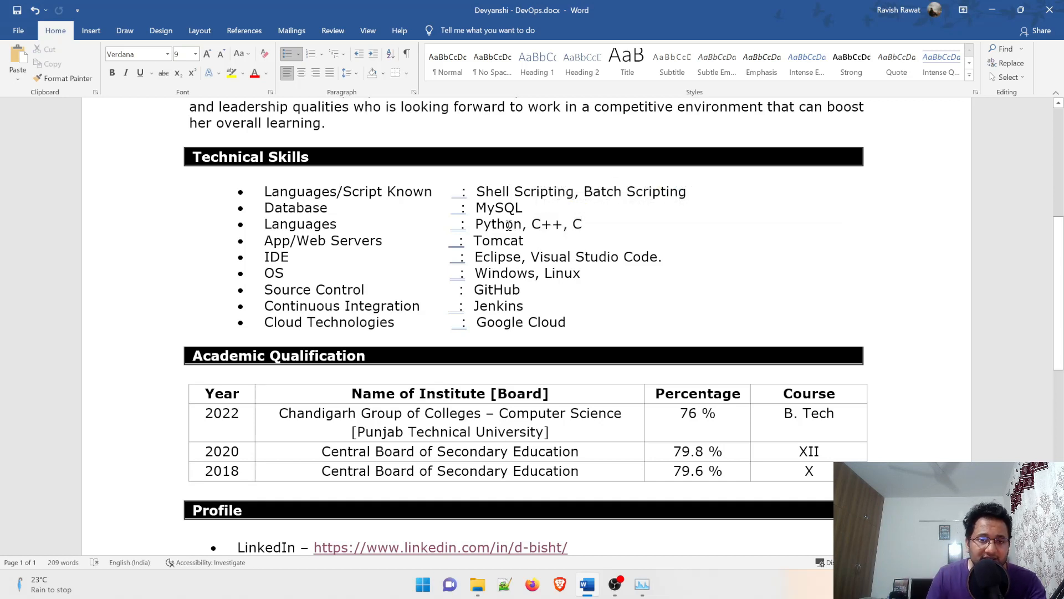
double_click(498, 224)
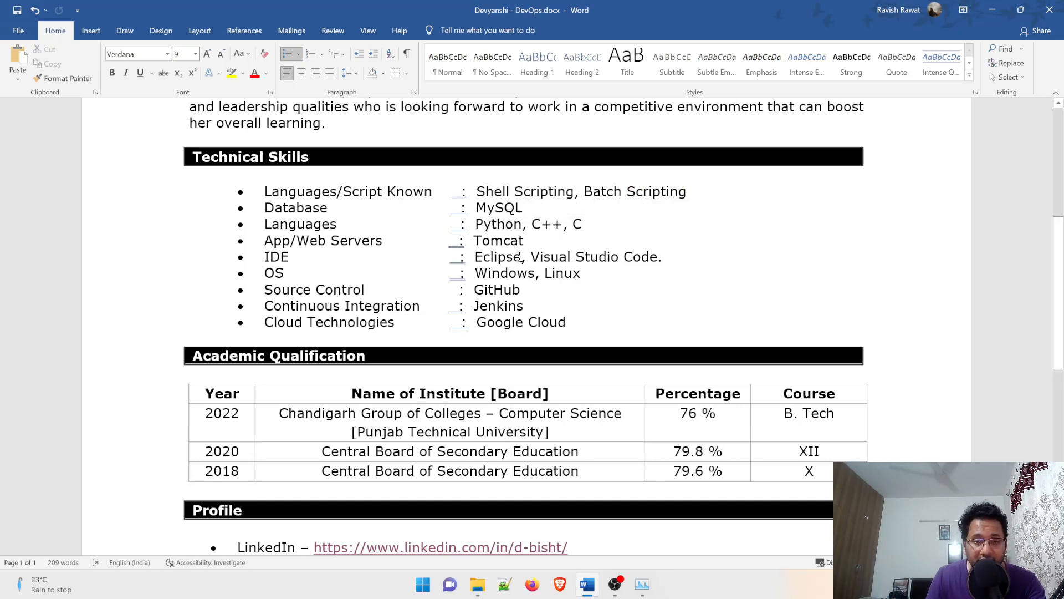
mouse_move(341, 250)
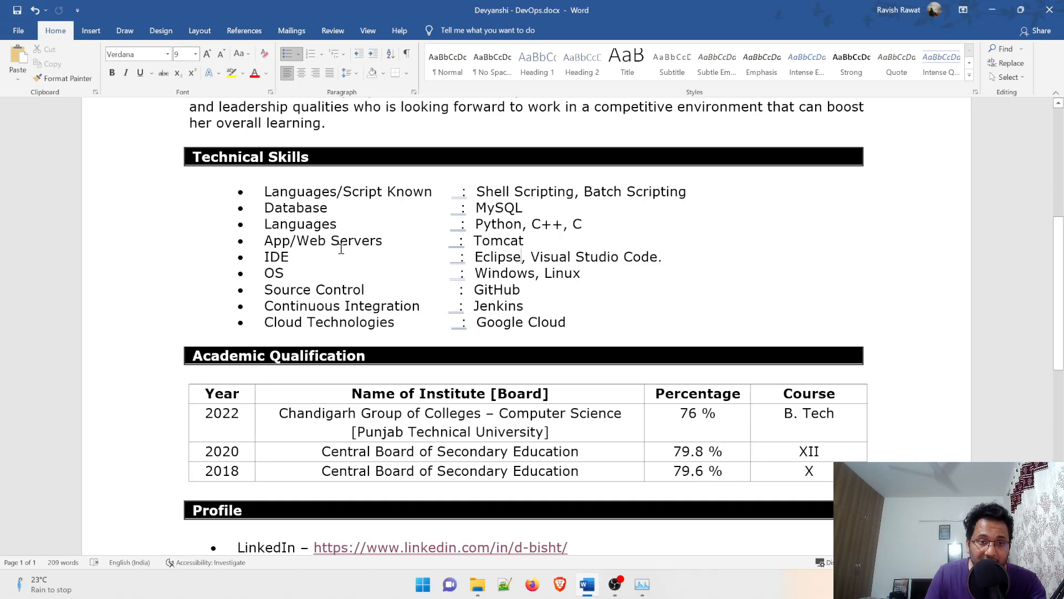
Highlight the Tomcat, GitHub, Integration and Jenkins skill words, then deselect.
double_click(498, 240)
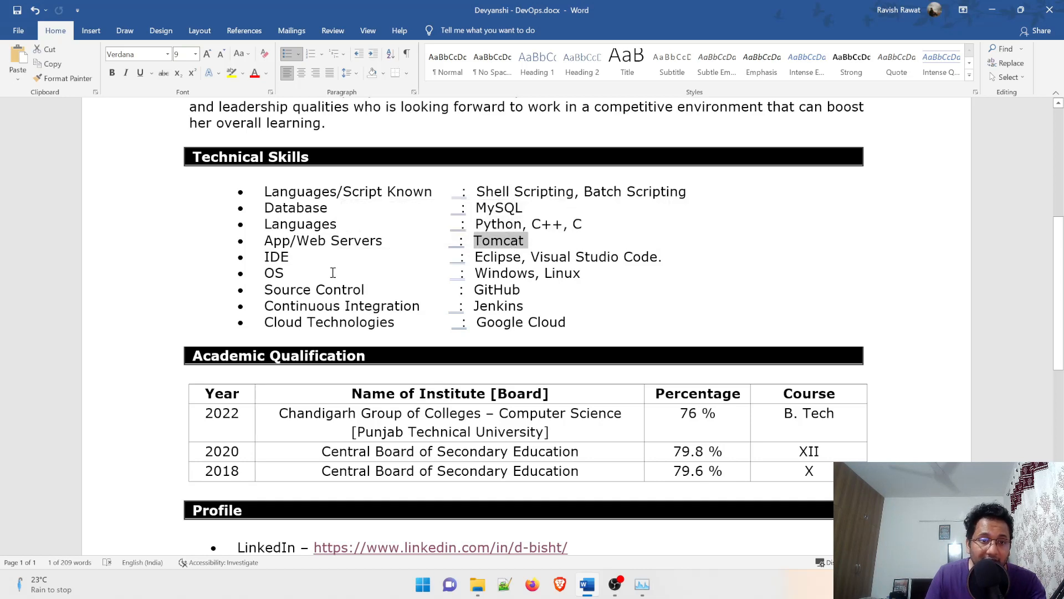
mouse_move(303, 260)
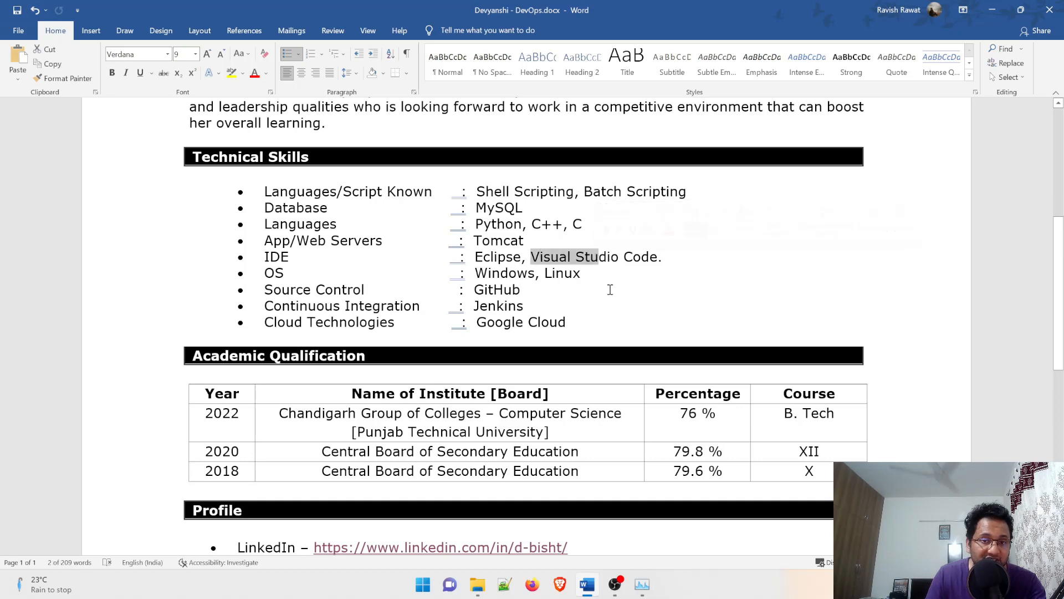
left_click(371, 277)
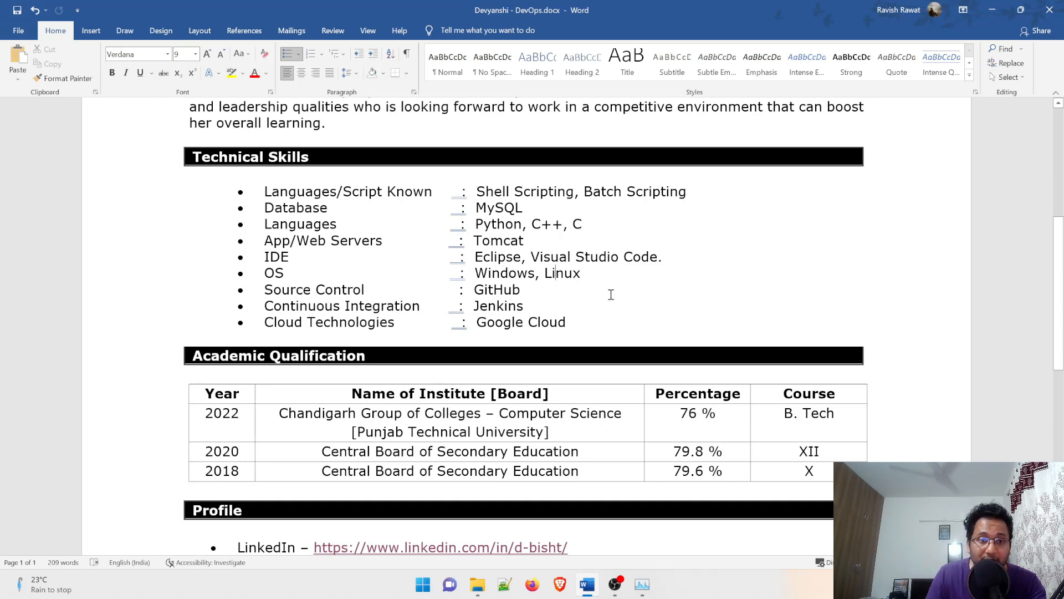
double_click(314, 289)
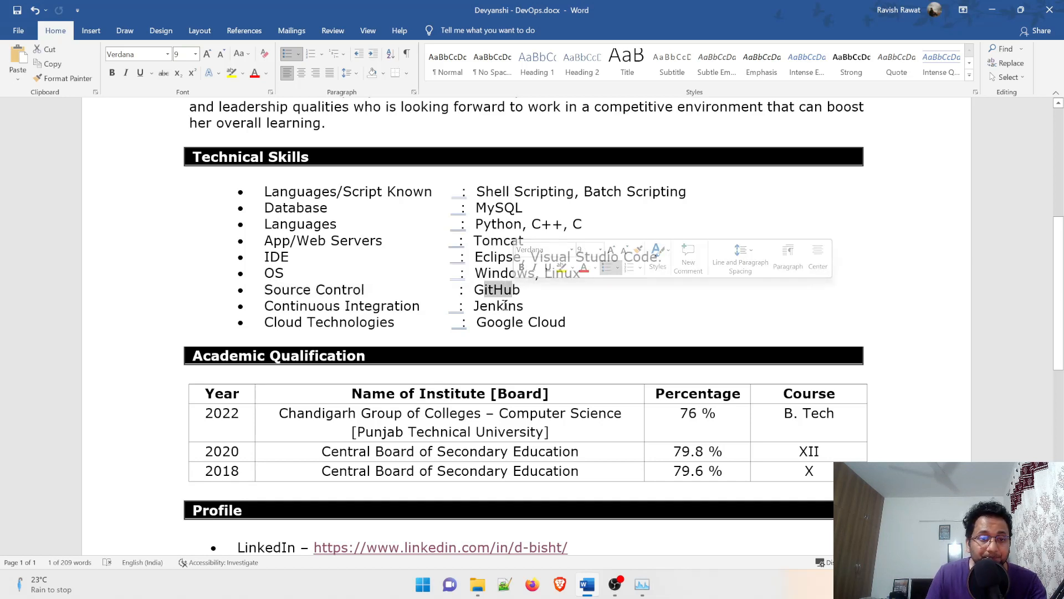
double_click(382, 305)
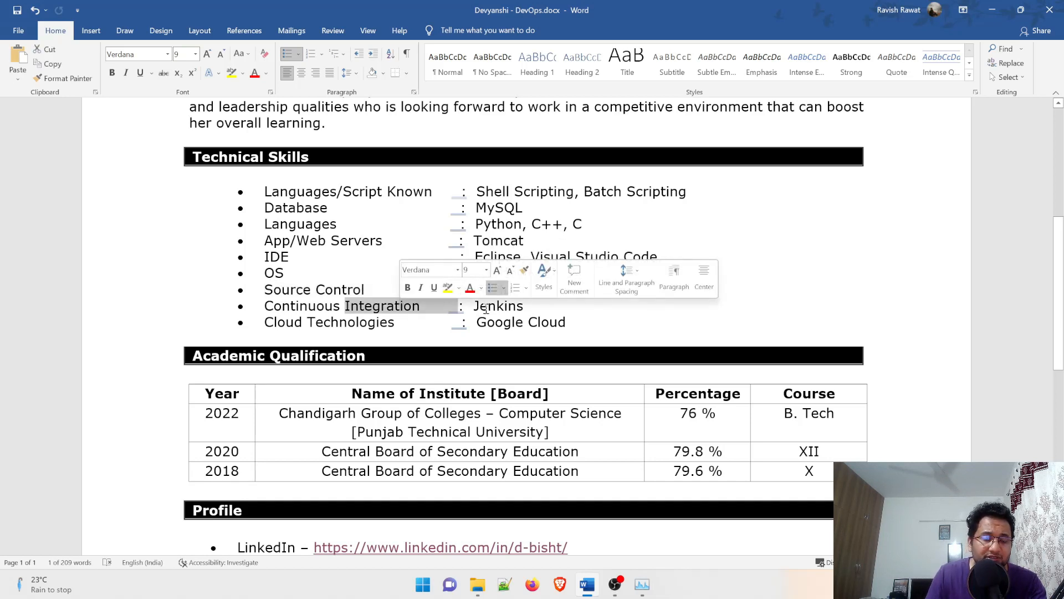
double_click(498, 306)
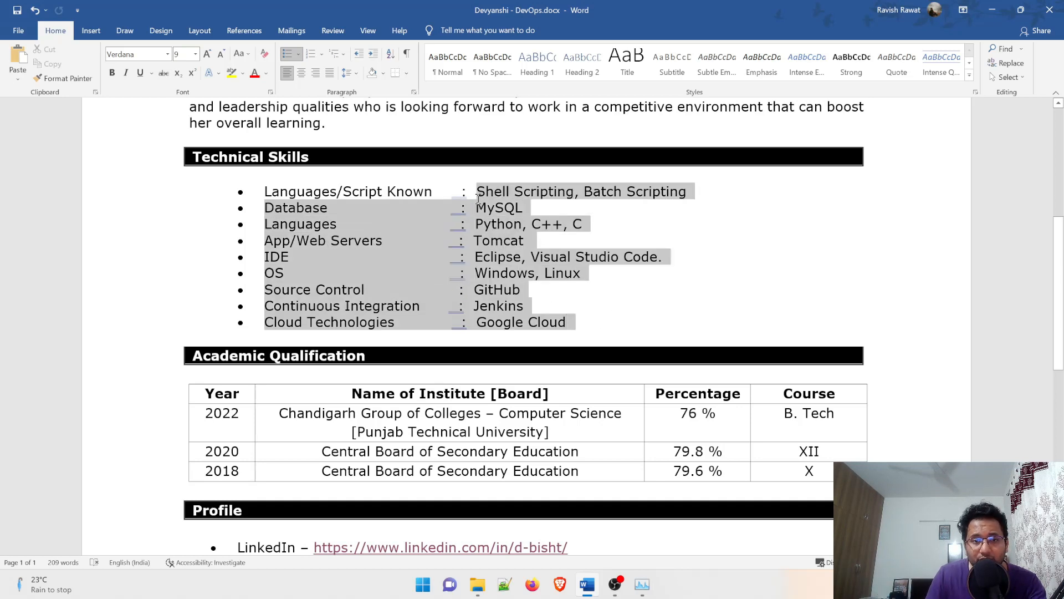
left_click(604, 306)
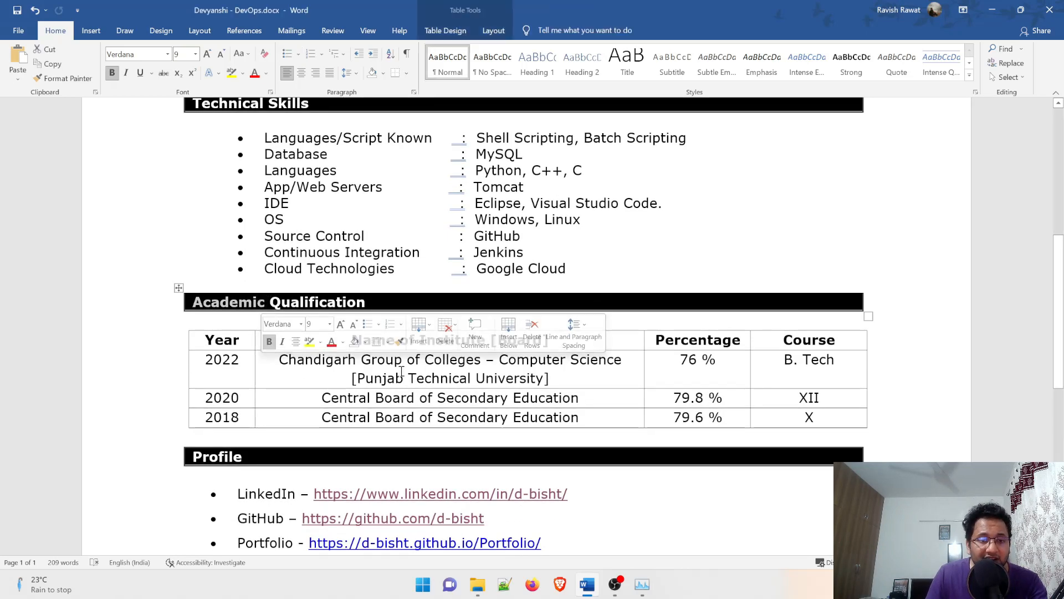
Clear selections in the qualification table, skills, percentage and Profile links.
left_click(244, 417)
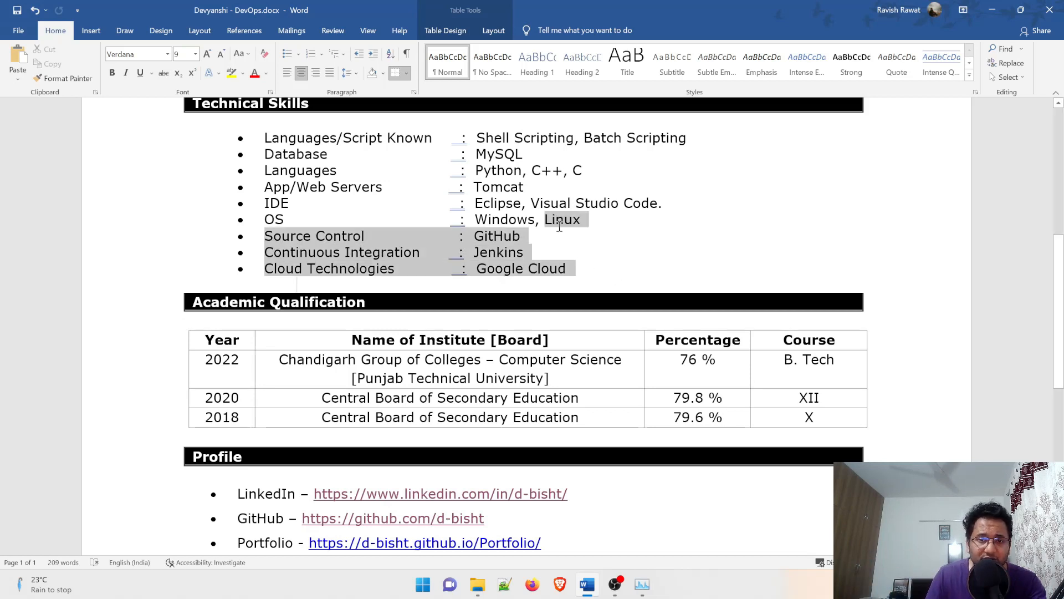
left_click(630, 279)
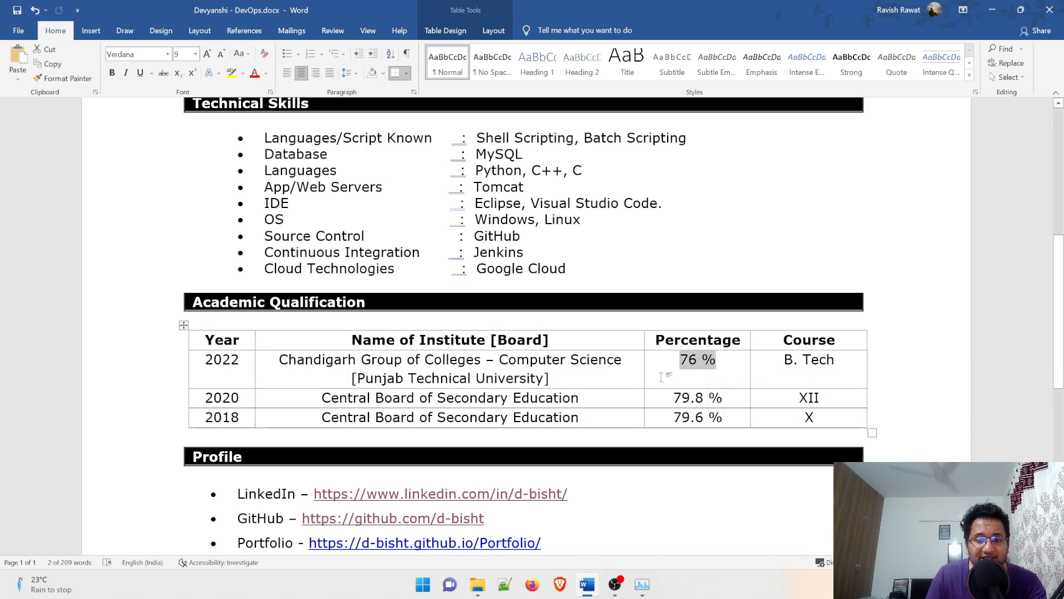
left_click(819, 359)
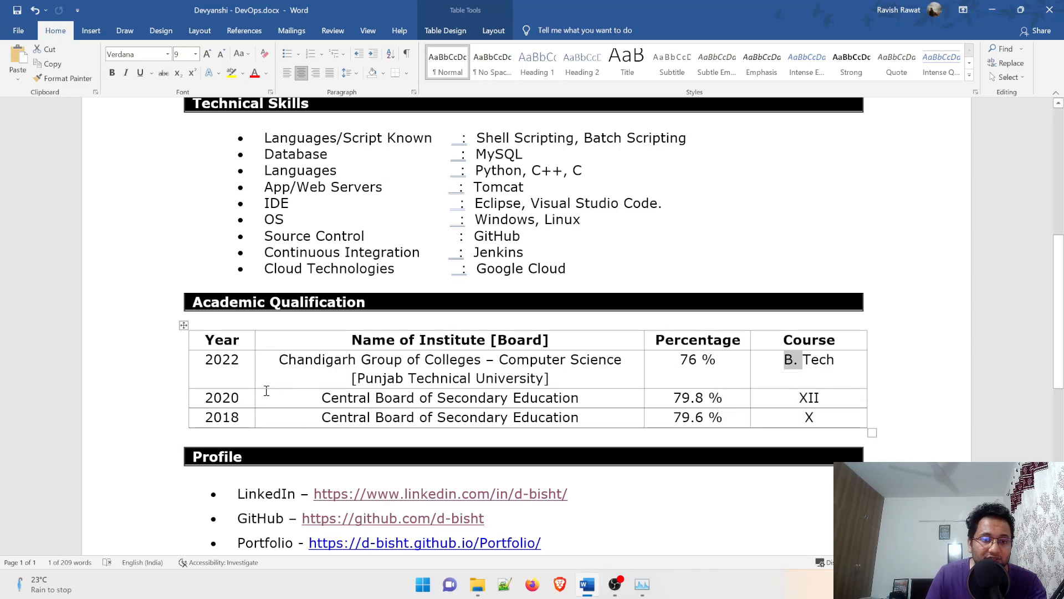
scroll("down", 3)
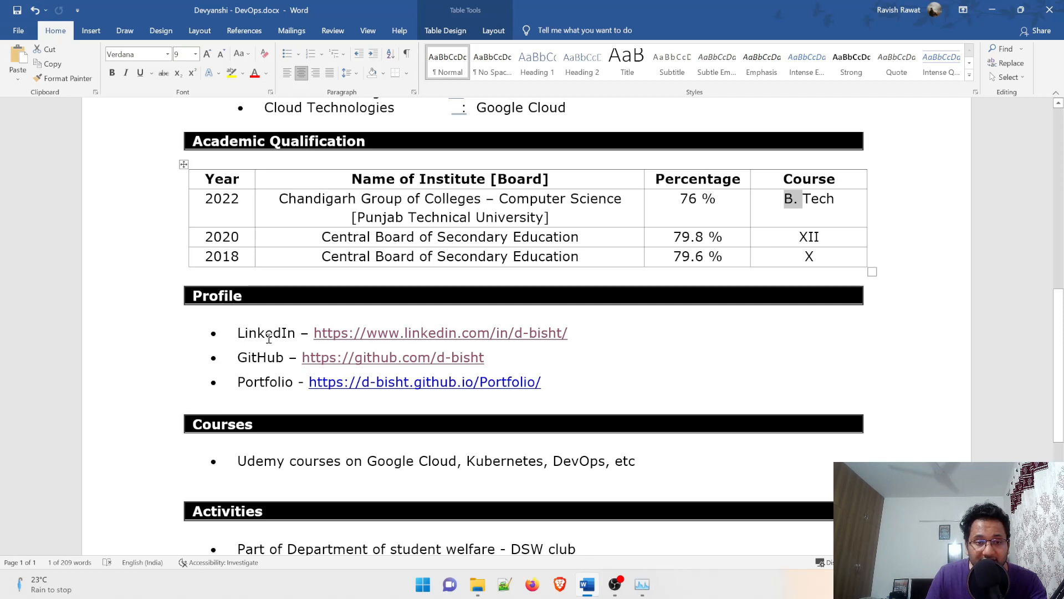
mouse_move(270, 387)
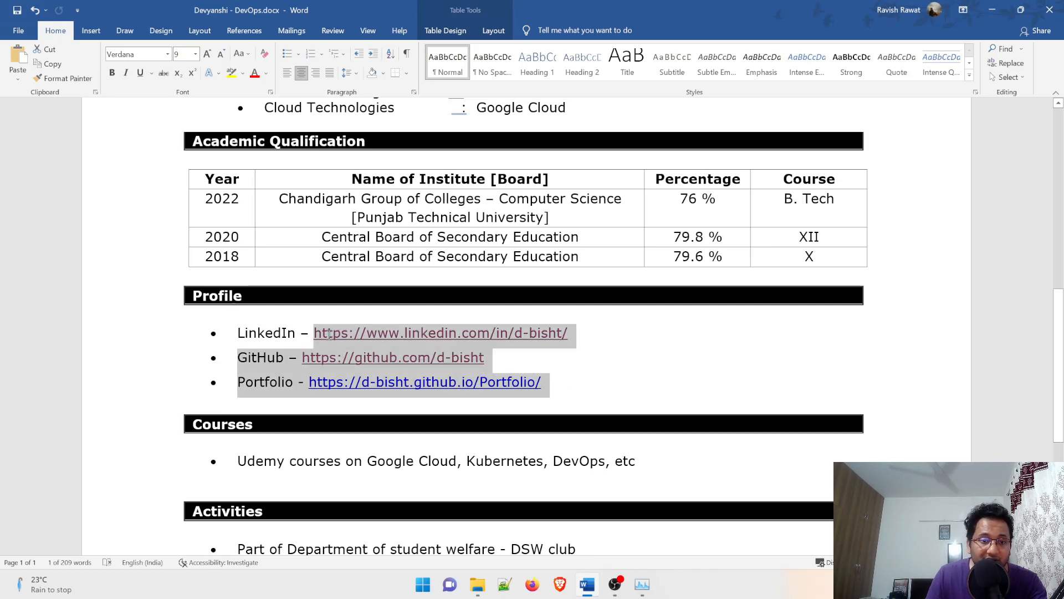
left_click(608, 380)
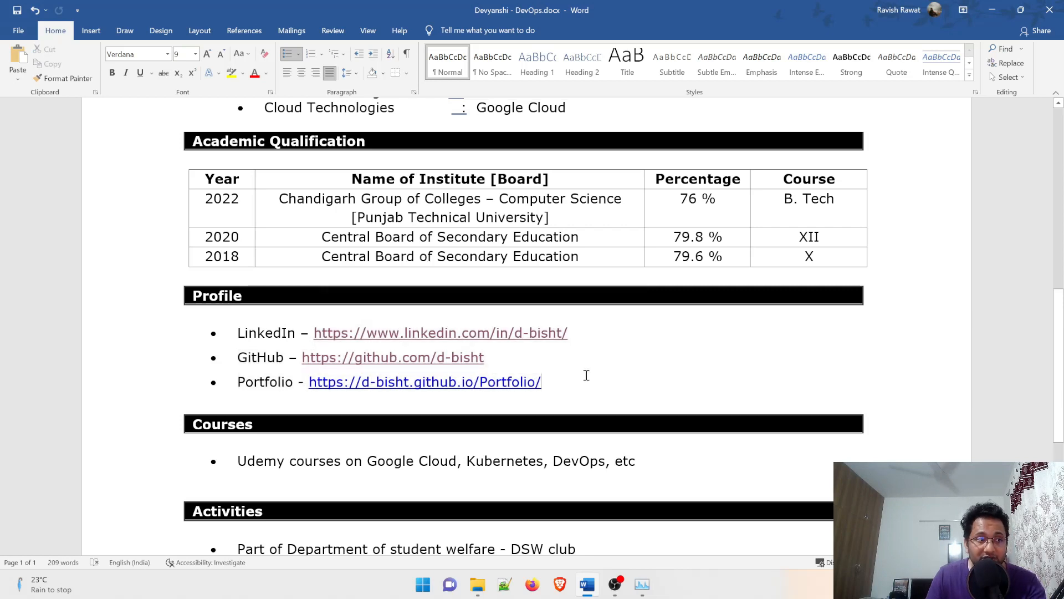
mouse_move(594, 354)
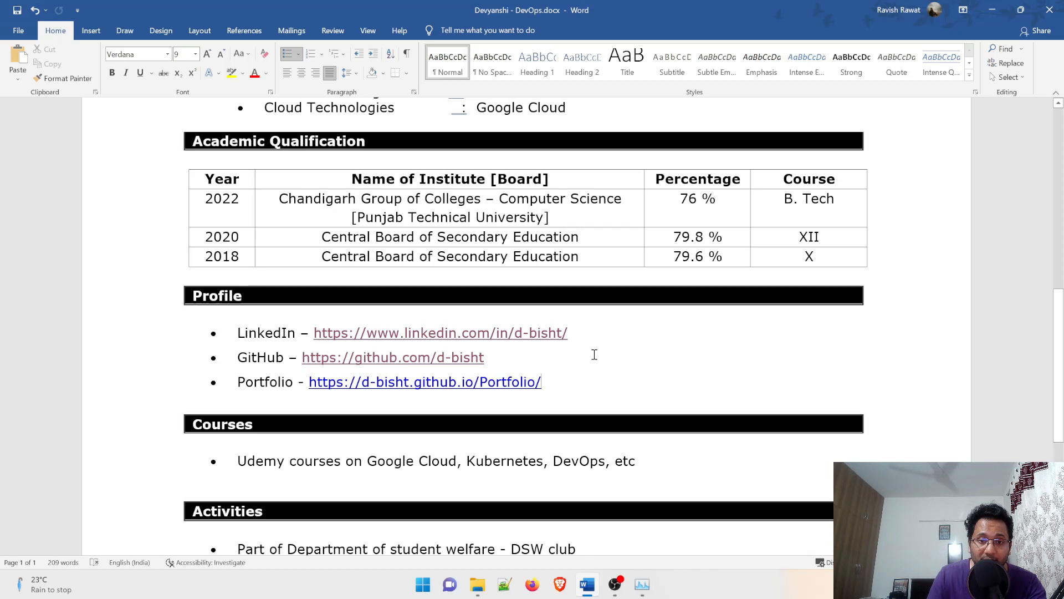
mouse_move(586, 378)
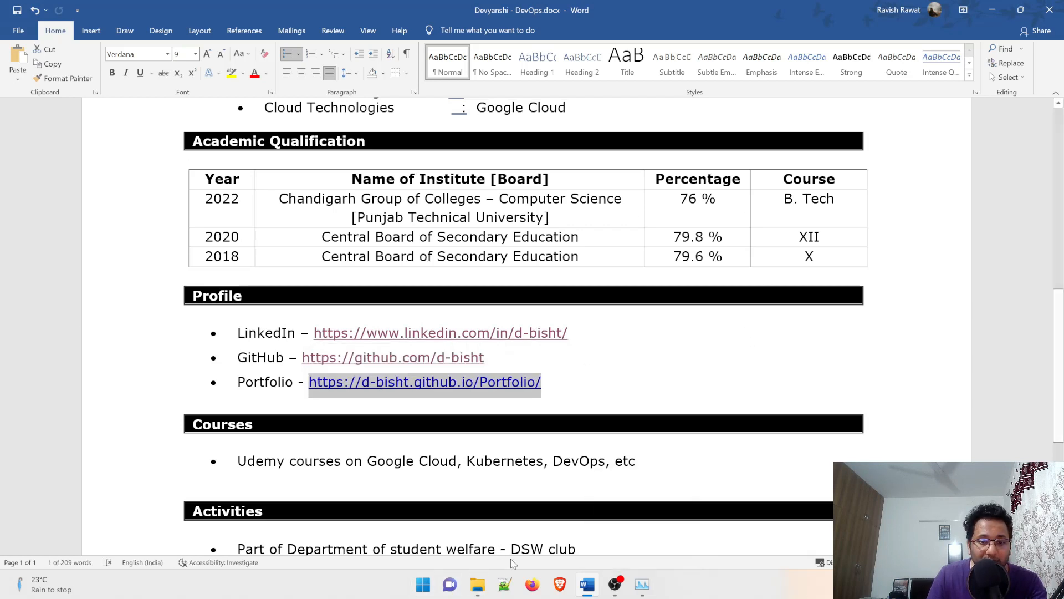
mouse_move(587, 584)
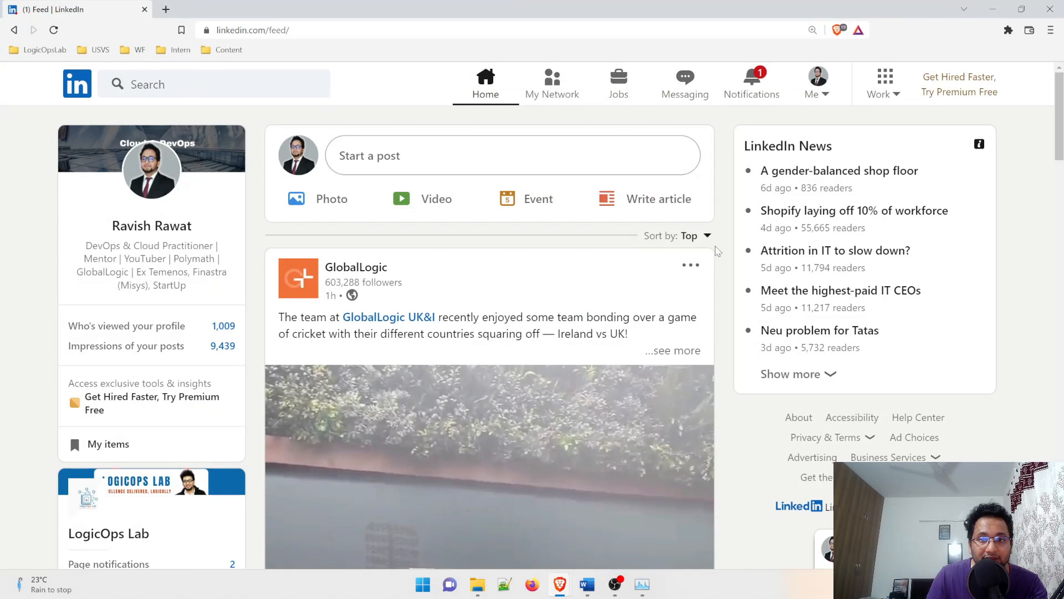
Open your own LinkedIn profile from the Me menu, copy its URL, and return to Word.
left_click(816, 82)
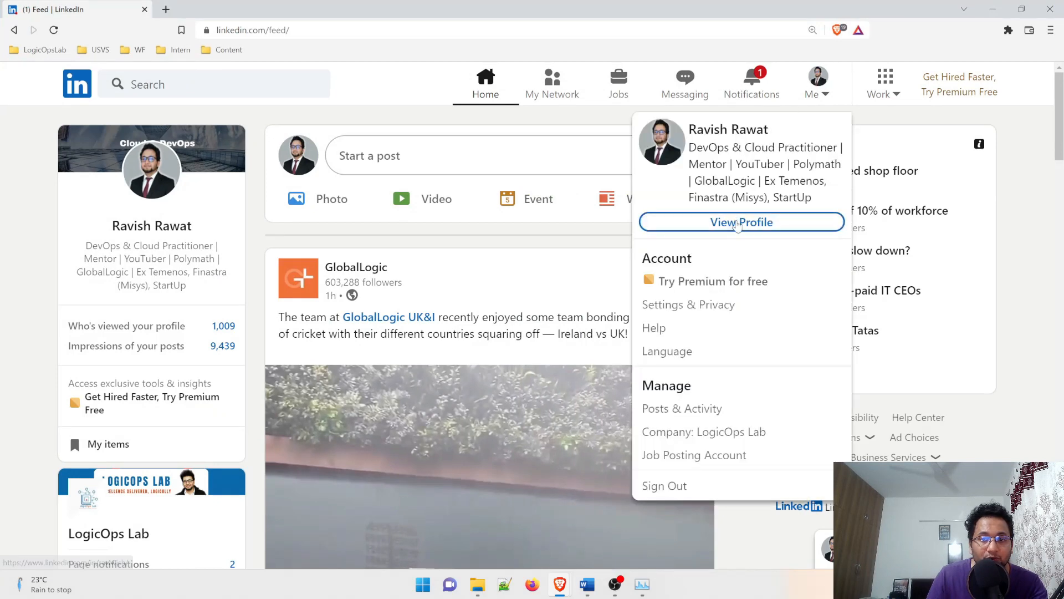
left_click(742, 222)
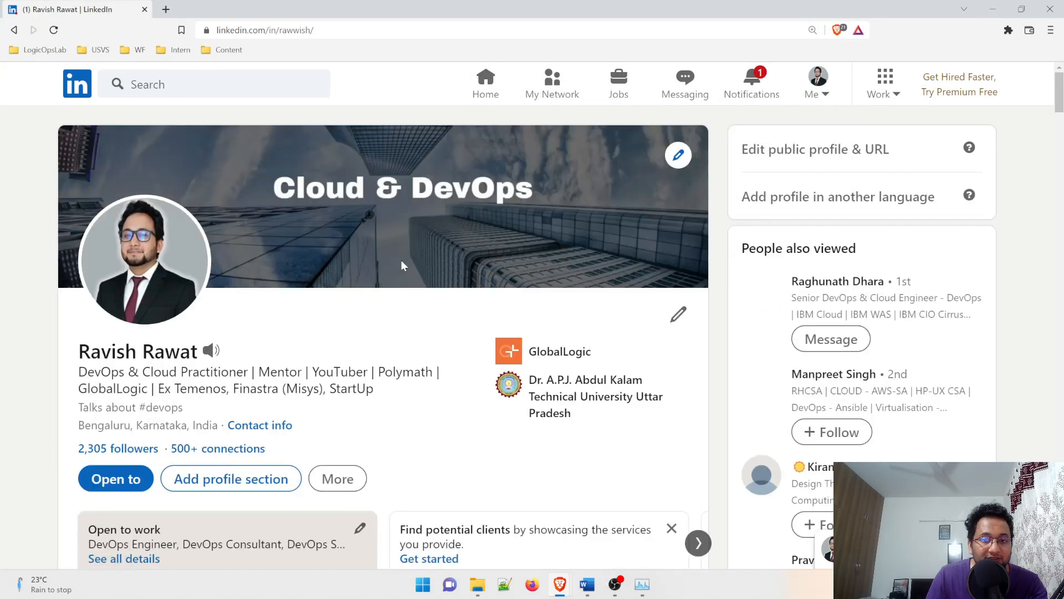
right_click(265, 30)
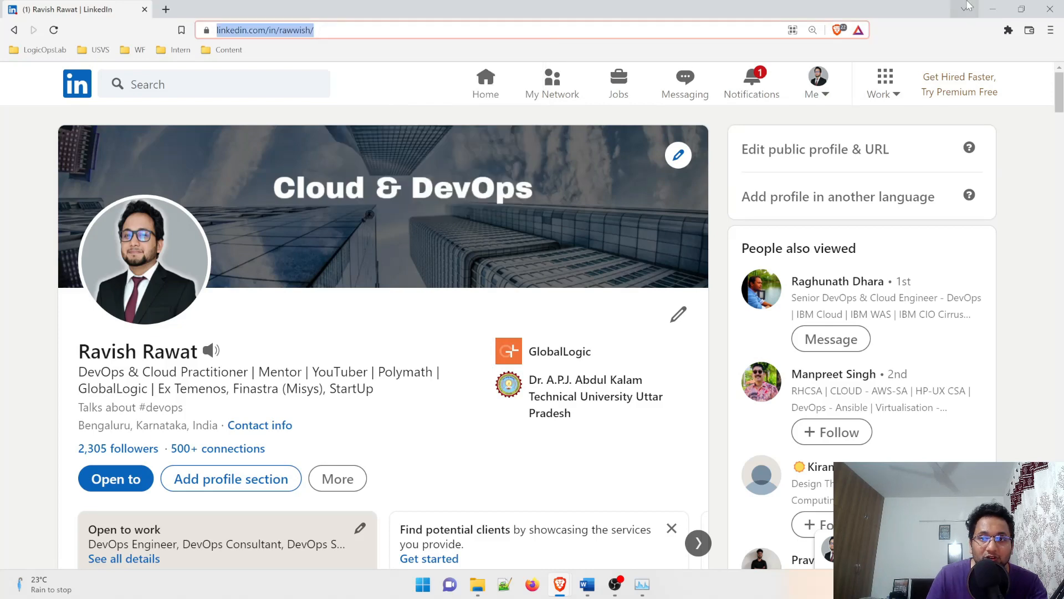
left_click(586, 584)
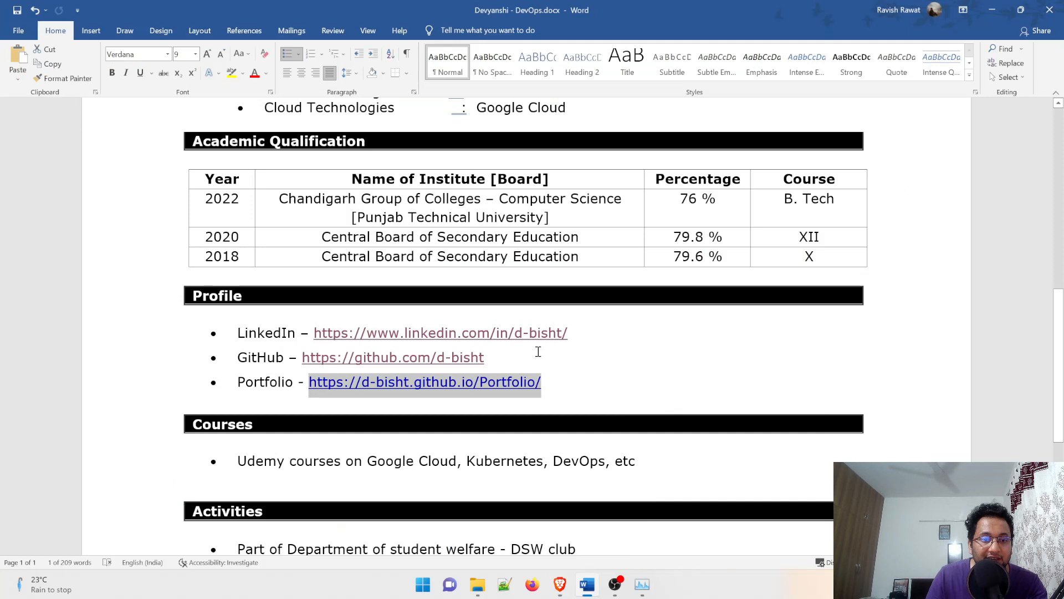
Paste linkedin.com/in/rawwish/ over the old LinkedIn link and confirm it in Edit Hyperlink.
double_click(440, 333)
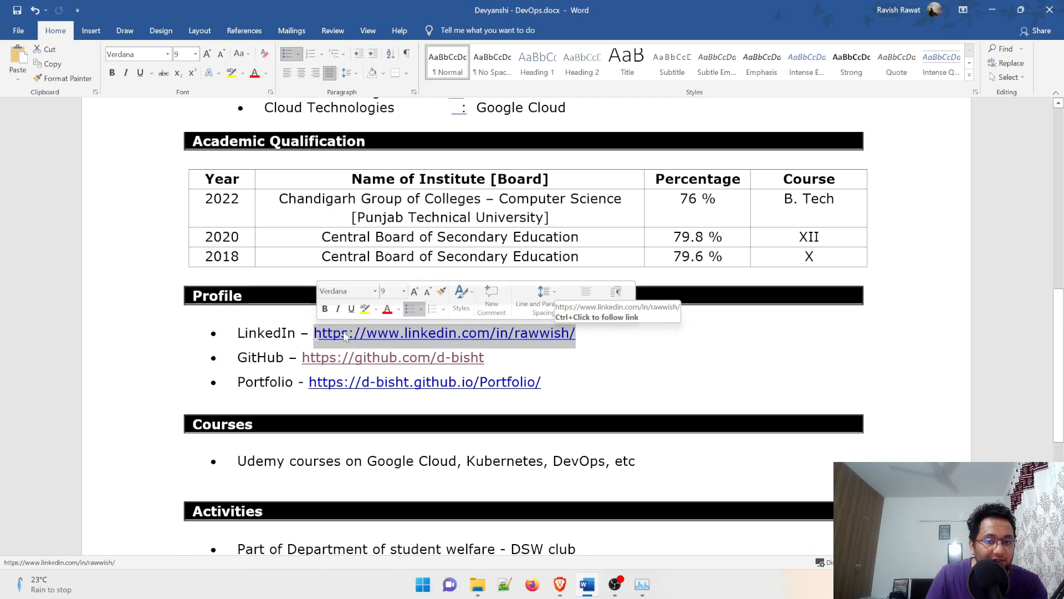
right_click(444, 332)
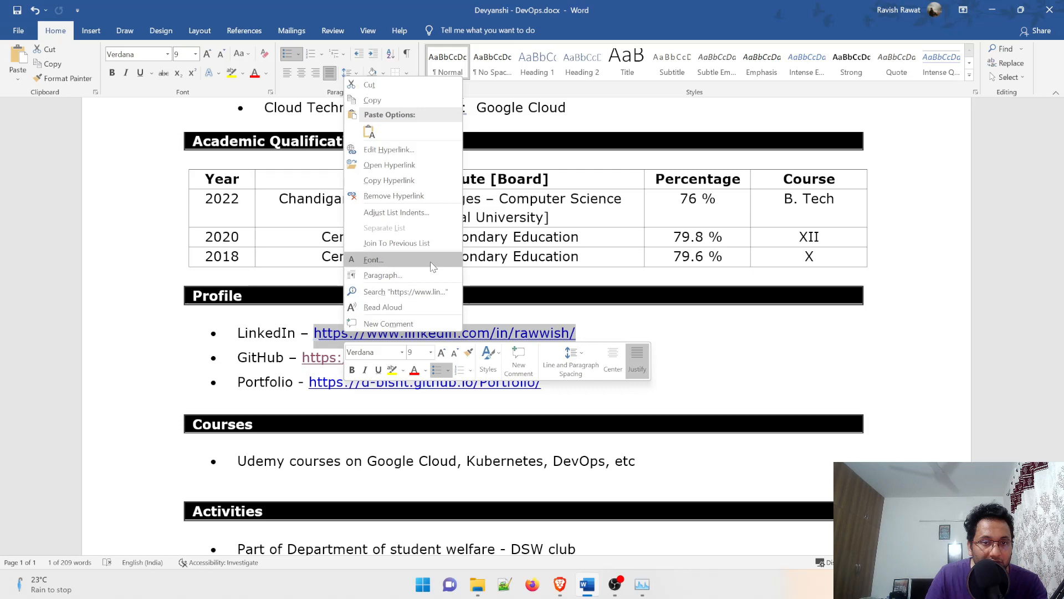
left_click(388, 149)
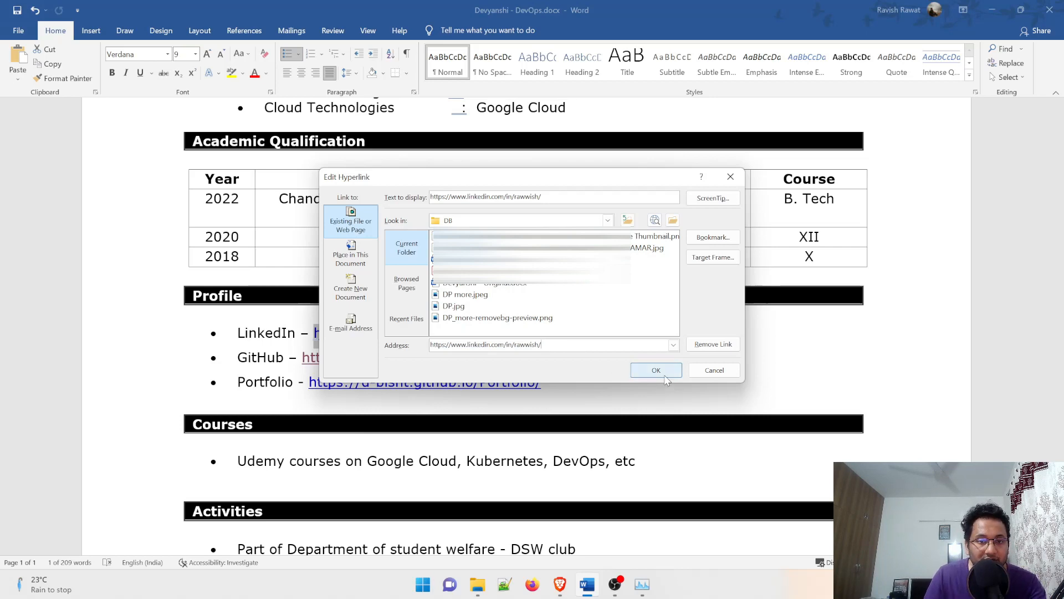
left_click(656, 370)
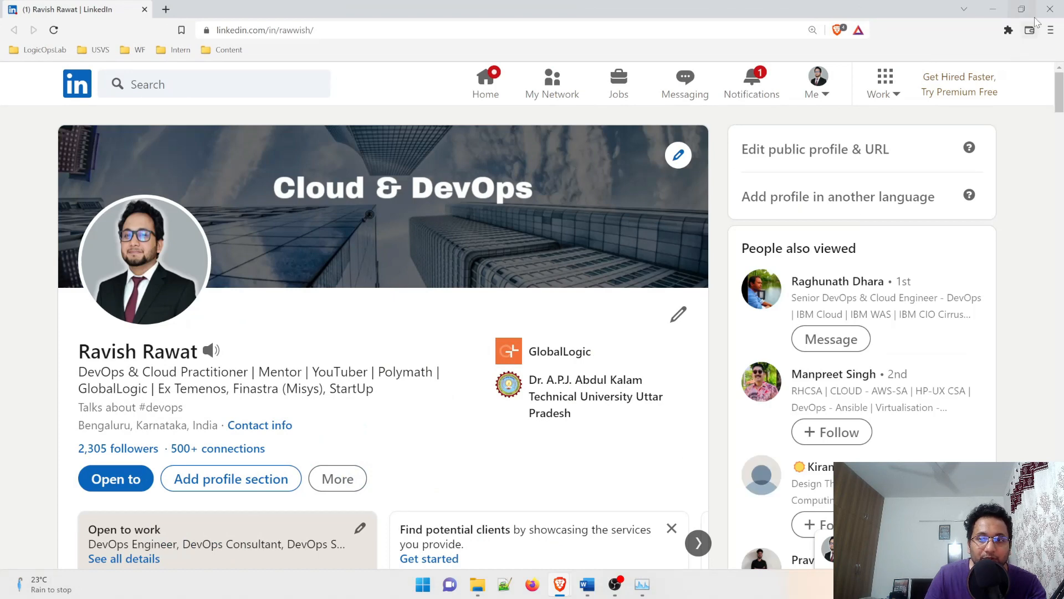
Copy the github.com/logicopslab address from the browser's address bar.
left_click(587, 584)
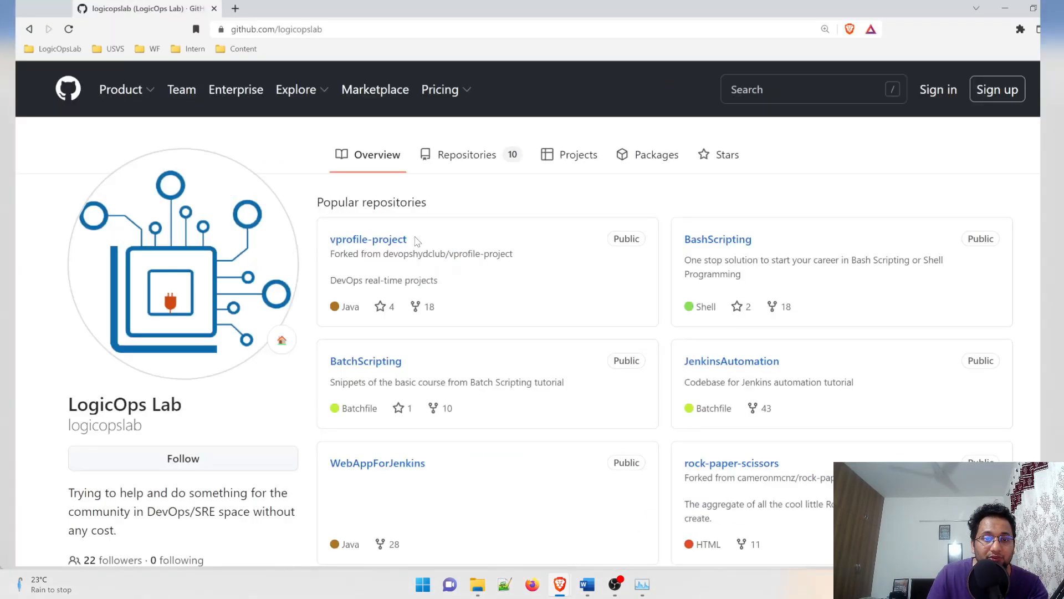
right_click(263, 29)
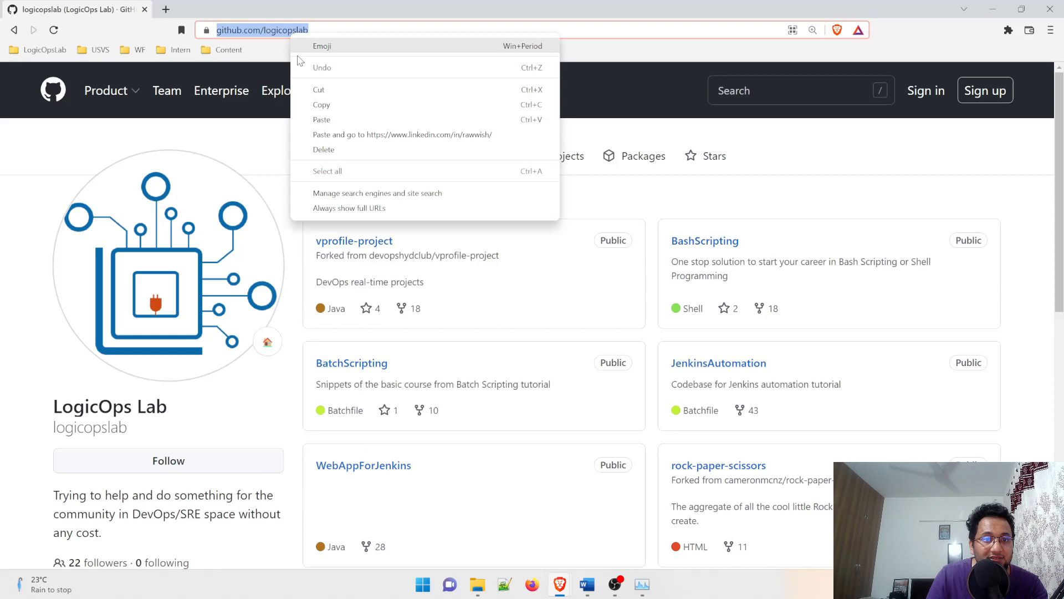
left_click(586, 583)
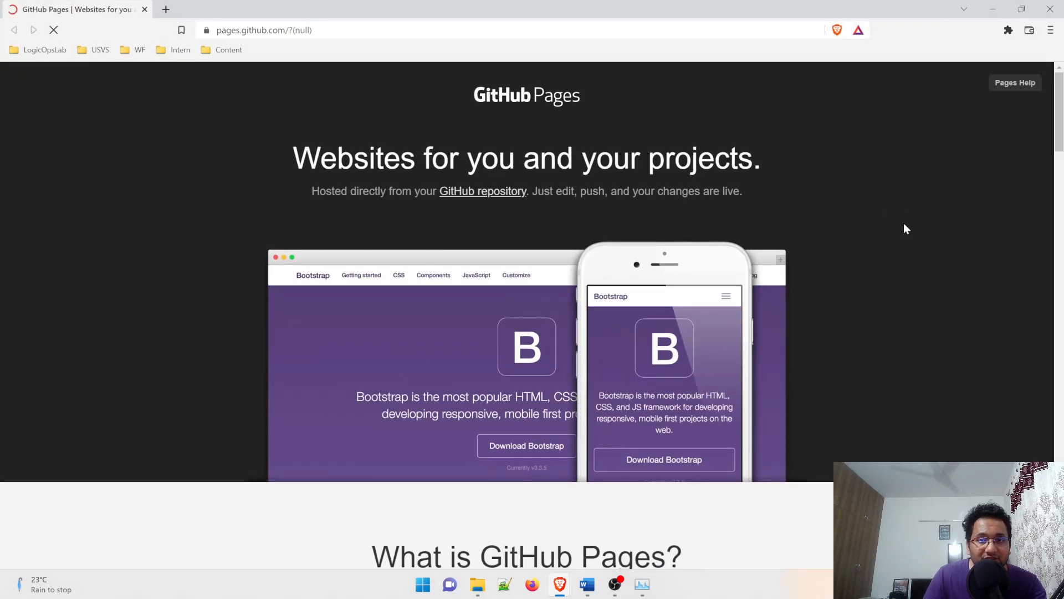
Scroll down and back up through the GitHub Pages landing page.
scroll("down", 3)
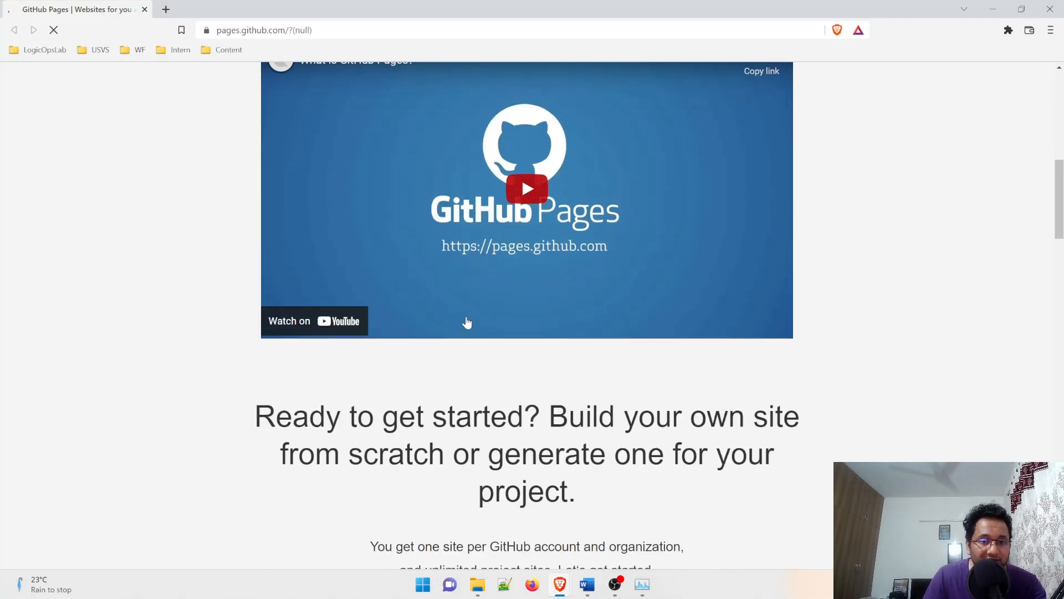
scroll("up", 3)
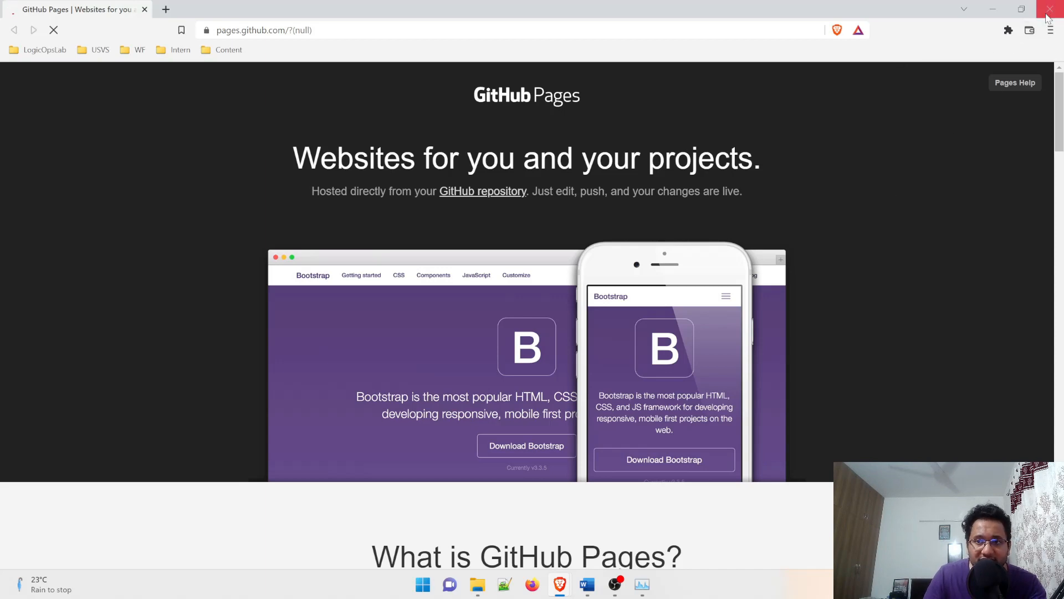
mouse_move(1051, 13)
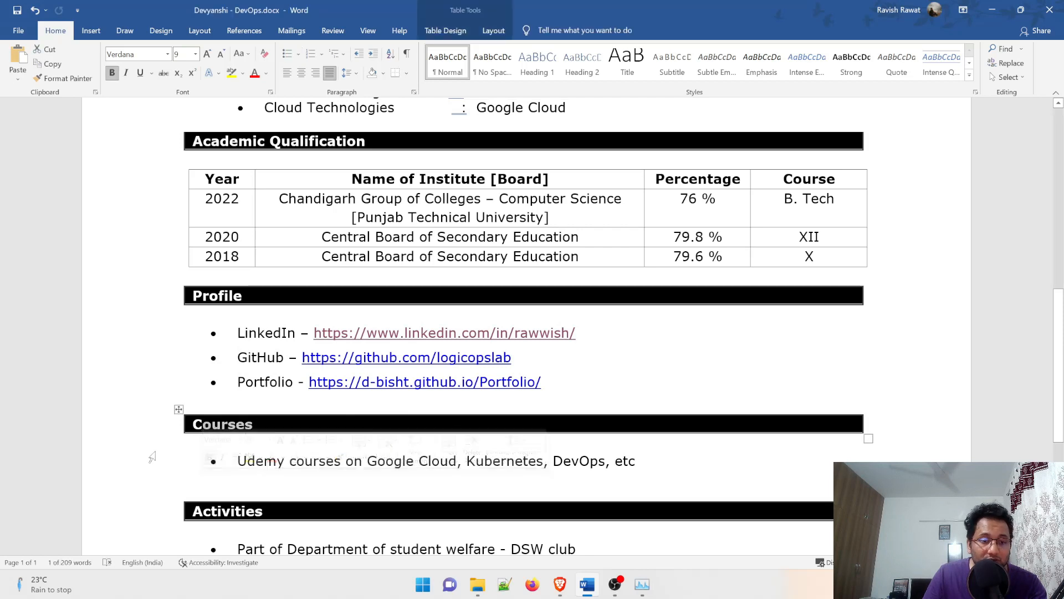
left_click(261, 477)
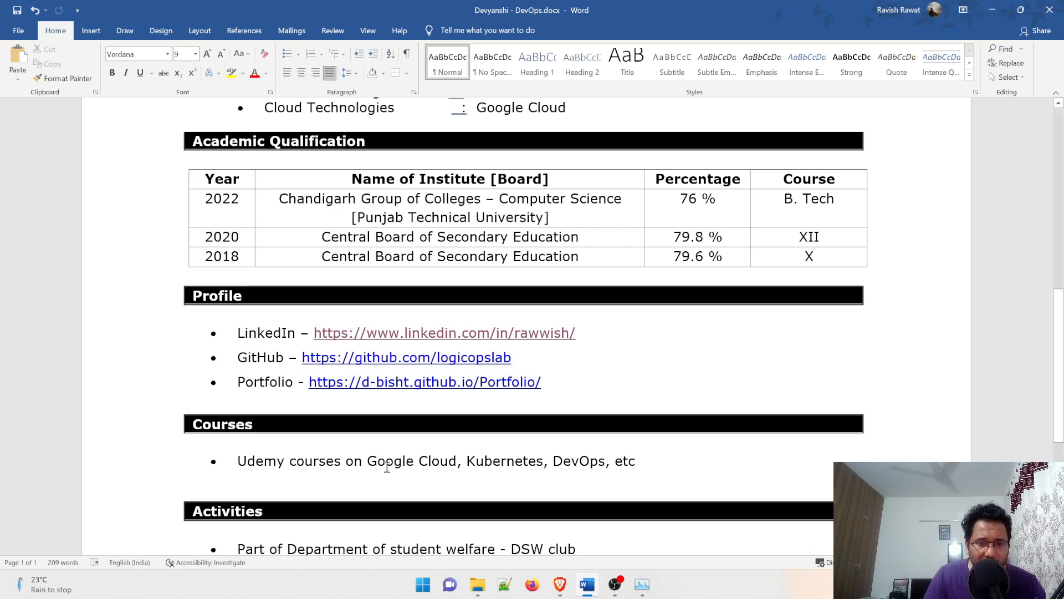
mouse_move(460, 486)
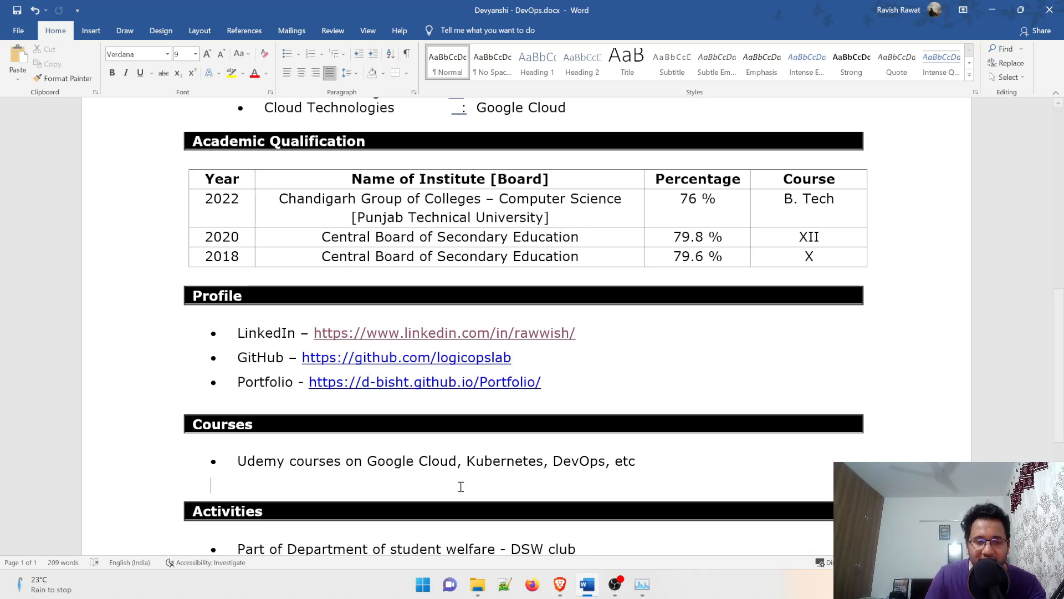
mouse_move(309, 438)
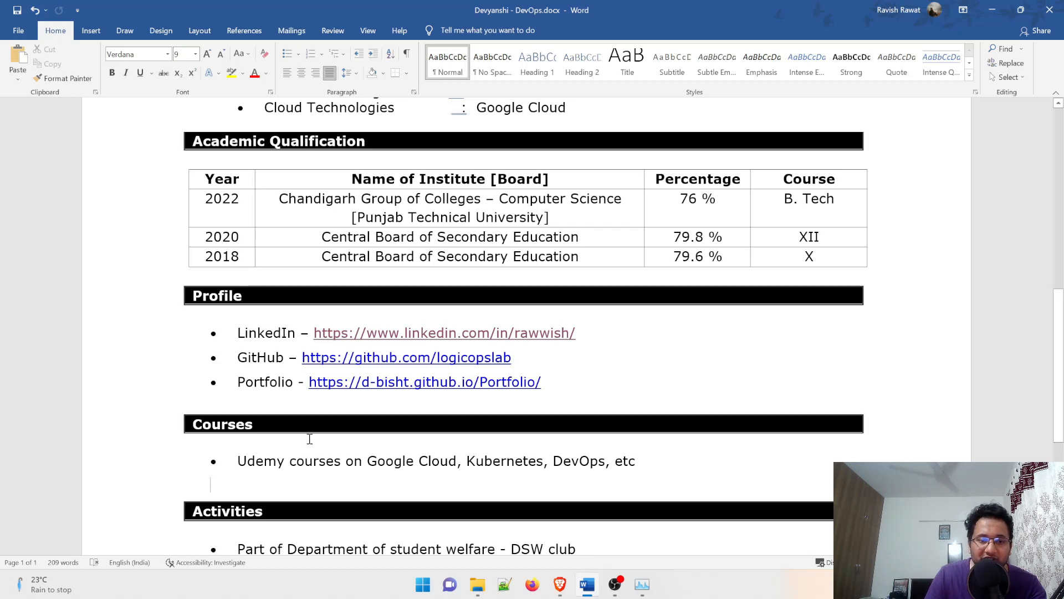
Rename the Courses heading to Certification and replace the Udemy bullet with AZ 900.
left_click(251, 424)
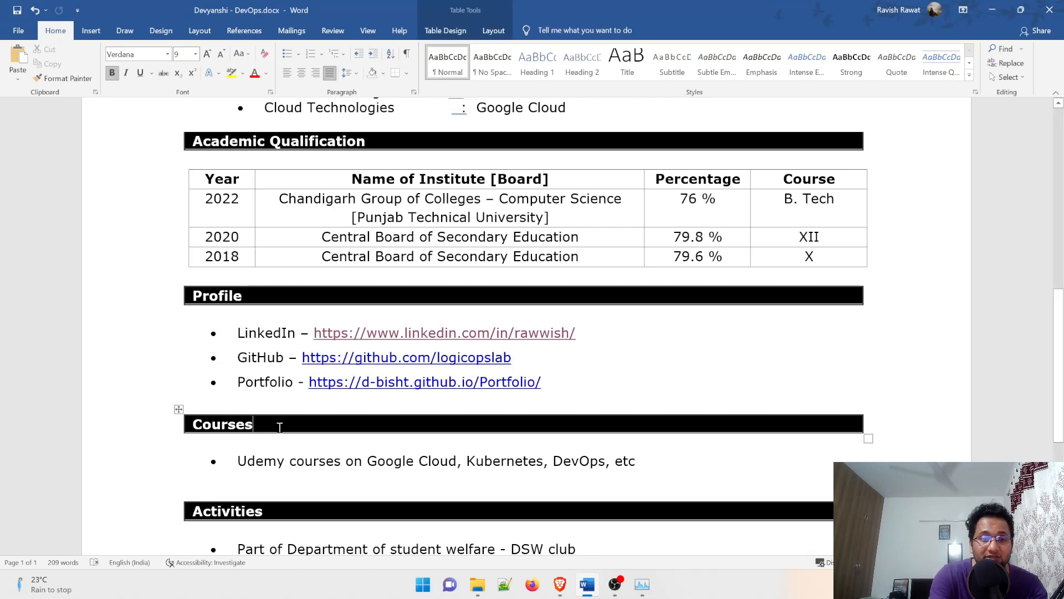
type("Cer")
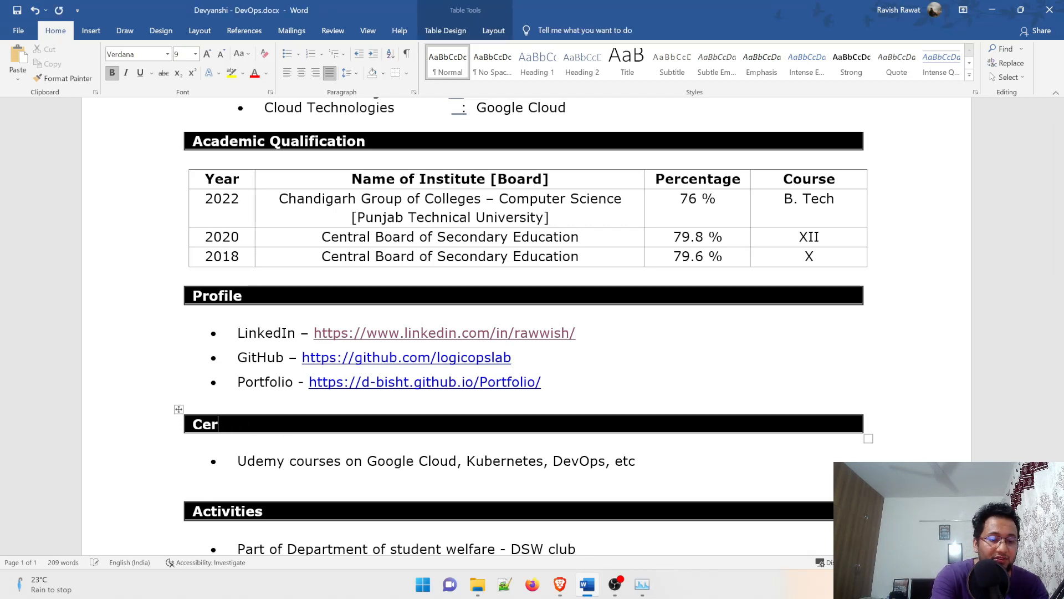
type("tific")
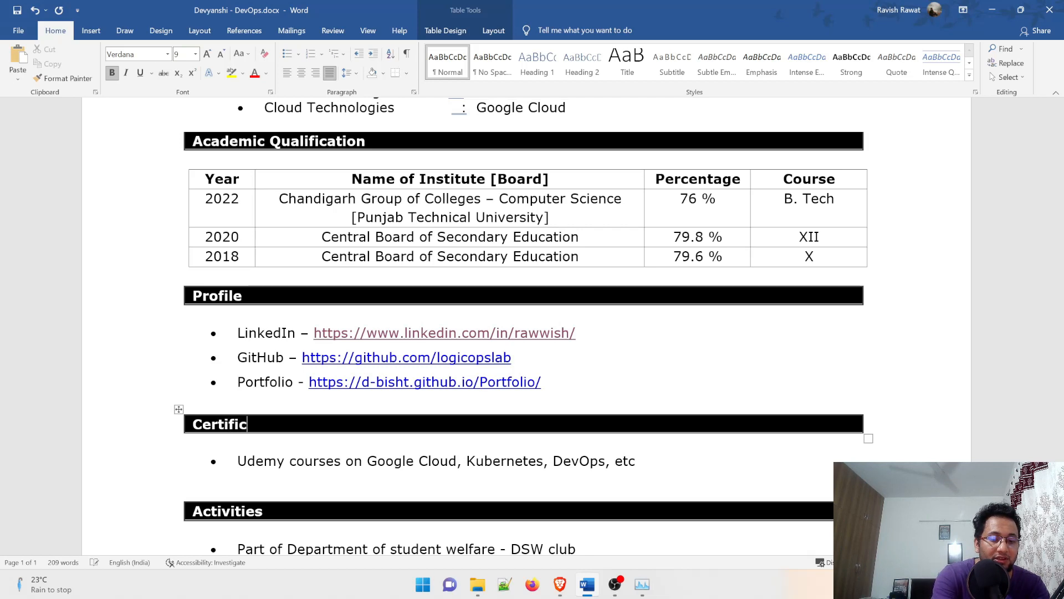
type("ation")
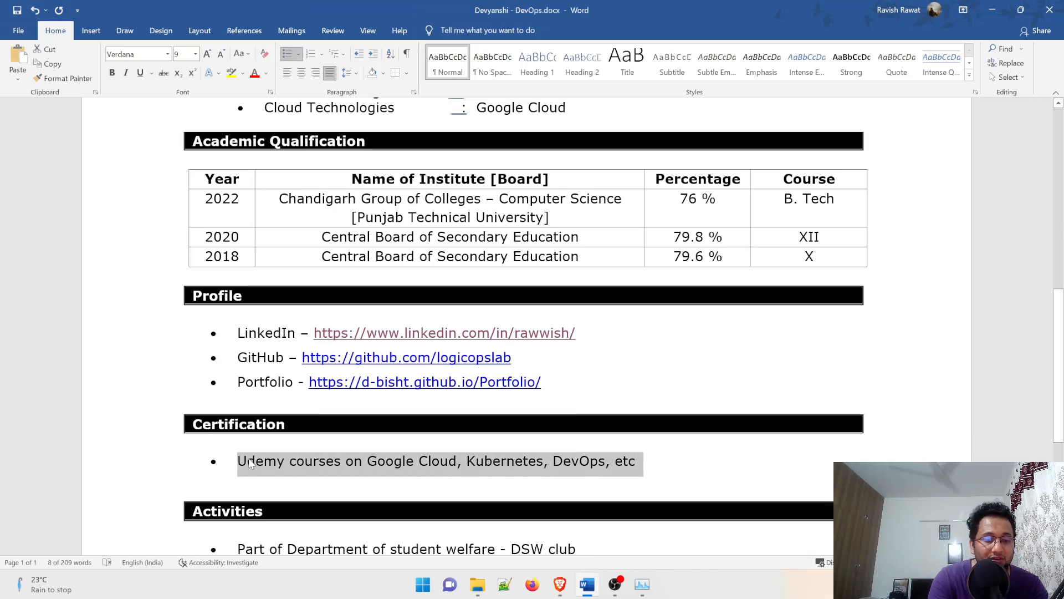
type("AZ 900")
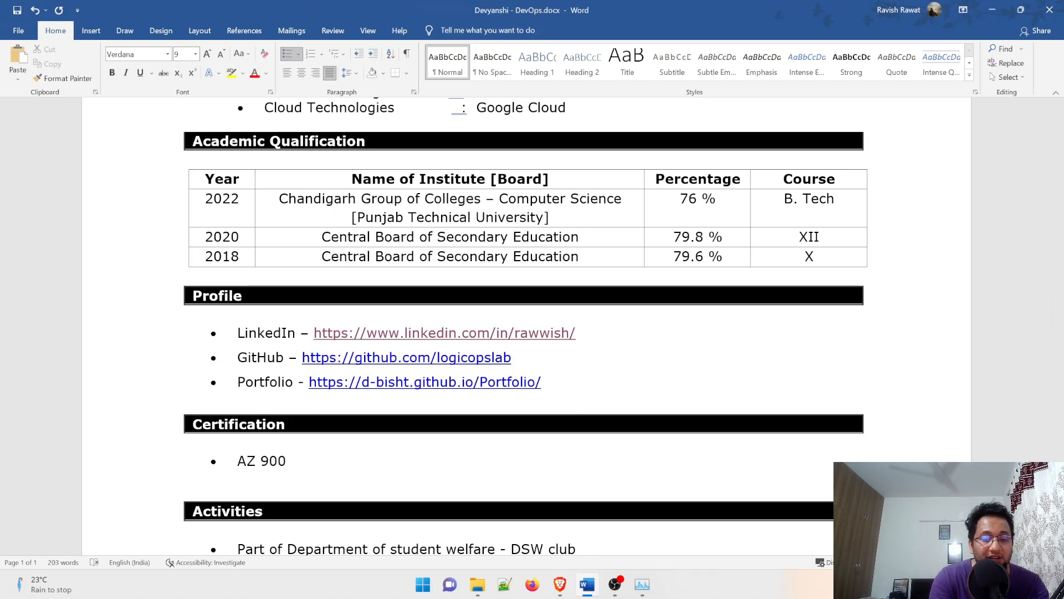
left_click(287, 460)
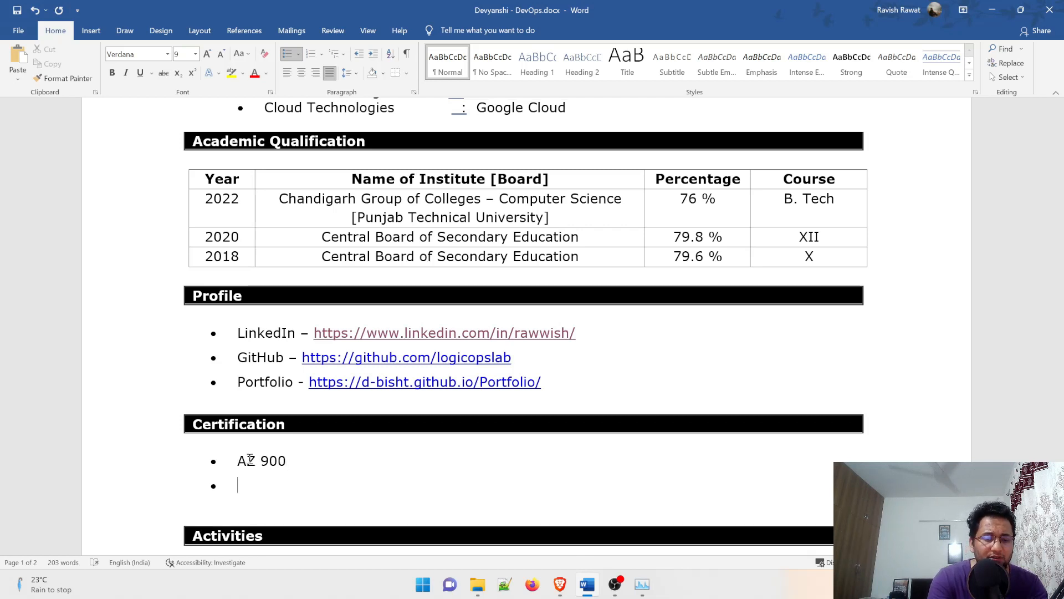
Add the bullets Cloud Practitioner (AWS) and ACE - GCP.
type("Clouf")
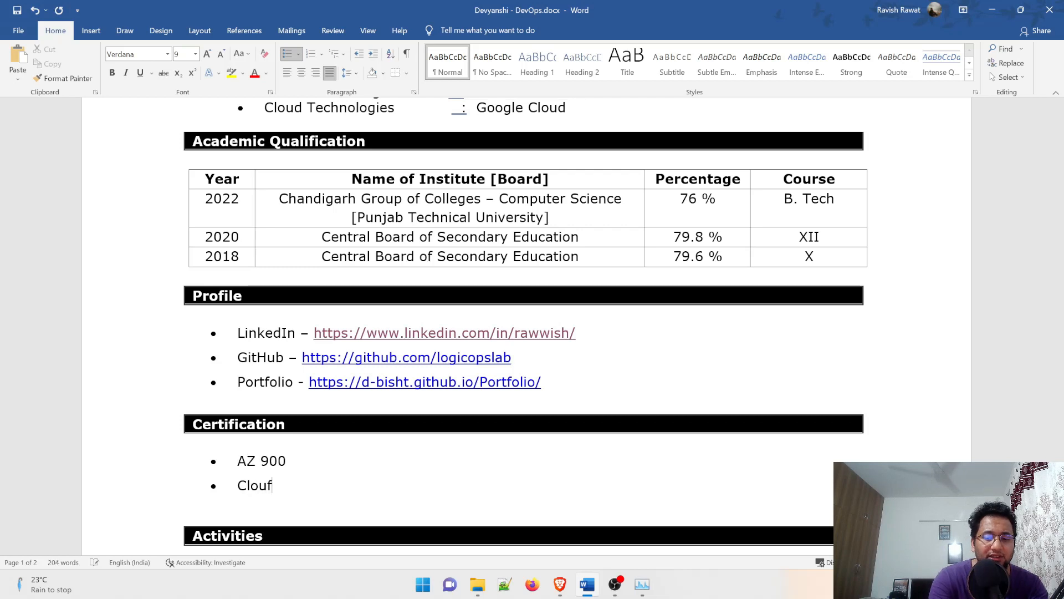
key("Backspace")
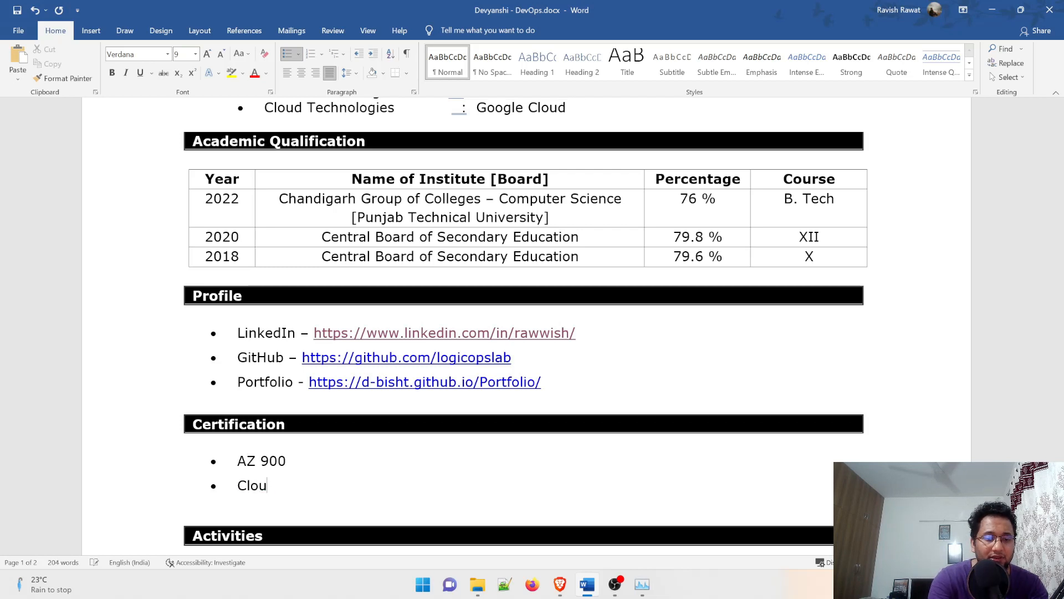
type("d Pract")
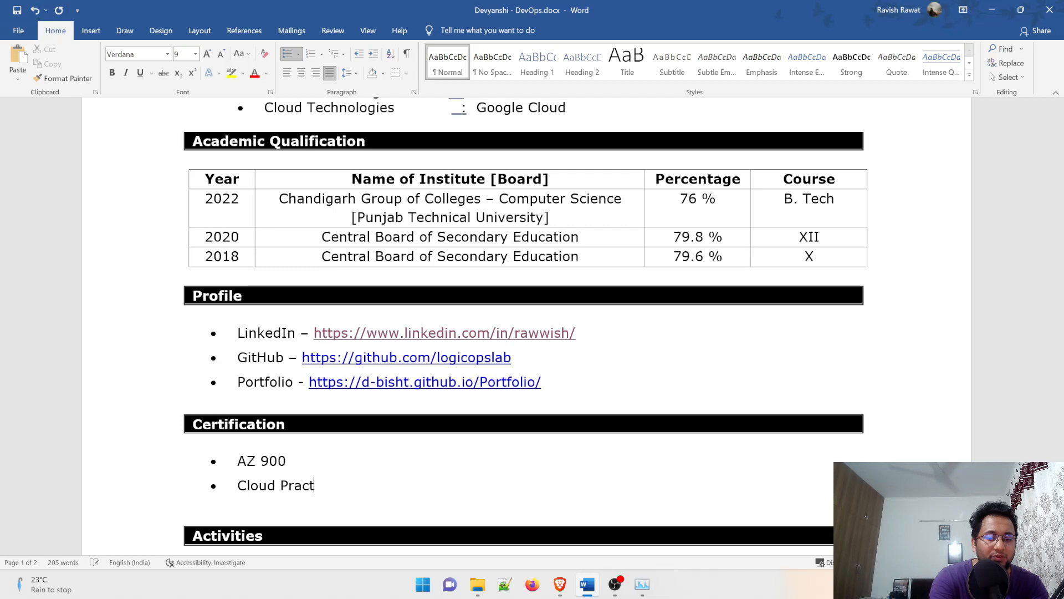
type("itio")
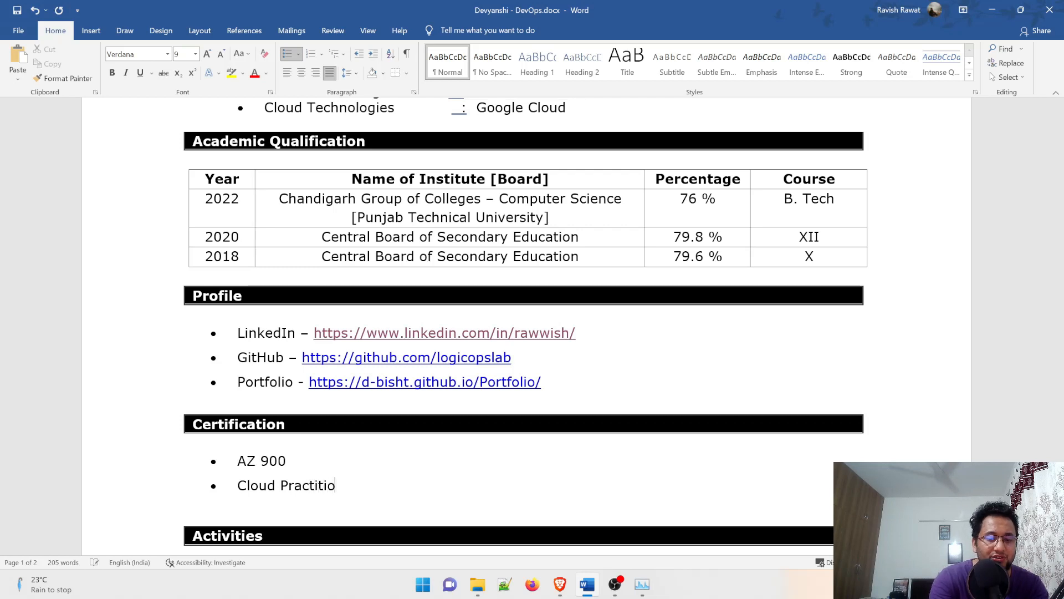
type("ner")
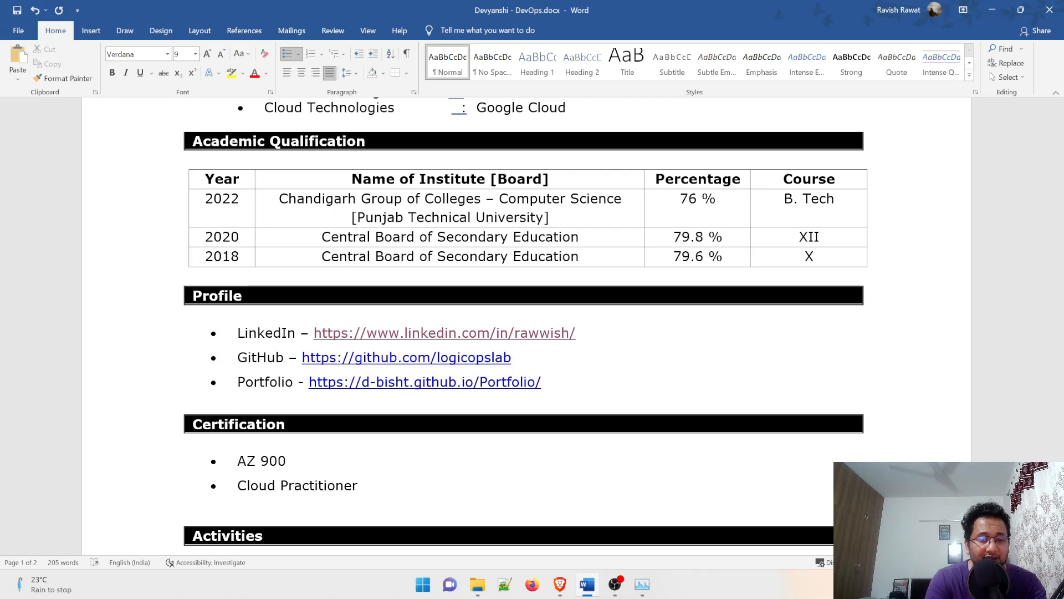
type("(AW")
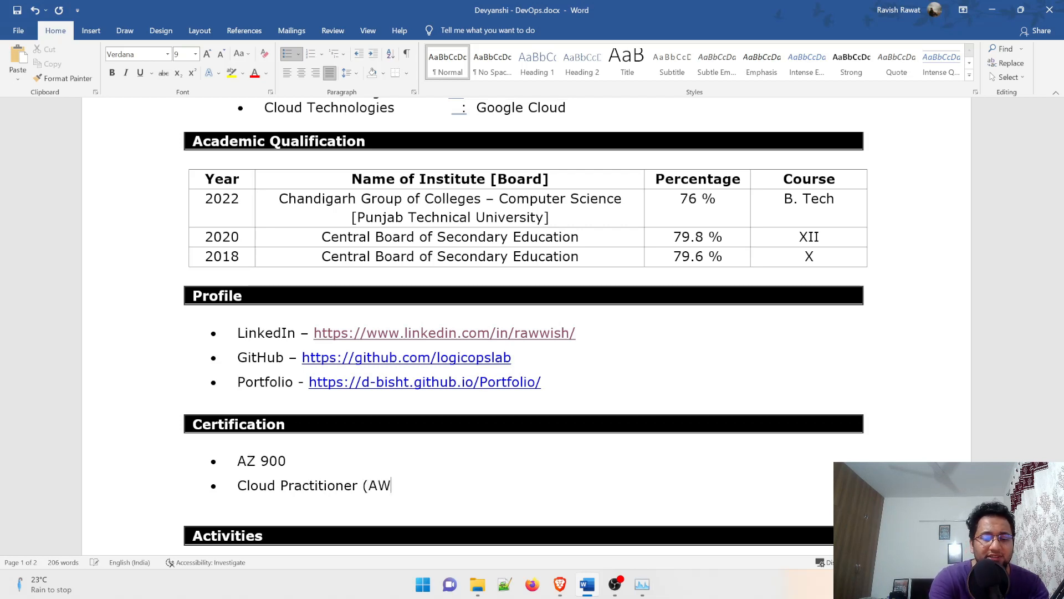
type("S)")
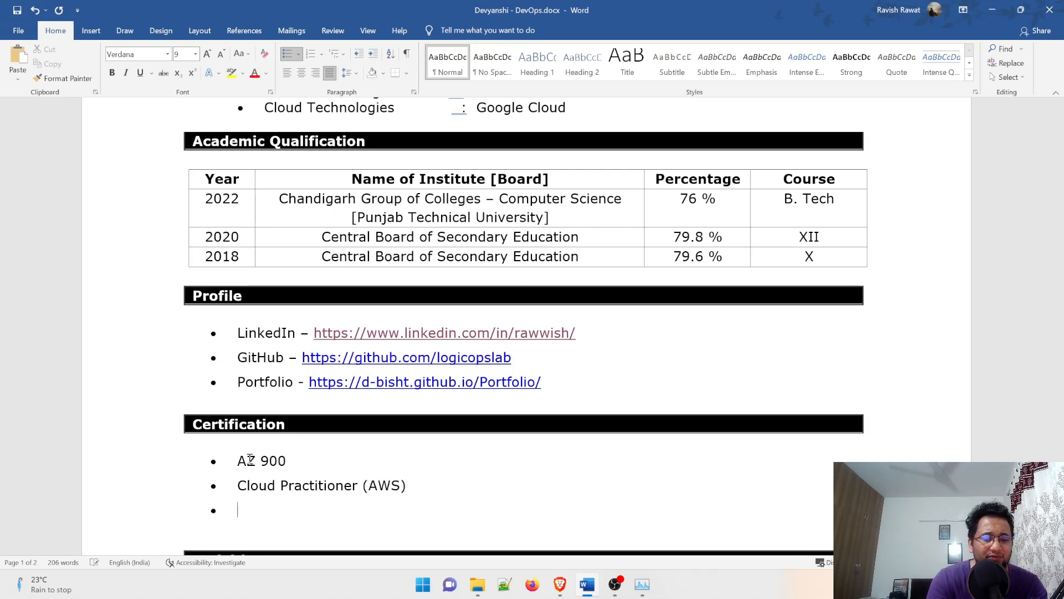
type("ACE -")
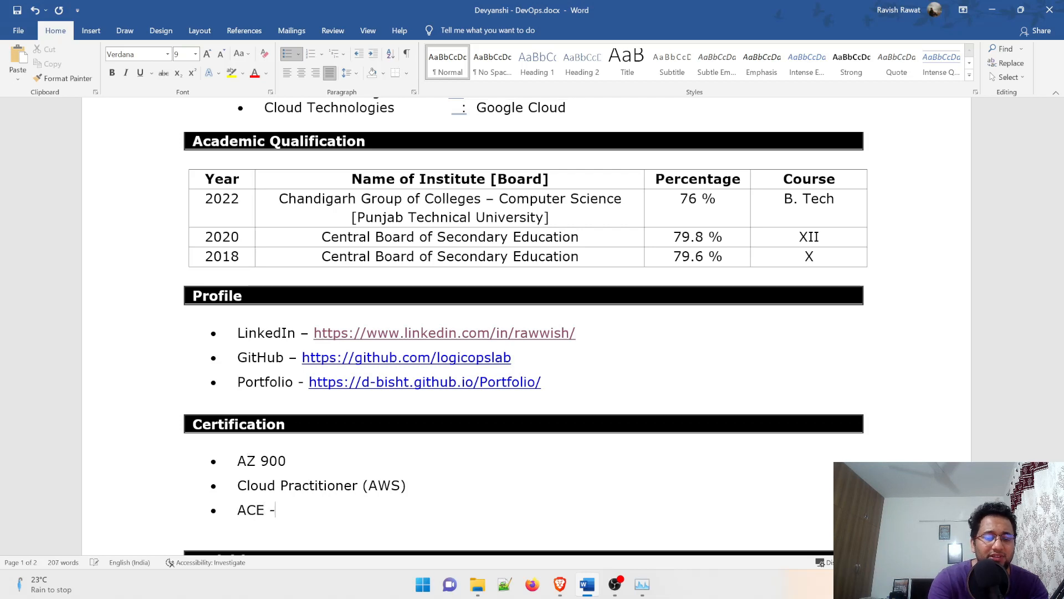
type("GC")
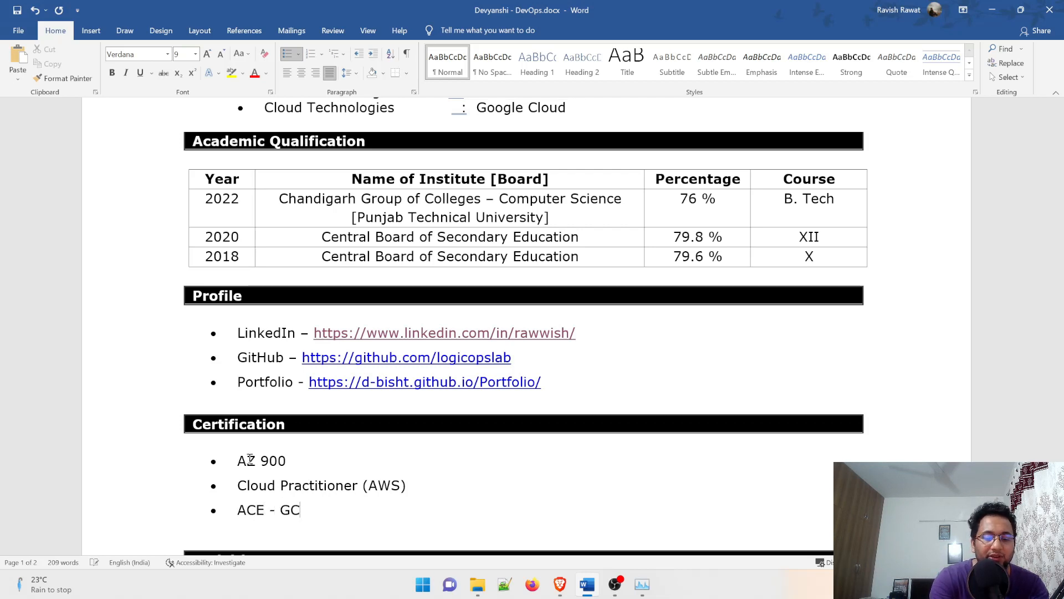
type("P")
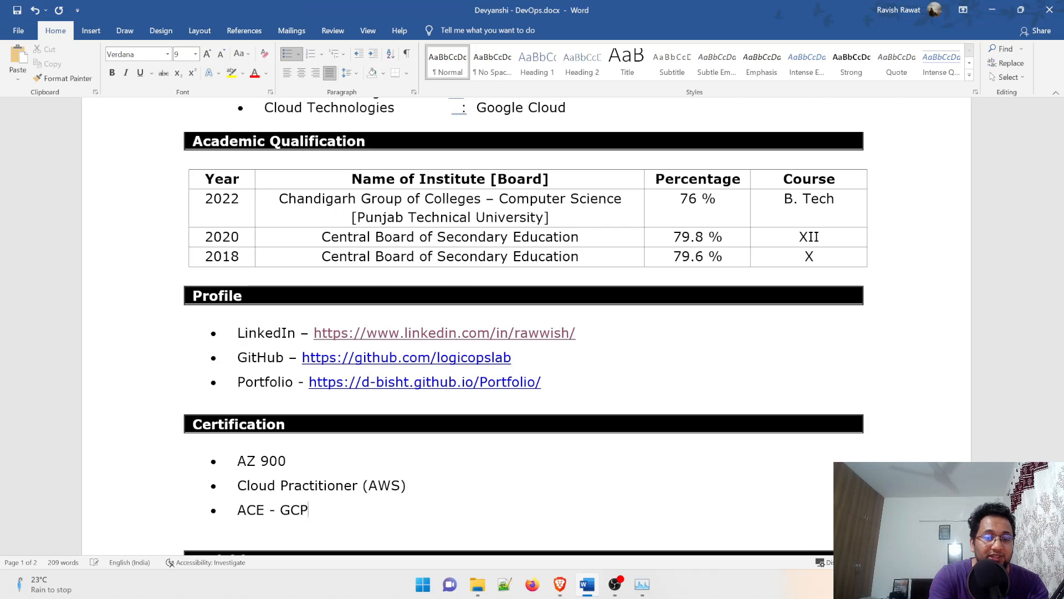
scroll("down", 3)
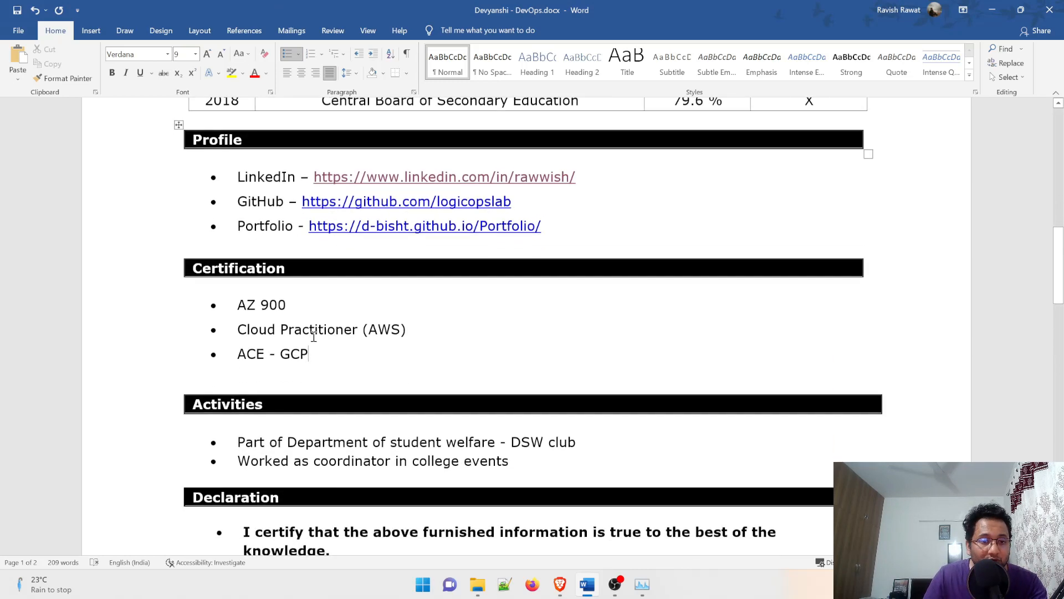
scroll("down", 3)
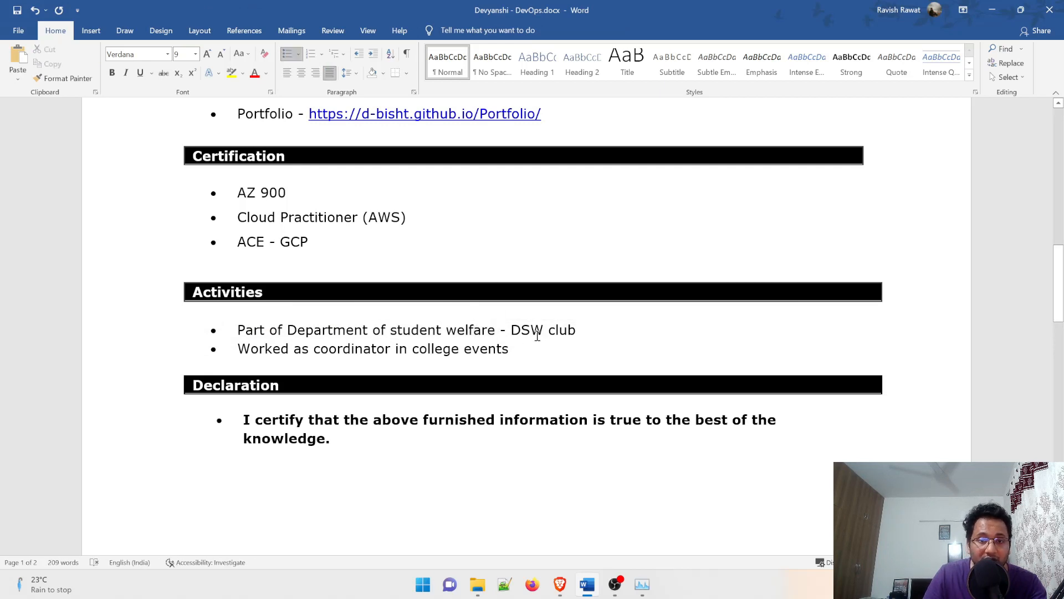
mouse_move(626, 332)
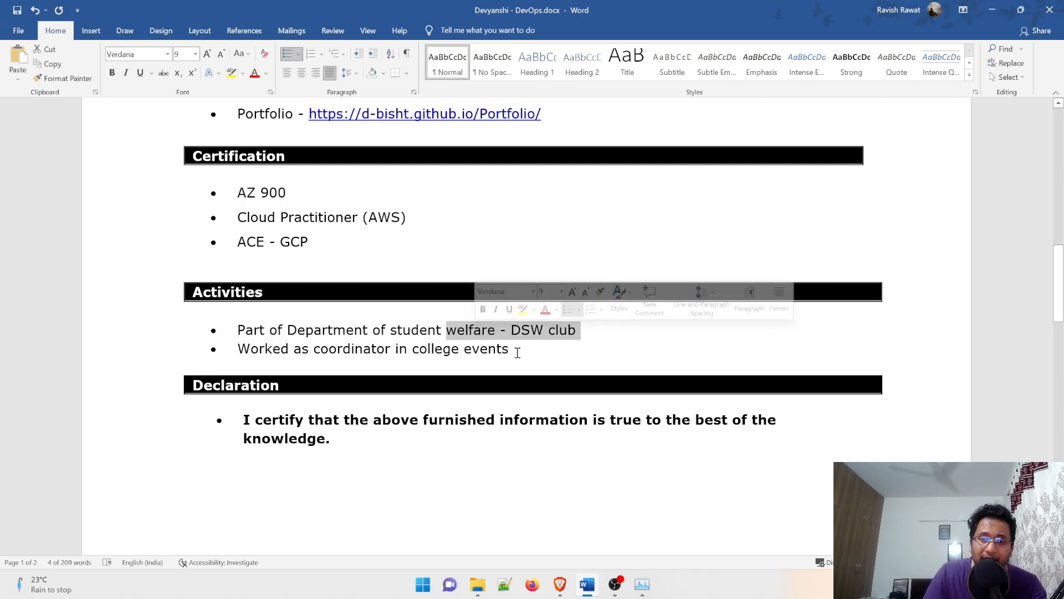
left_click(512, 348)
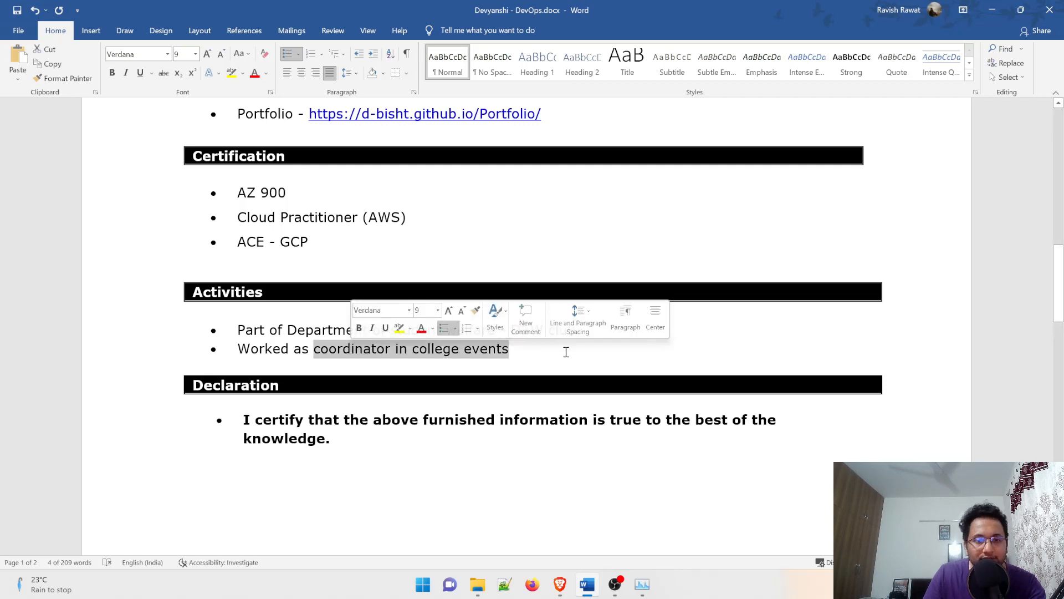
left_click(547, 367)
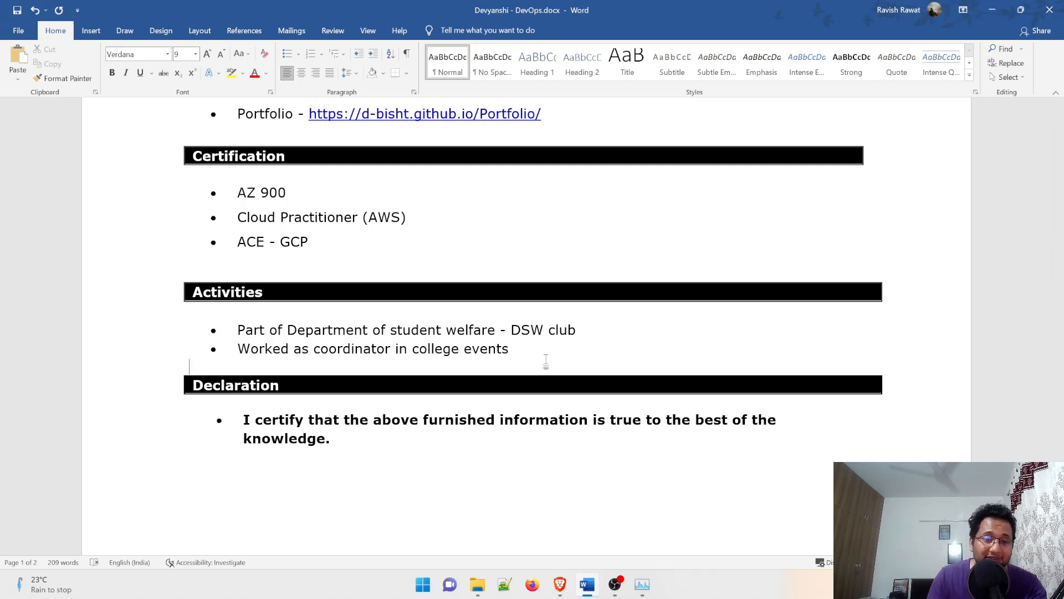
scroll("down", 3)
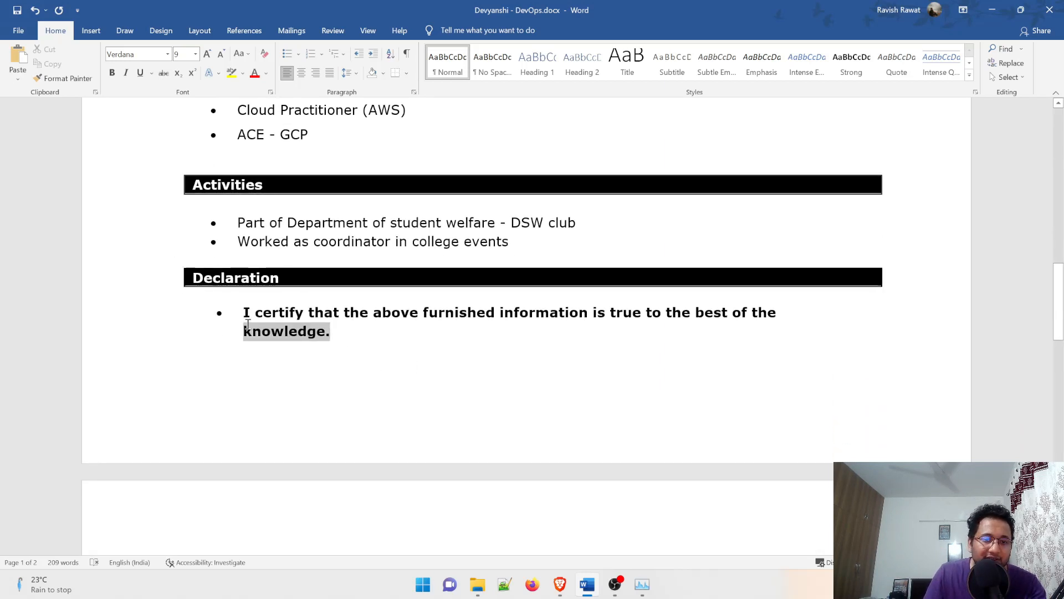
left_click(383, 366)
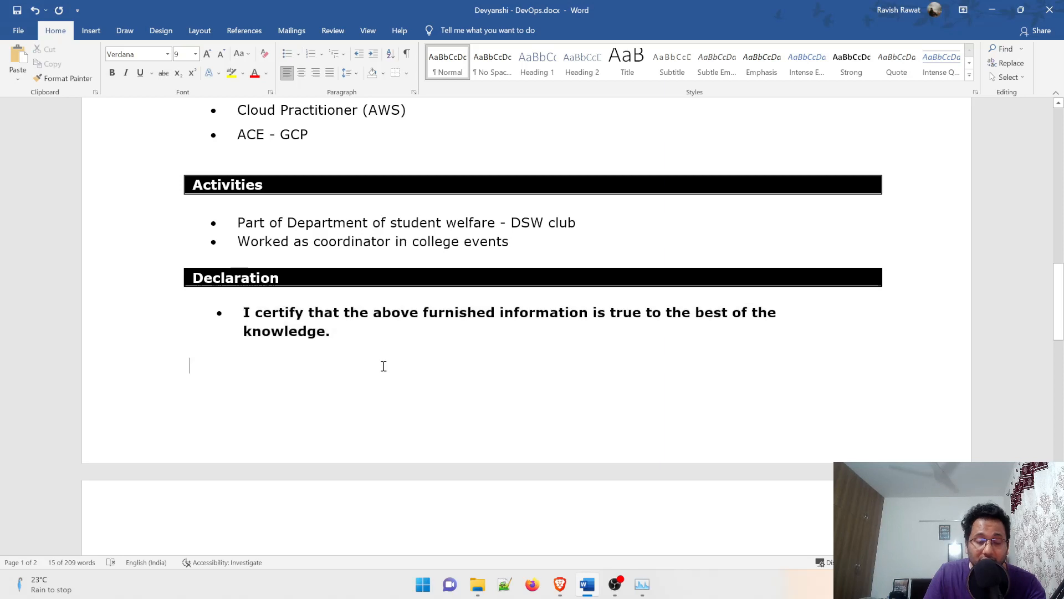
scroll("down", 3)
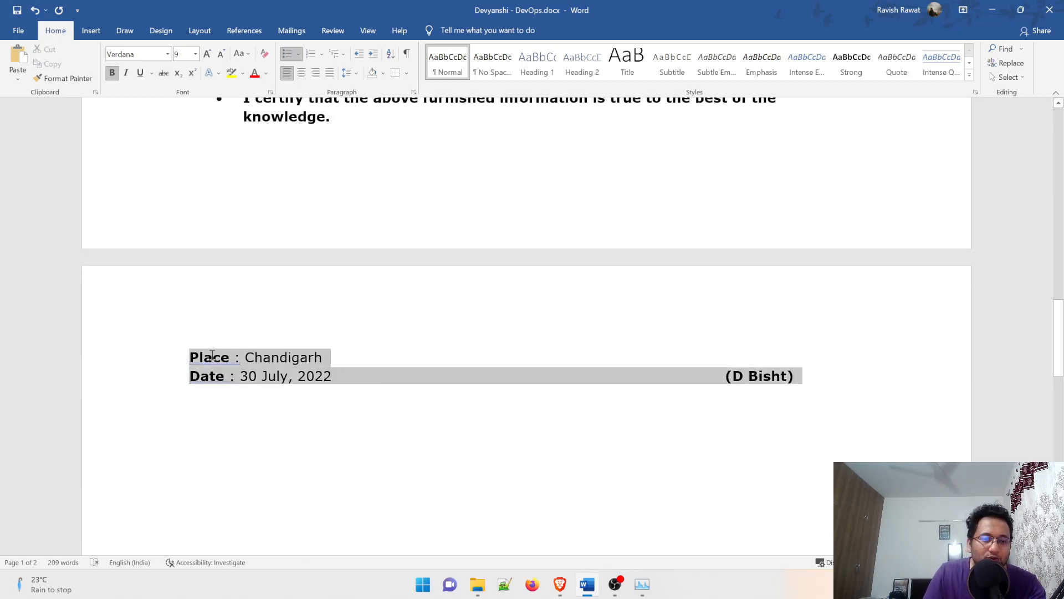
left_click(368, 397)
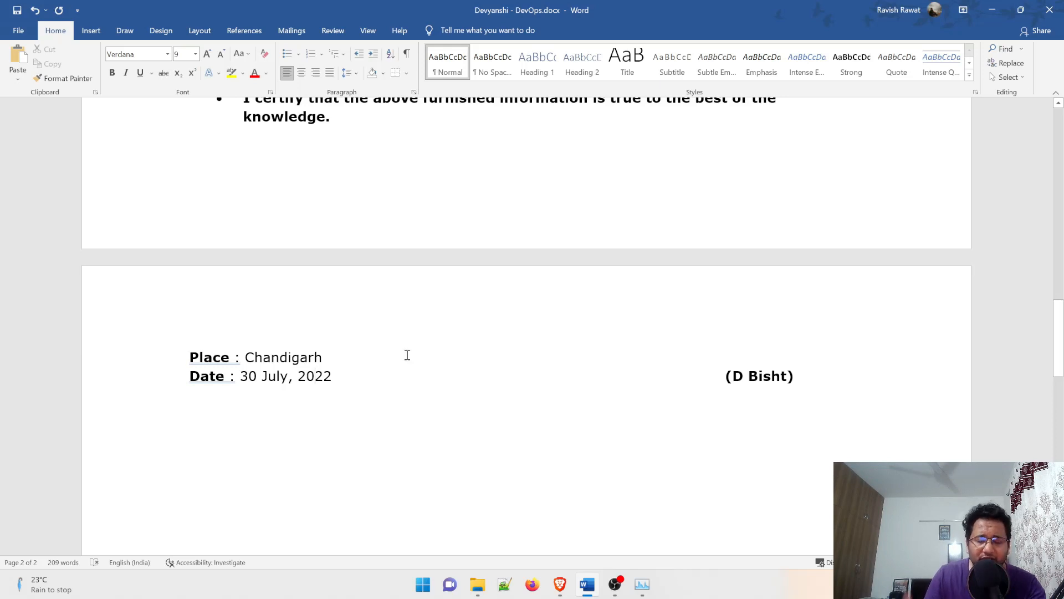
mouse_move(398, 354)
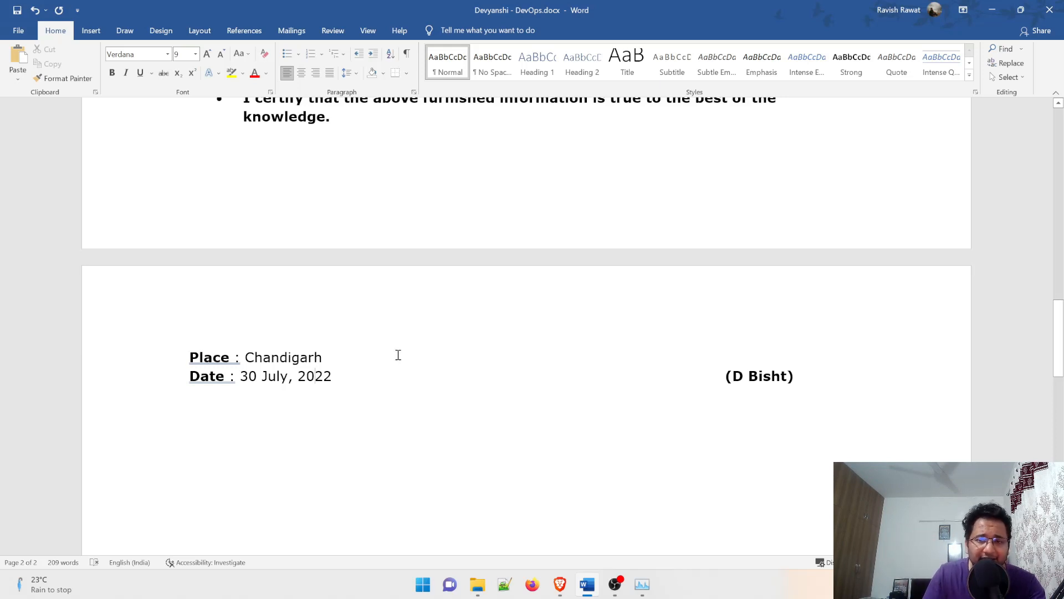
Scroll to the top of the resume and open the File backstage view.
scroll("up", 3)
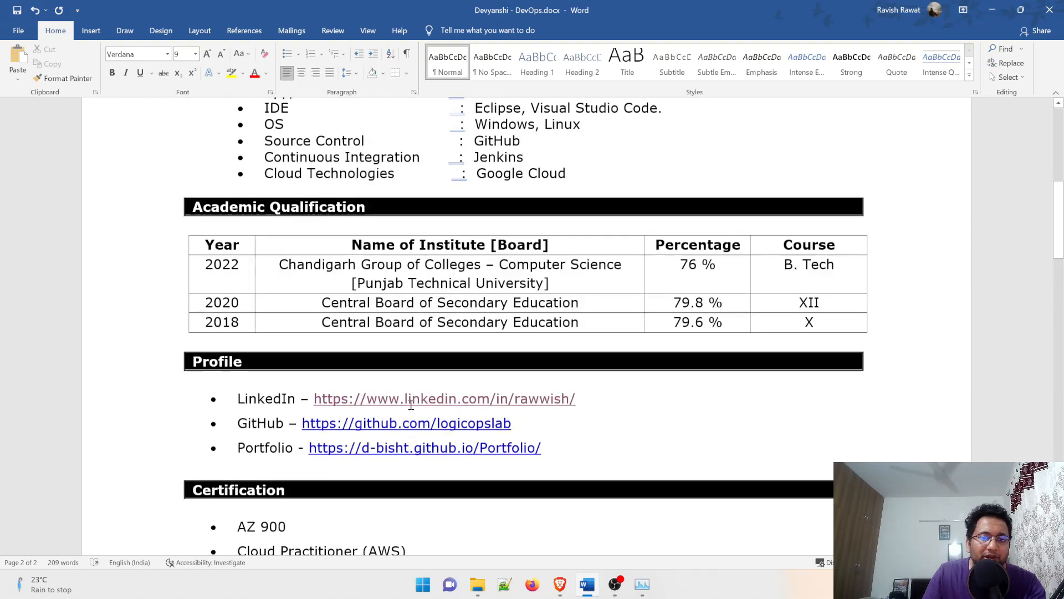
scroll("up", 3)
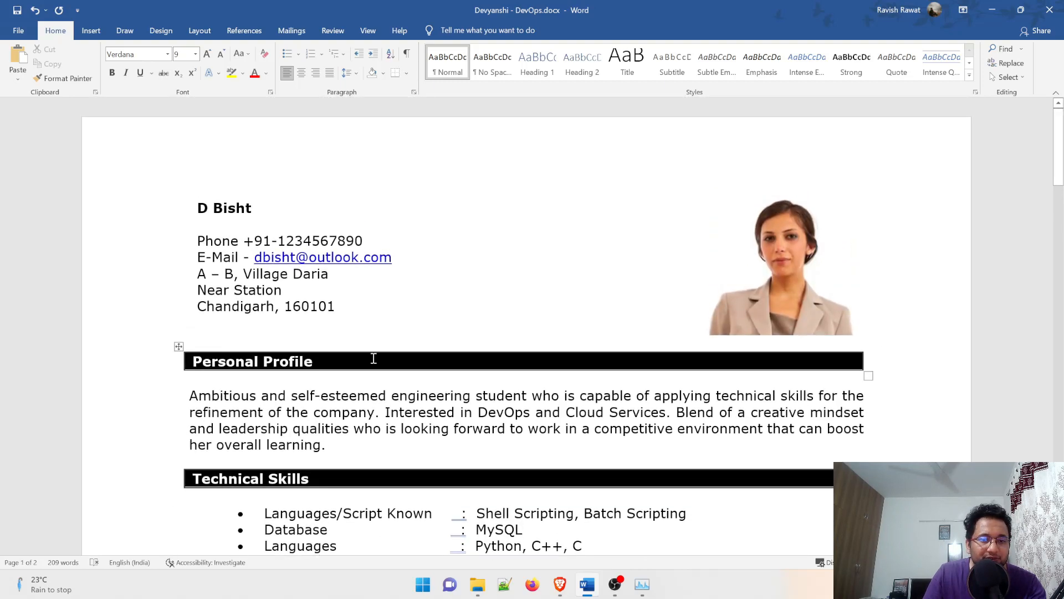
scroll("up", 3)
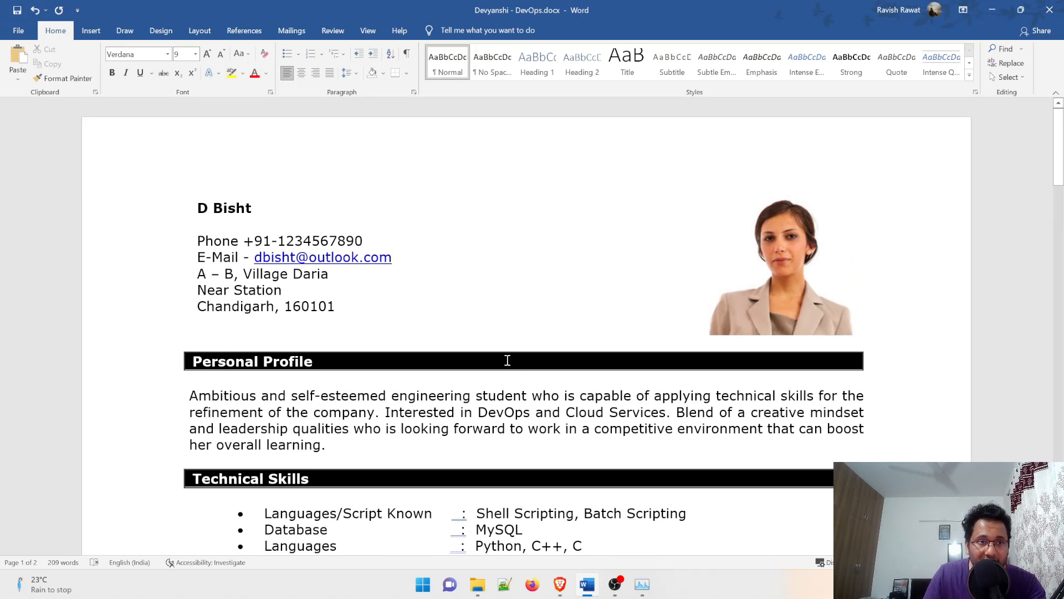
left_click(19, 30)
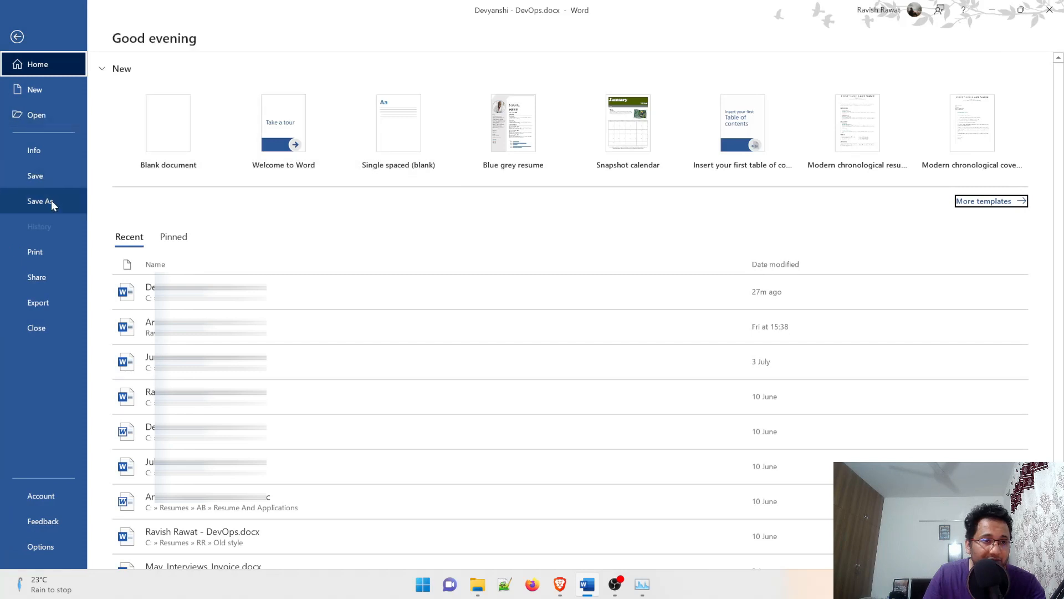
Save the resume as PDF (*.pdf) into the Resumes DB folder.
left_click(40, 200)
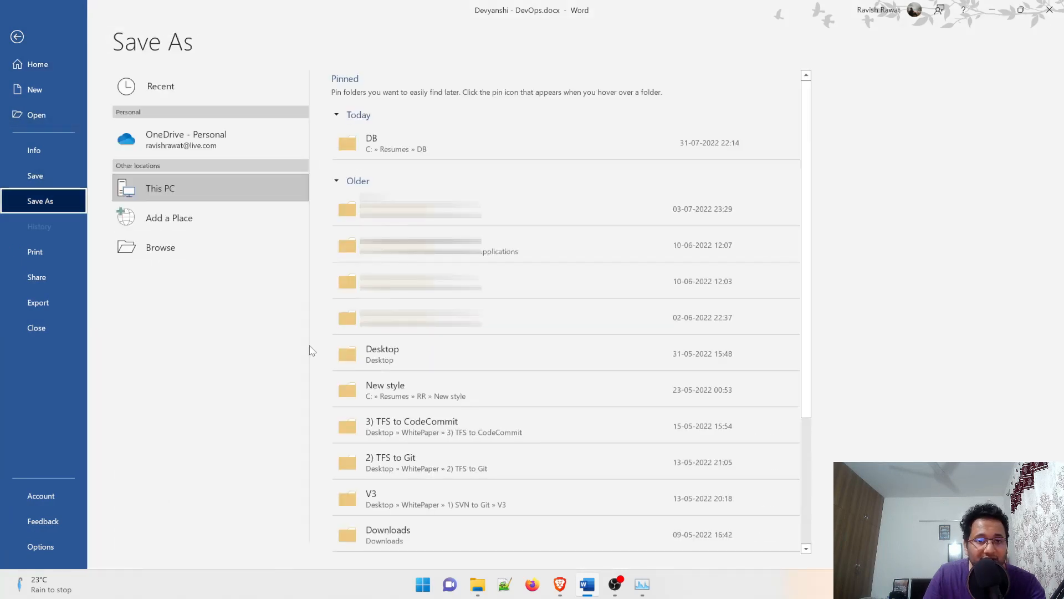
mouse_move(275, 179)
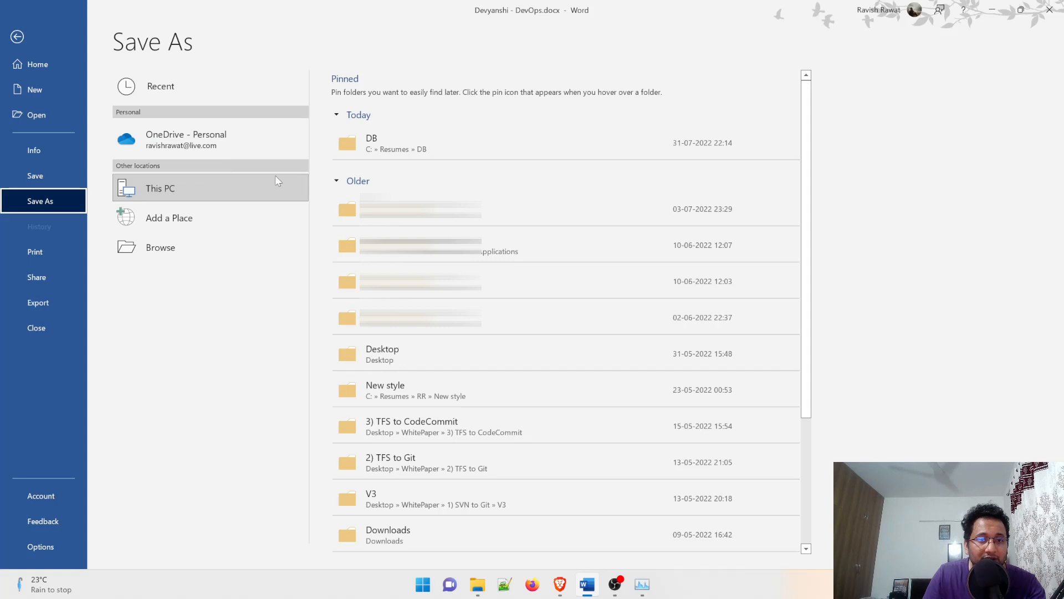
mouse_move(170, 196)
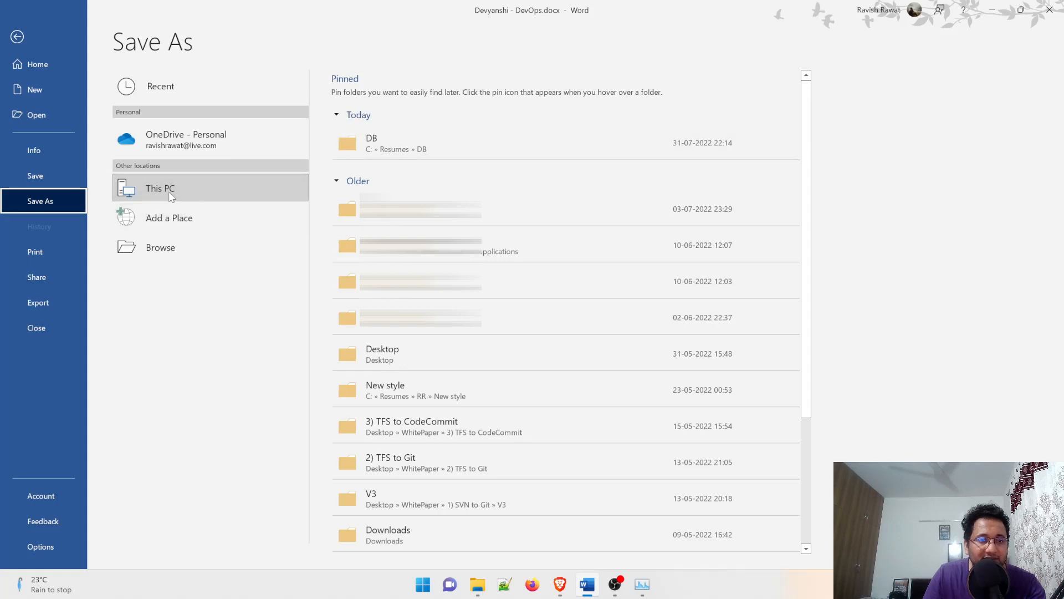
mouse_move(472, 142)
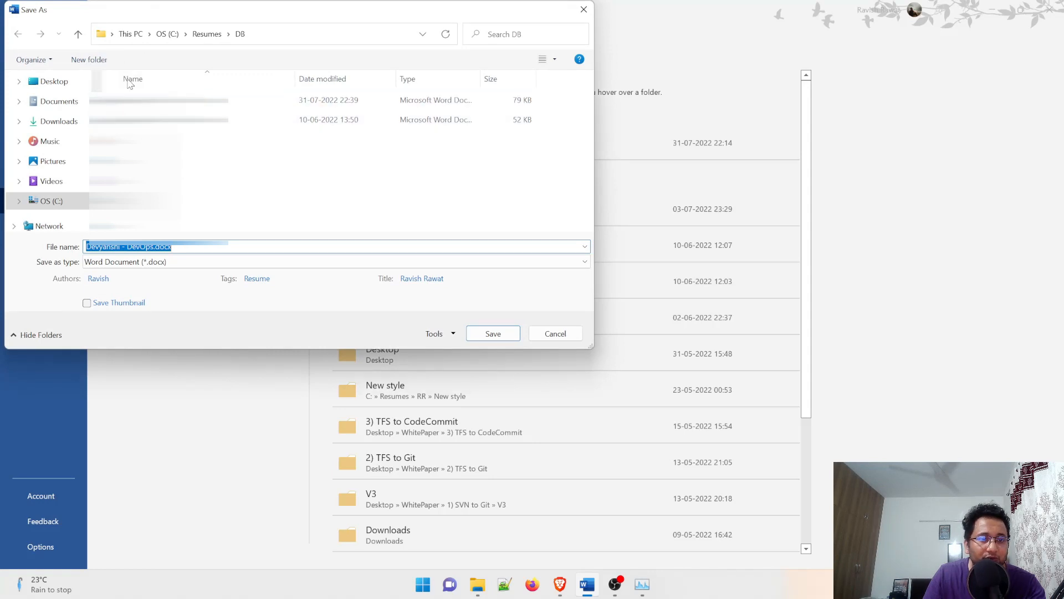
left_click(334, 261)
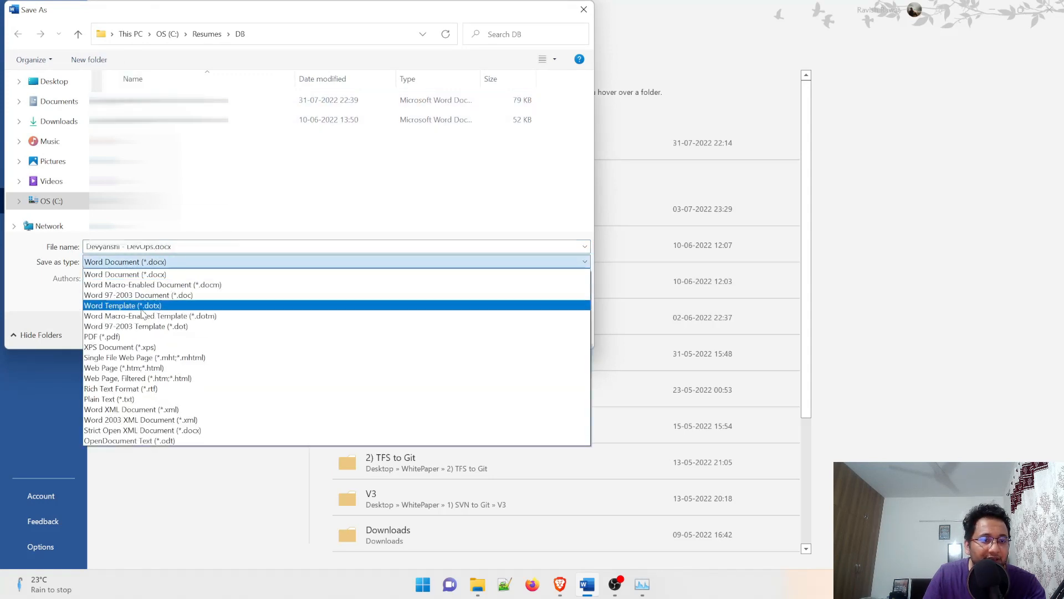
left_click(100, 336)
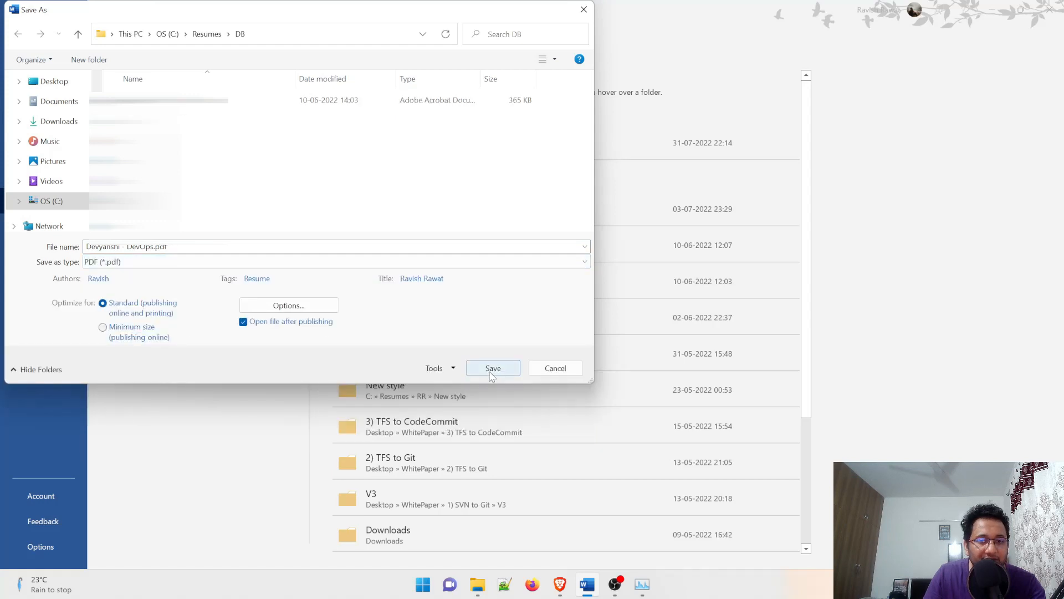
left_click(493, 367)
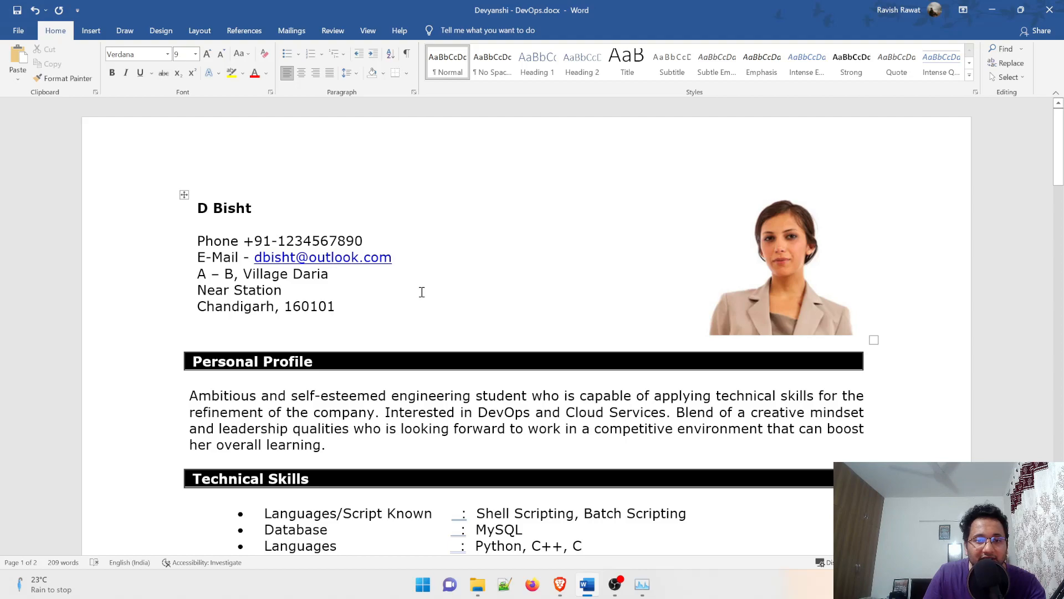
Scroll through both pages of the exported resume PDF in Acrobat Reader DC.
scroll("down", 3)
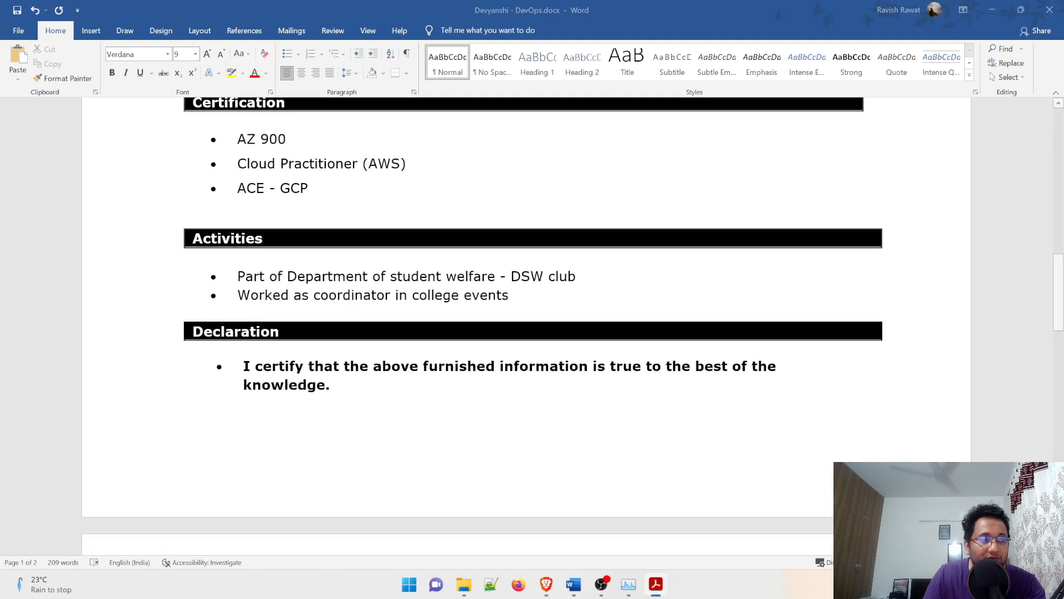
left_click(653, 584)
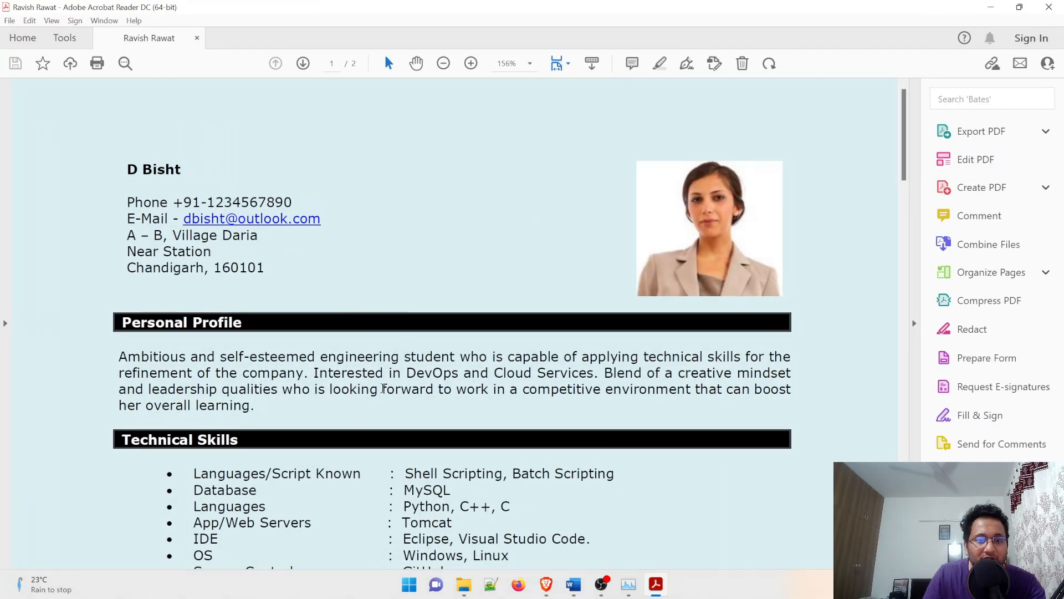
scroll("down", 3)
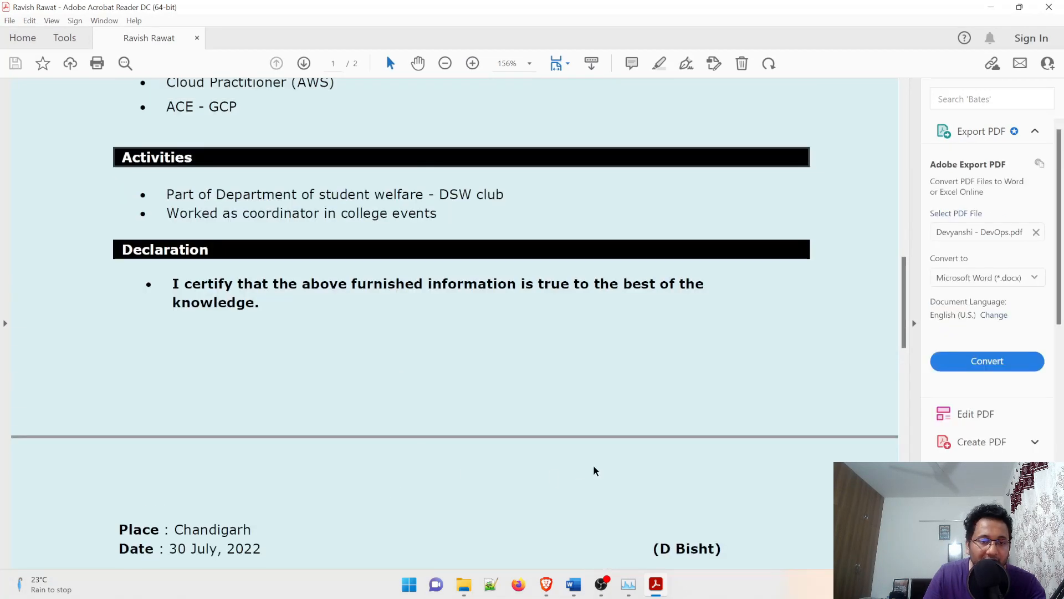
scroll("up", 3)
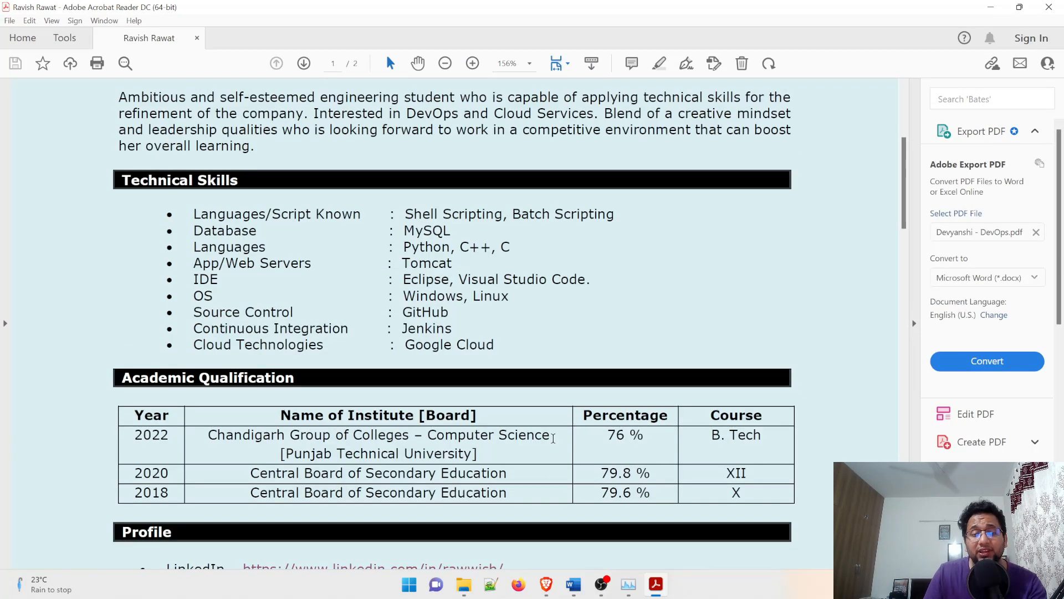
scroll("up", 3)
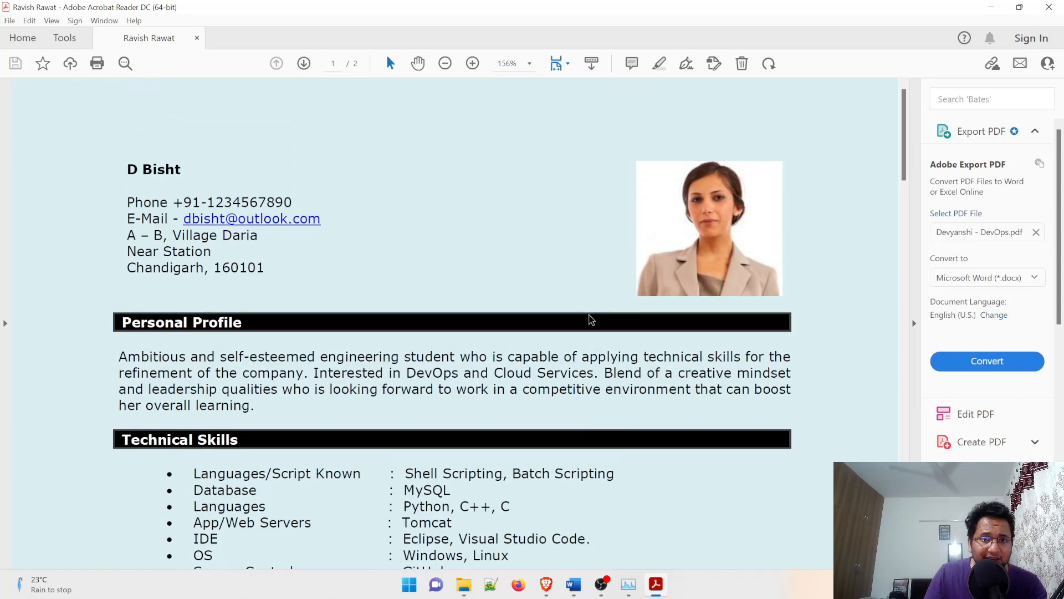
mouse_move(467, 336)
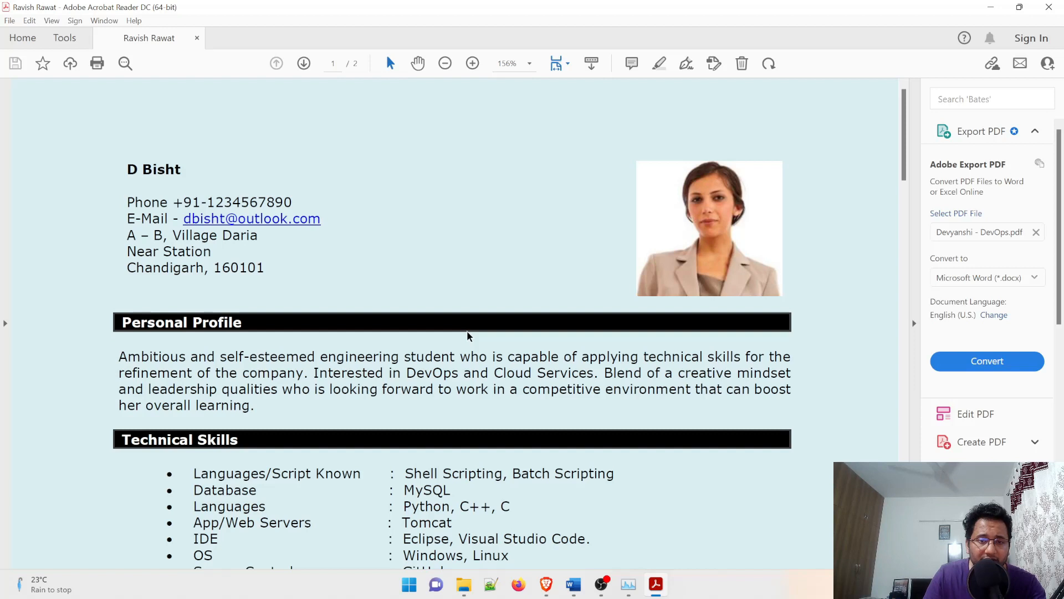
mouse_move(346, 275)
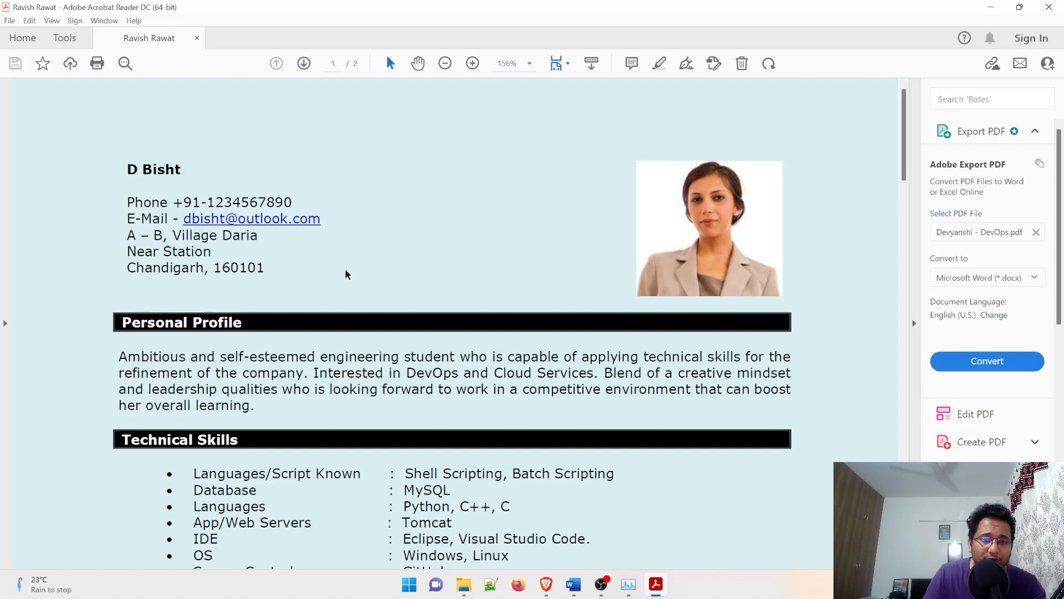
mouse_move(388, 266)
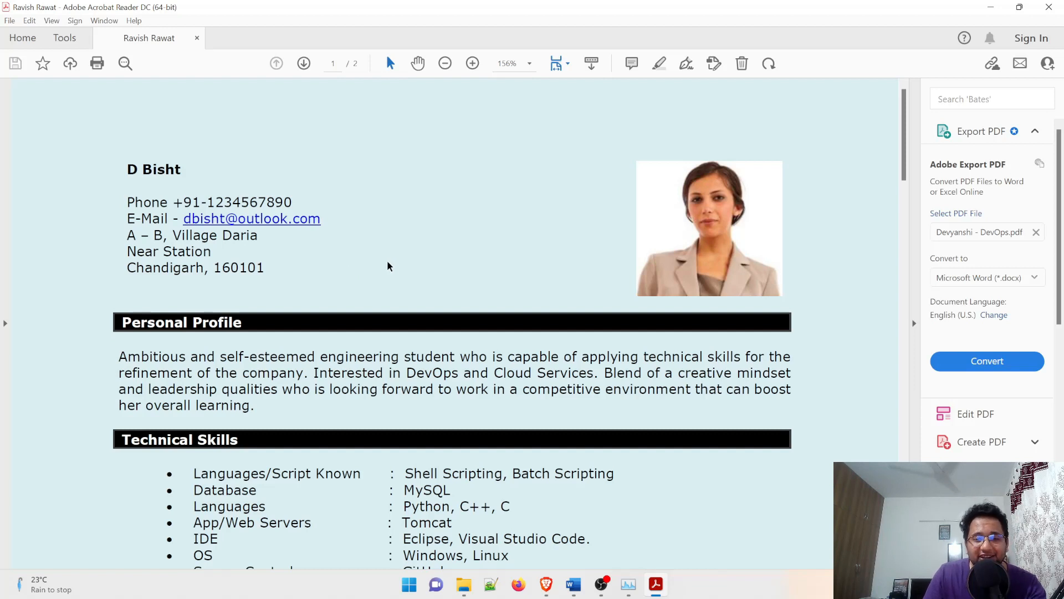
mouse_move(393, 266)
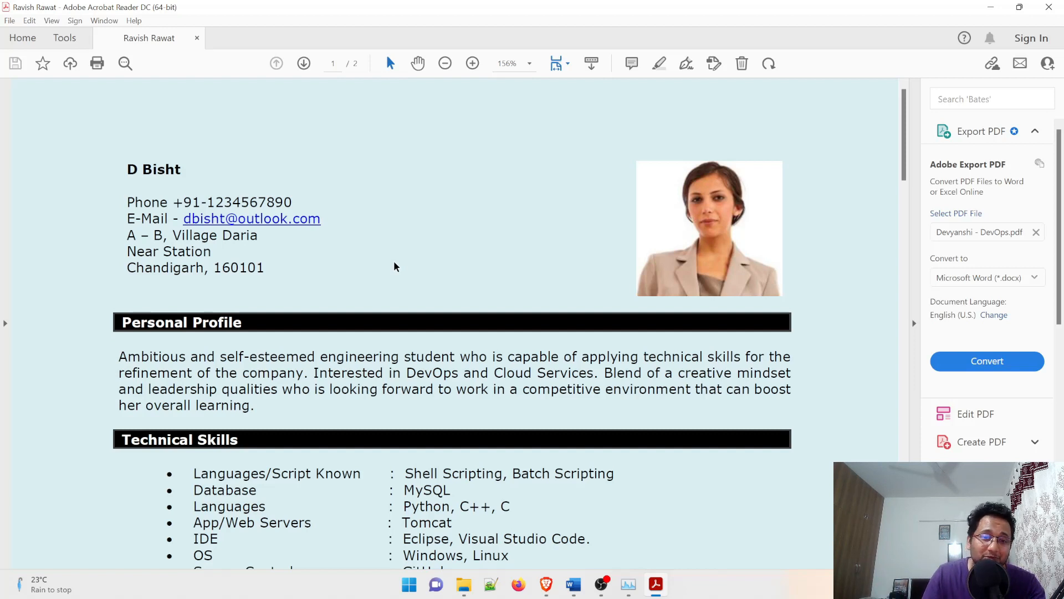
mouse_move(424, 272)
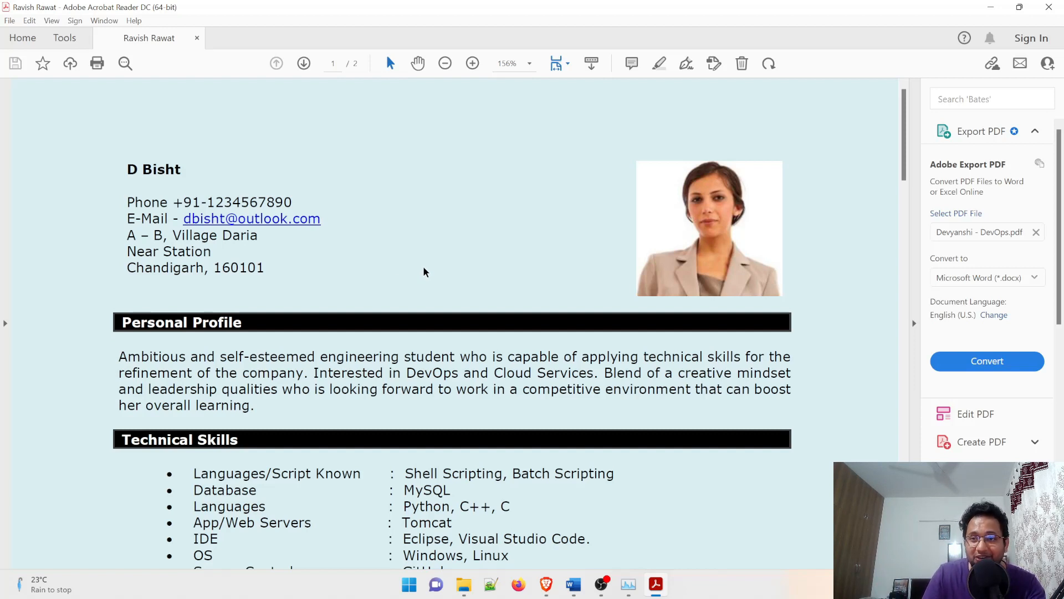
mouse_move(421, 261)
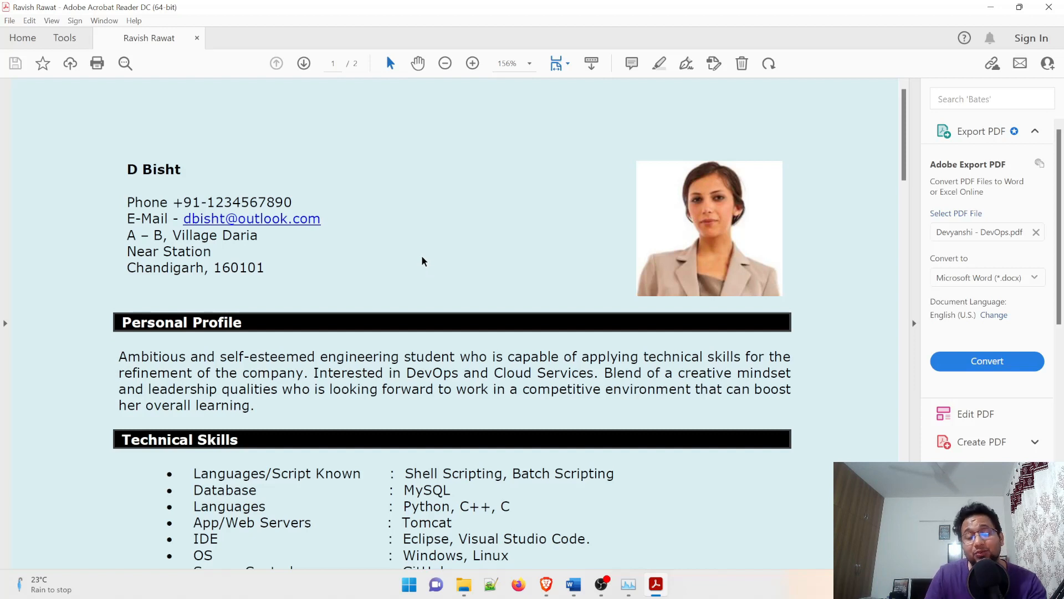